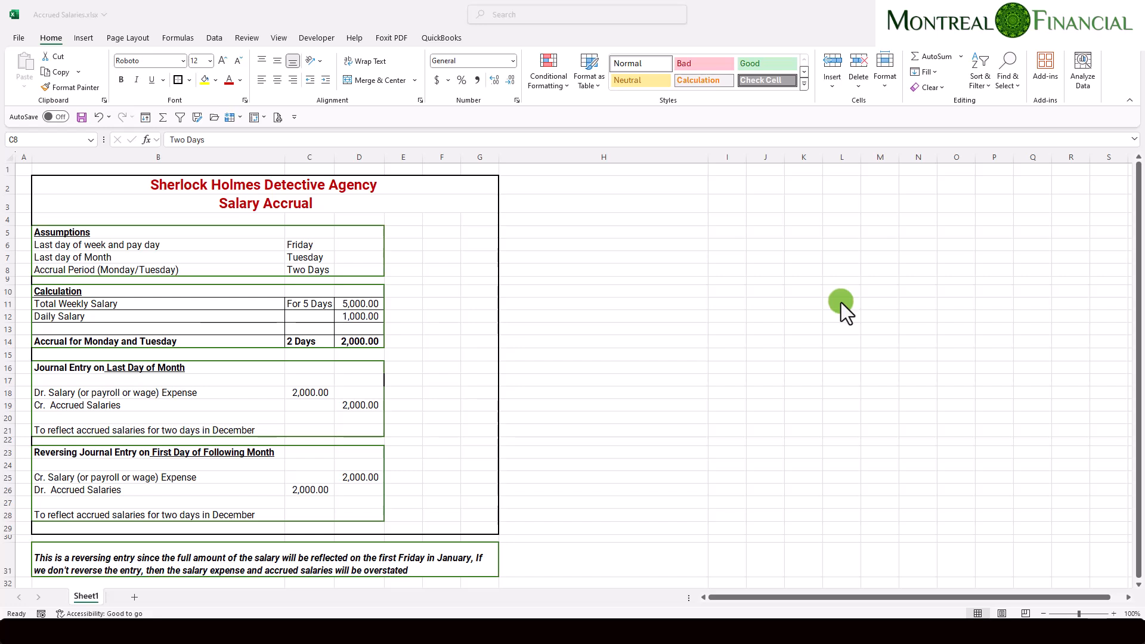
pyautogui.moveTo(832, 323)
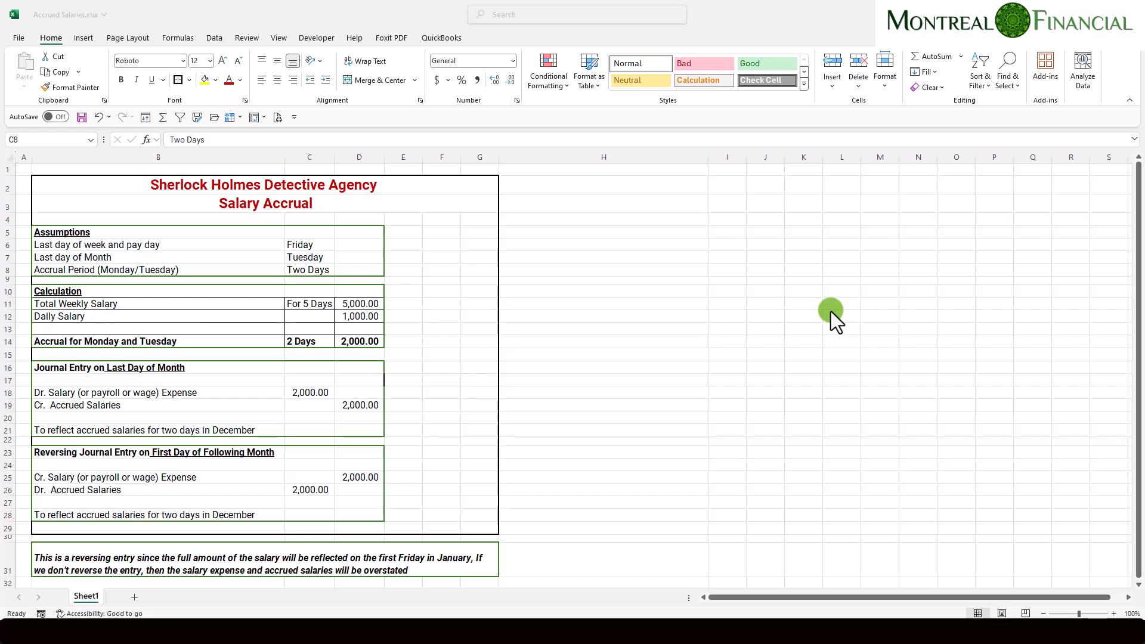
pyautogui.moveTo(829, 325)
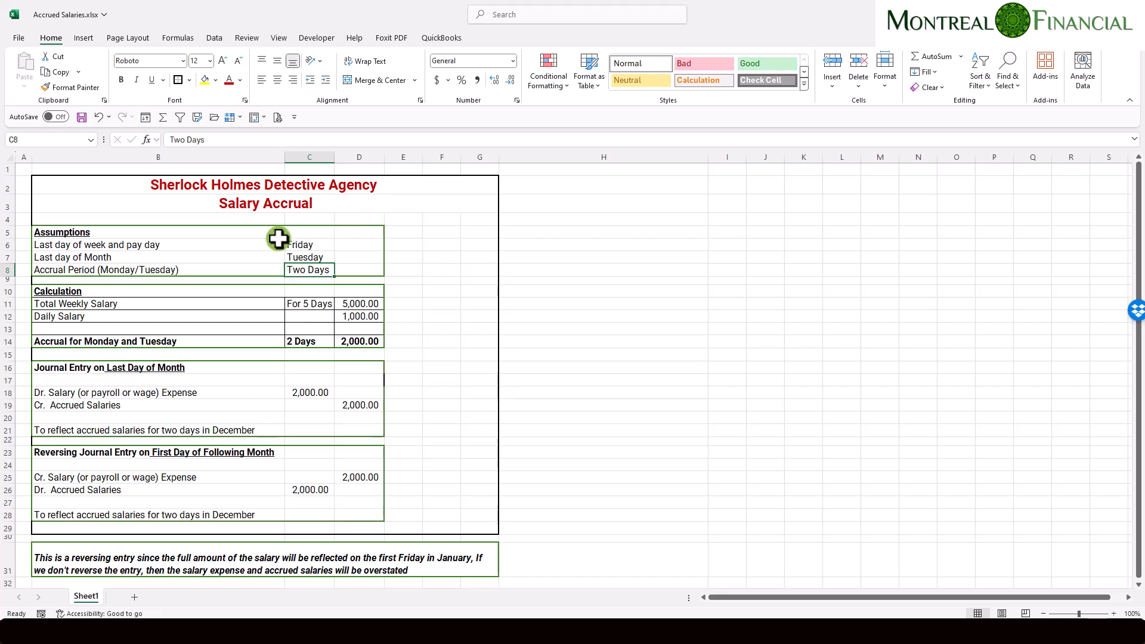
# Review the worksheet assumptions: Tuesday month-end, Friday pay day, two-day accrual period.
pyautogui.click(122, 245)
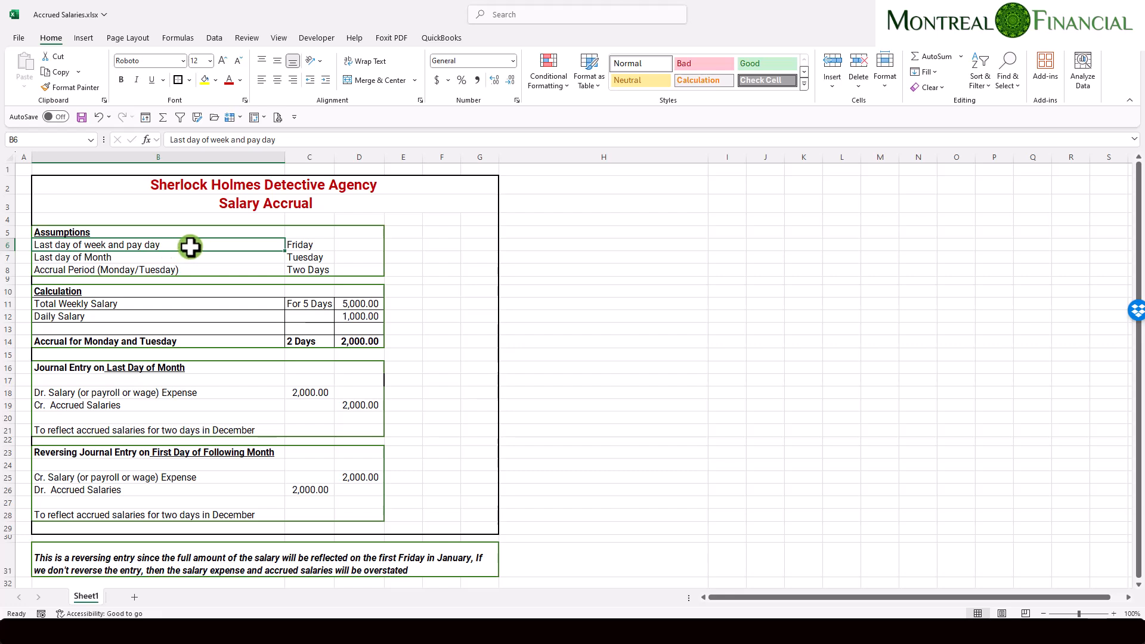
pyautogui.moveTo(327, 239)
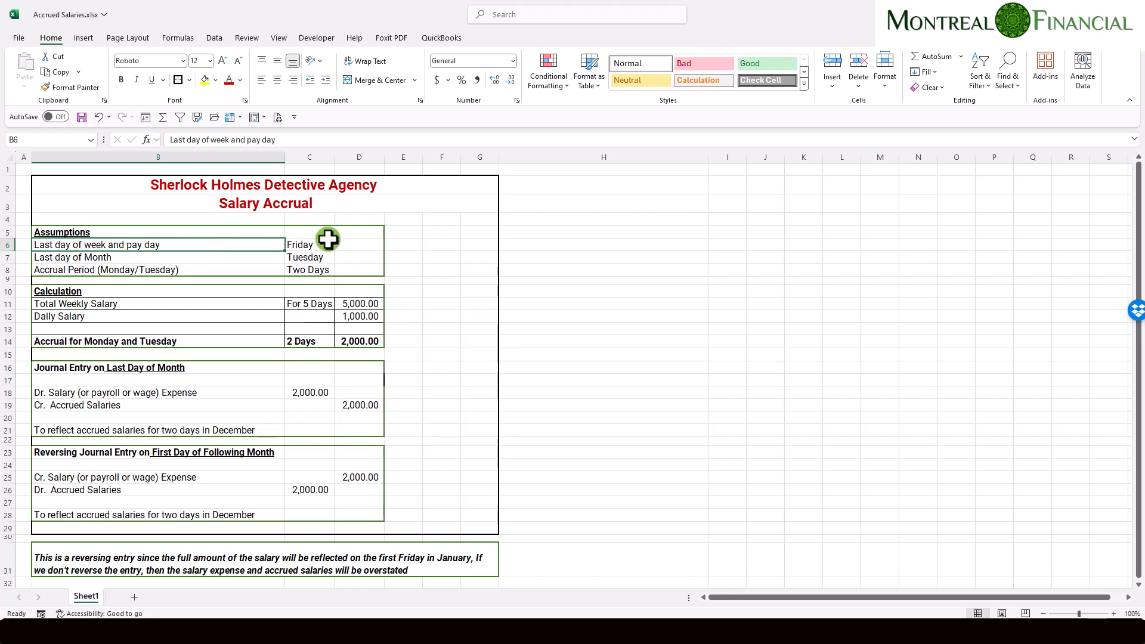
pyautogui.click(308, 244)
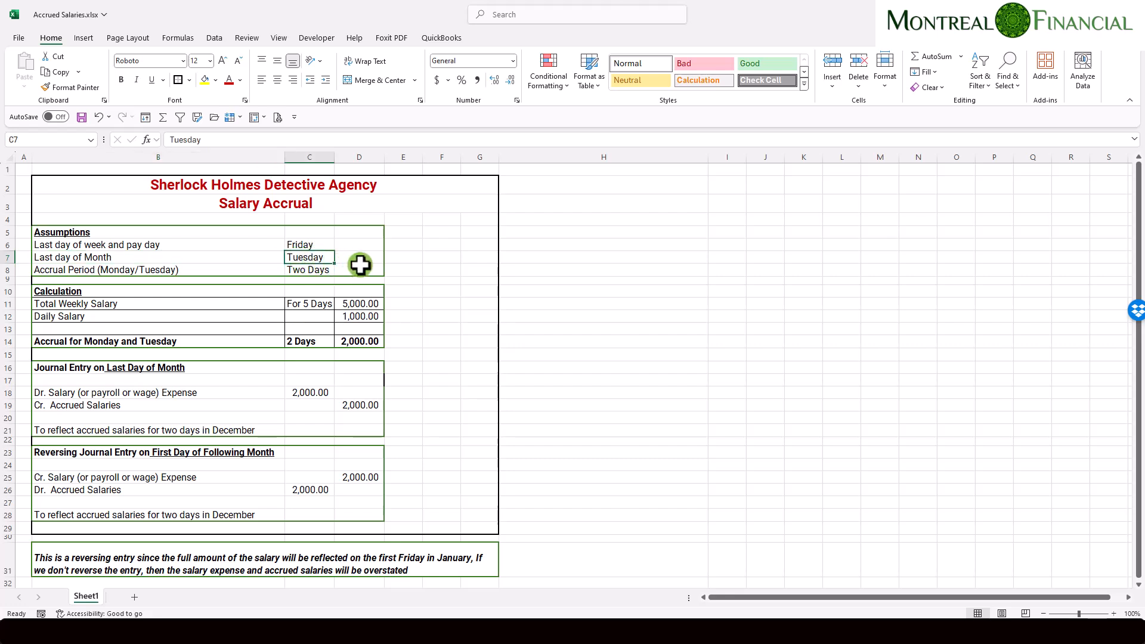
pyautogui.click(308, 244)
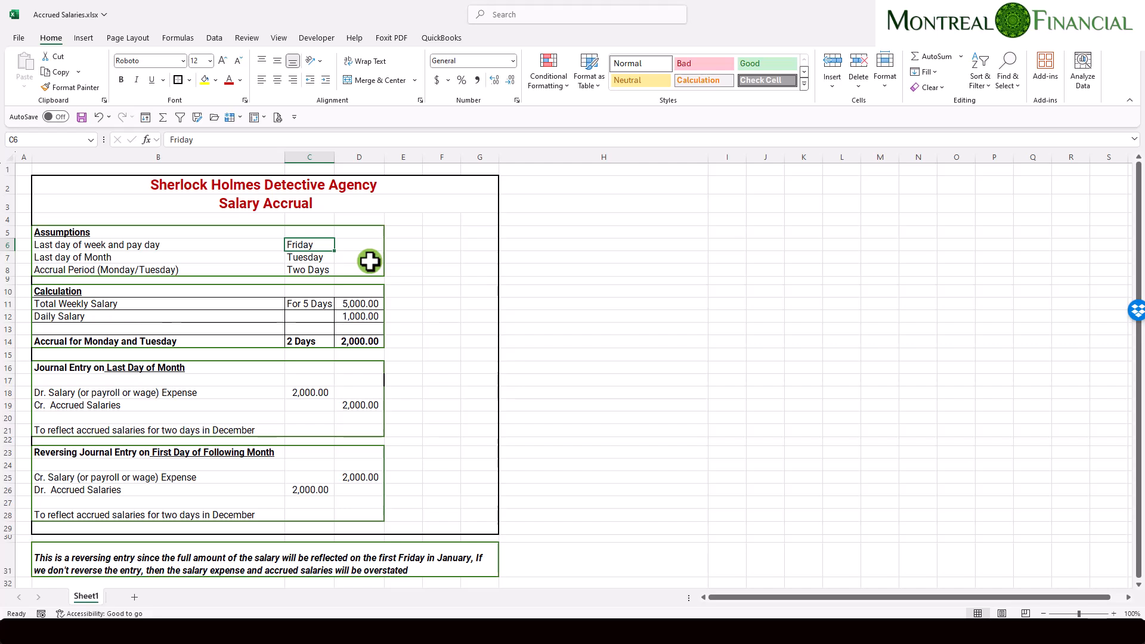
pyautogui.click(308, 269)
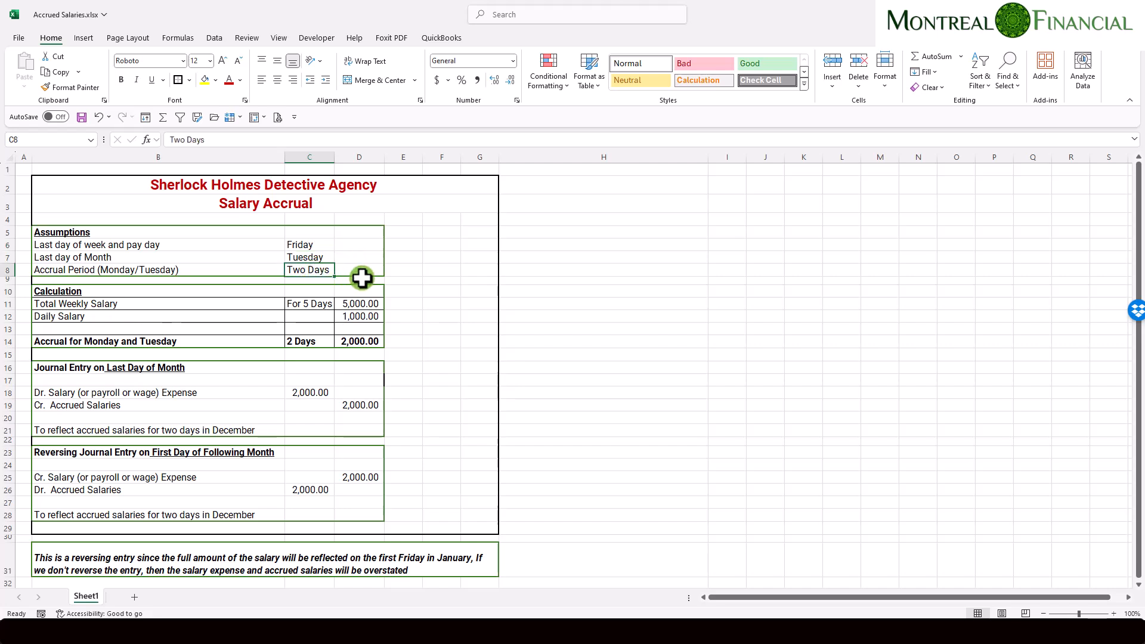
pyautogui.moveTo(379, 263)
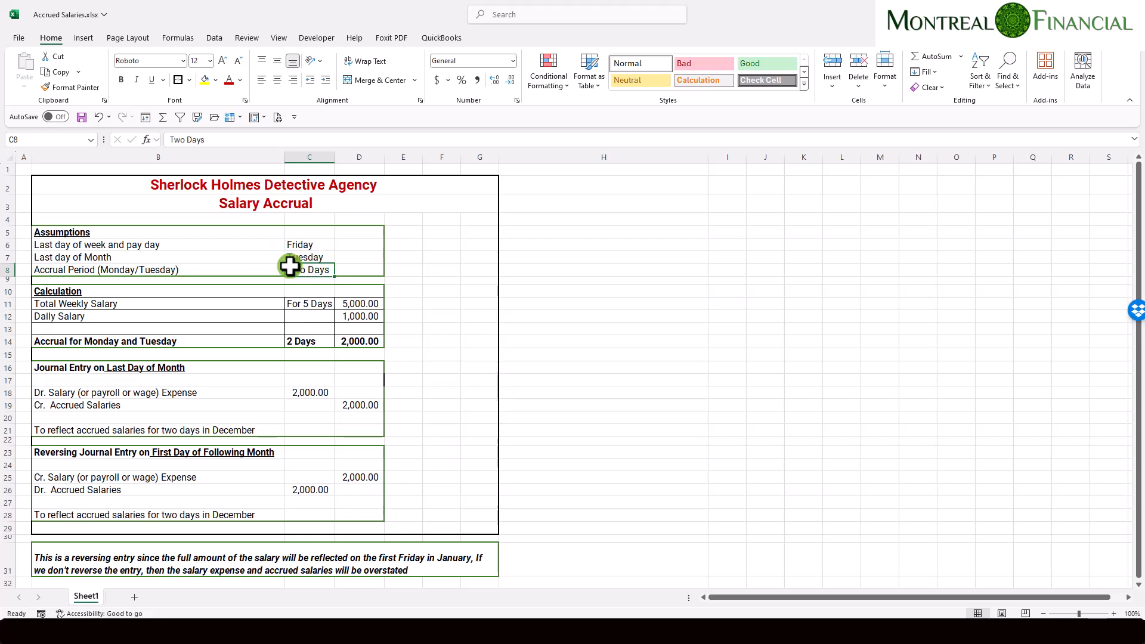
pyautogui.click(307, 243)
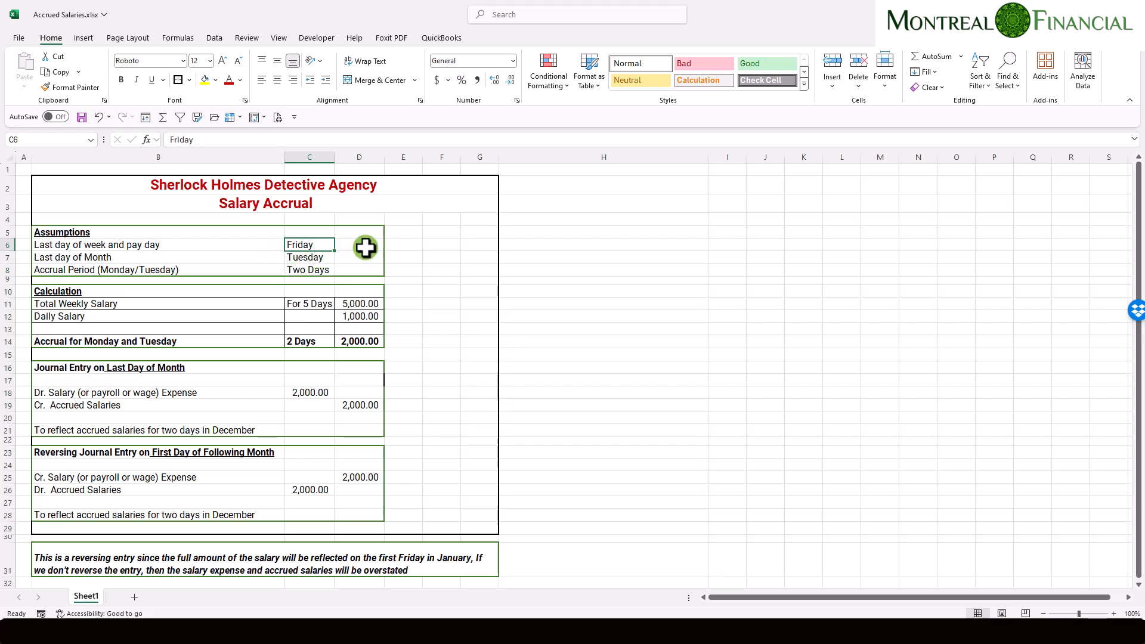
pyautogui.click(307, 269)
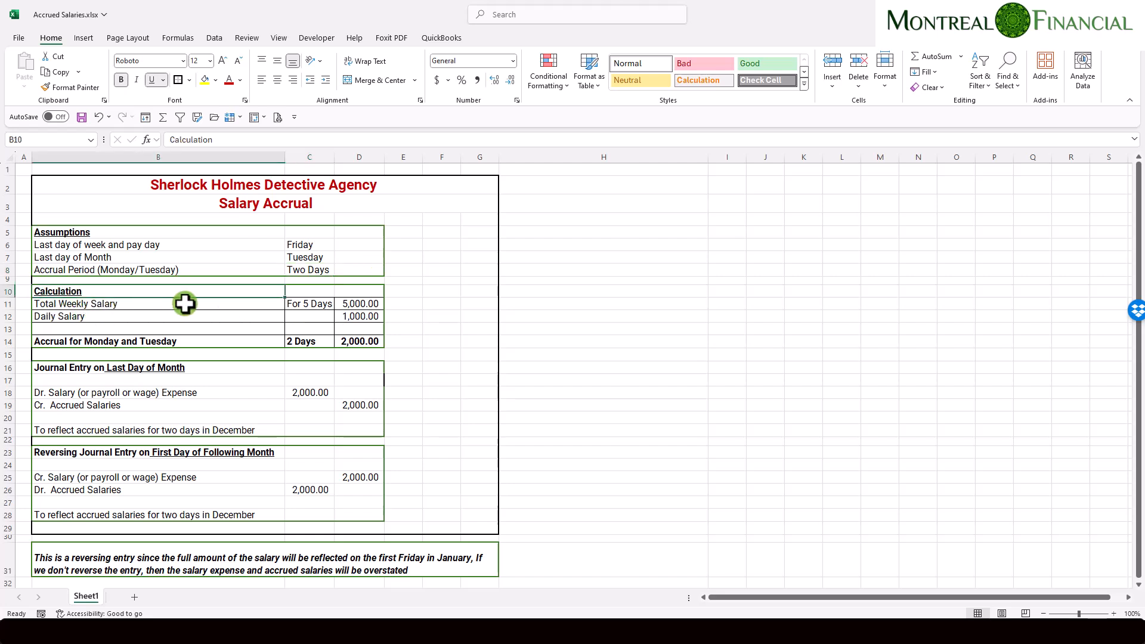
# Review the calculation: 5,000 weekly salary, daily salary over 5 days, two-day accrual formula.
pyautogui.click(157, 304)
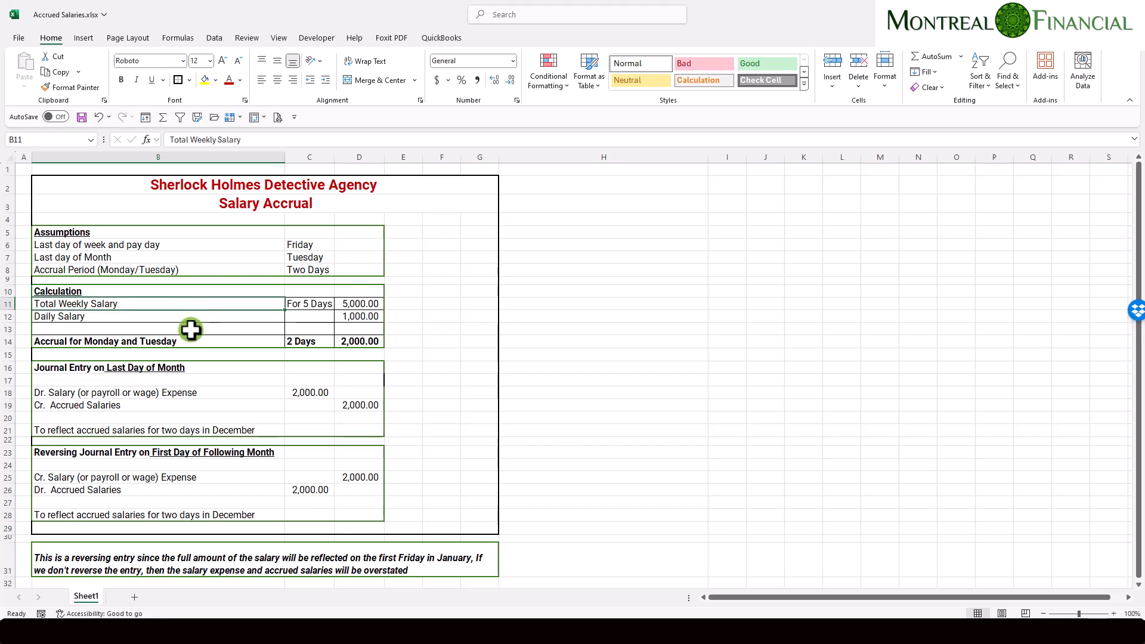
pyautogui.click(309, 303)
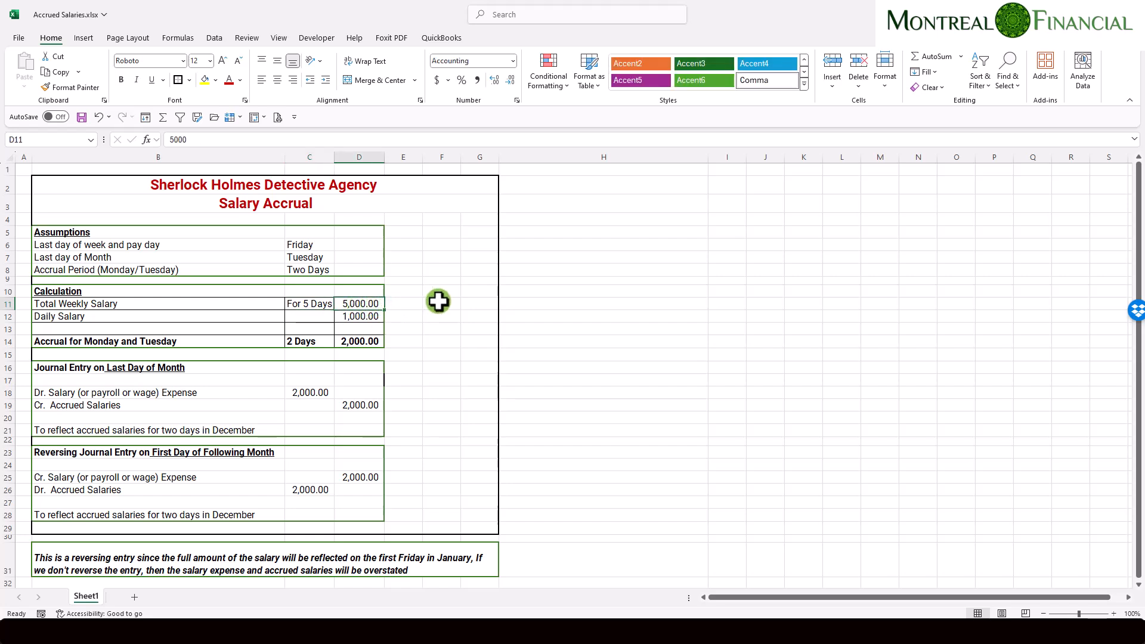
pyautogui.moveTo(162, 320)
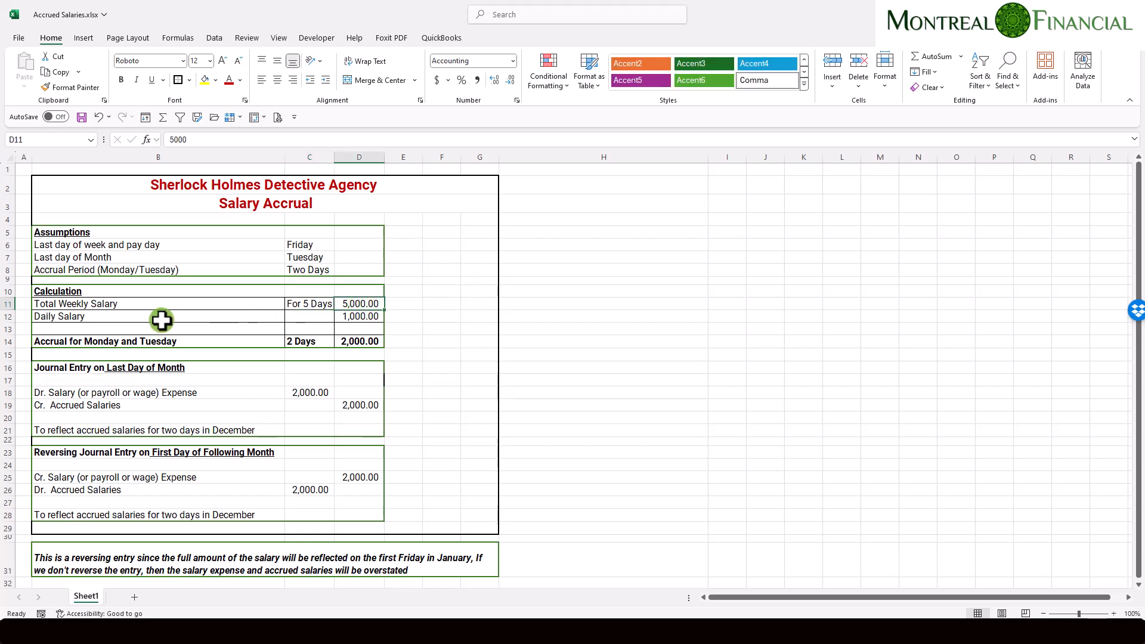
pyautogui.click(157, 316)
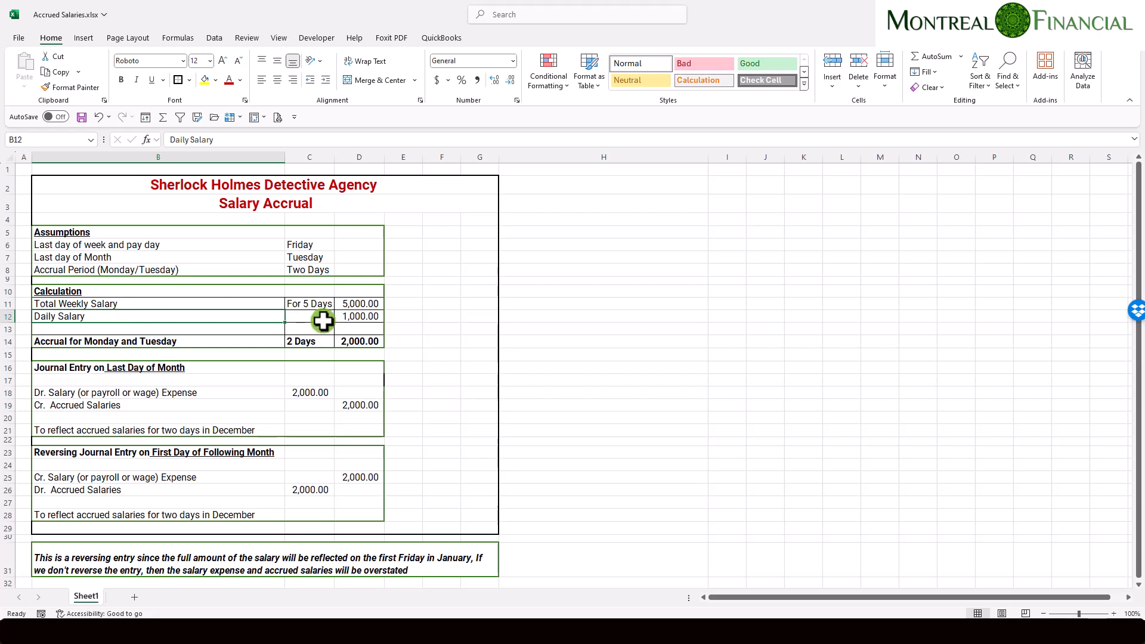
pyautogui.click(308, 303)
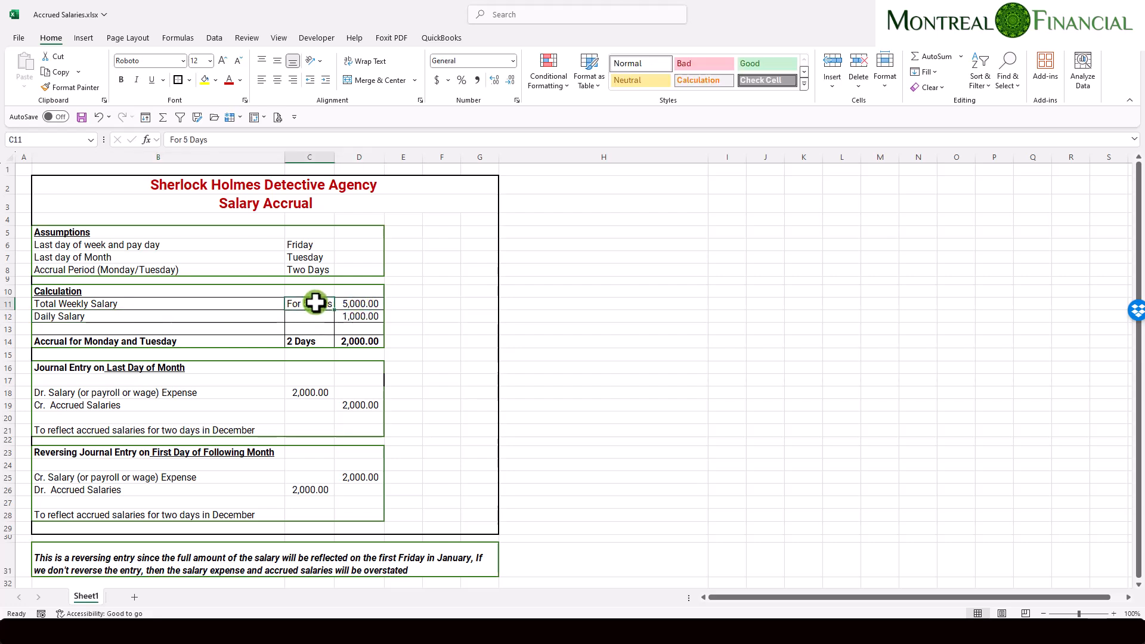
pyautogui.click(359, 316)
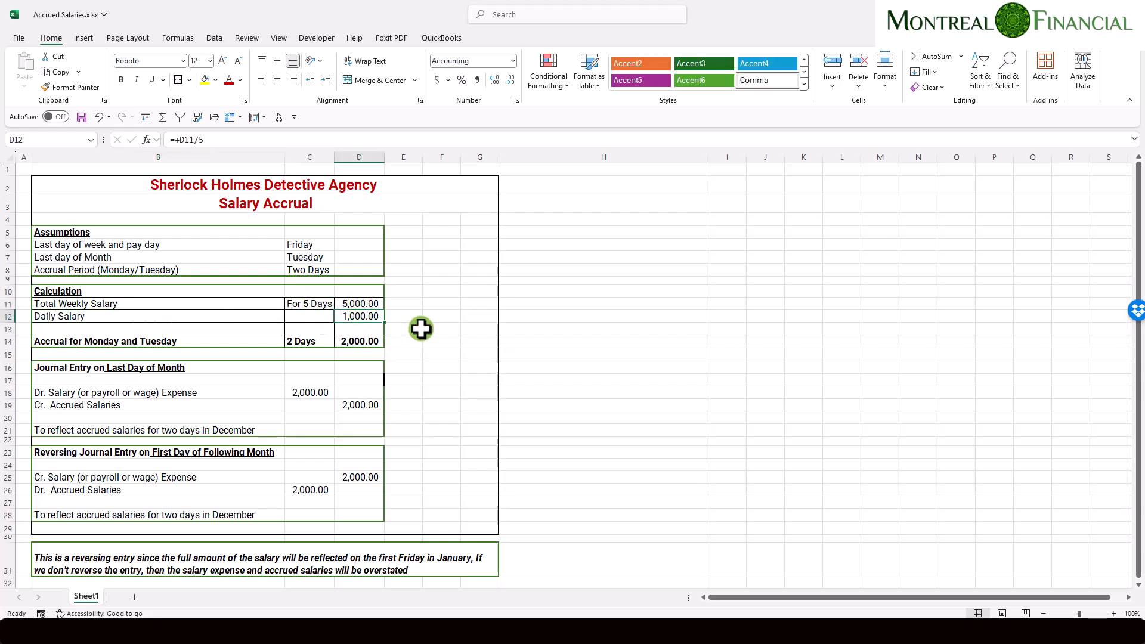
pyautogui.click(138, 341)
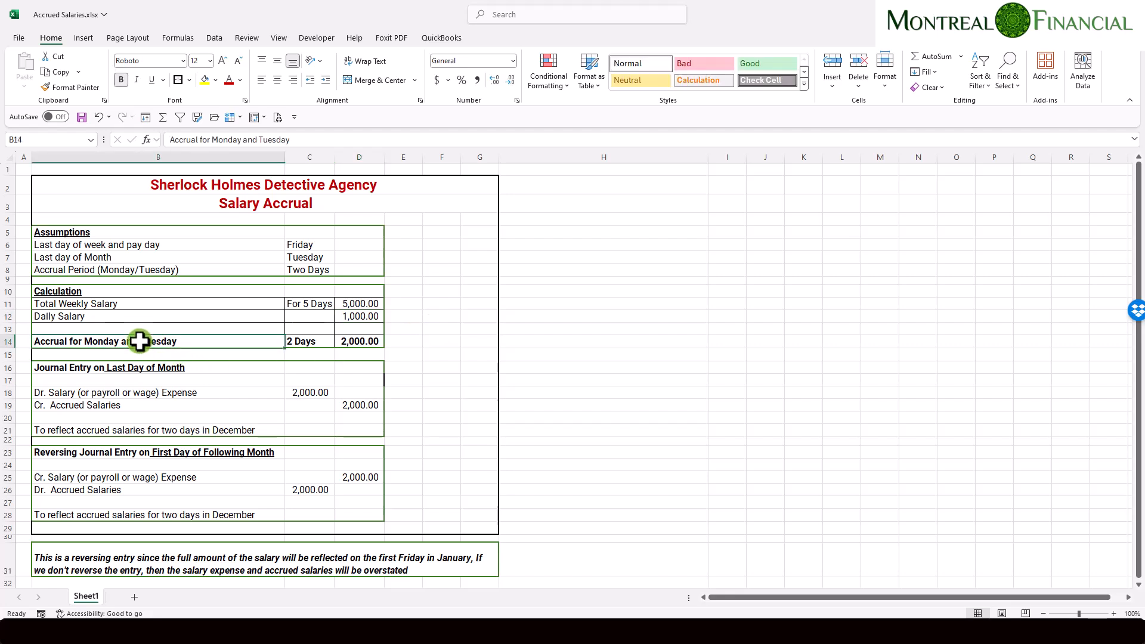
pyautogui.click(308, 270)
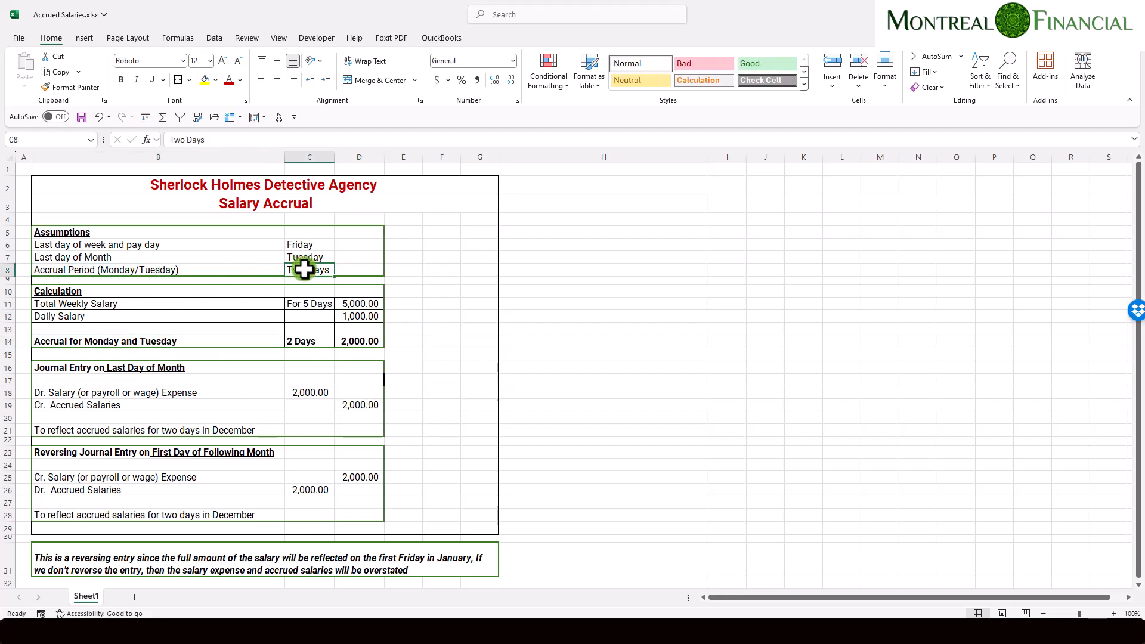
pyautogui.click(358, 316)
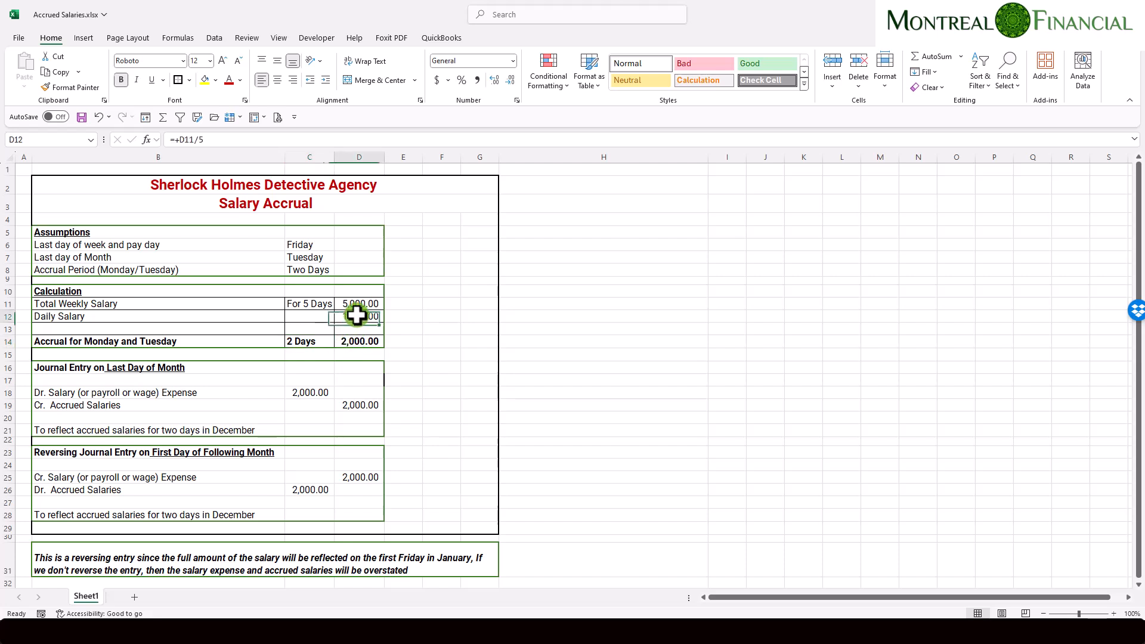
pyautogui.click(359, 342)
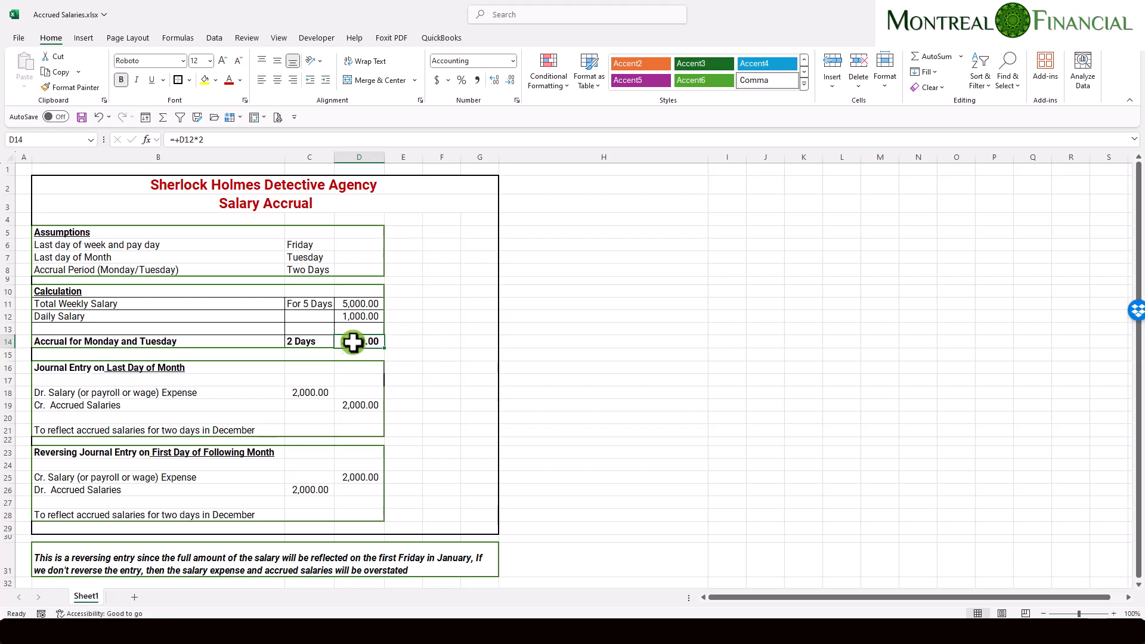
pyautogui.moveTo(431, 343)
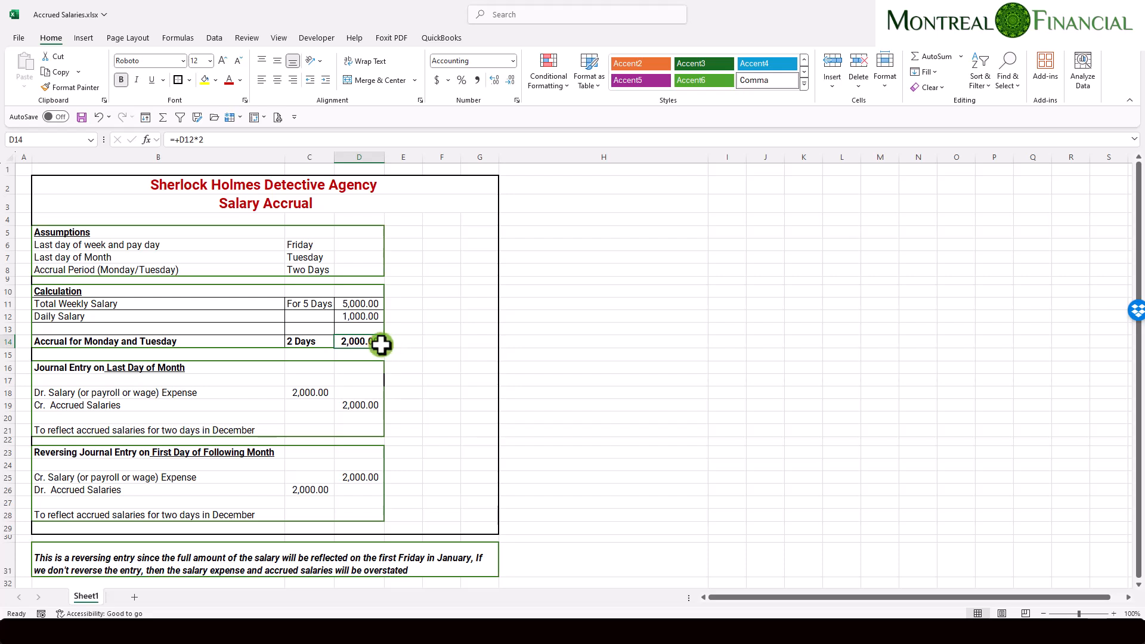
pyautogui.moveTo(420, 344)
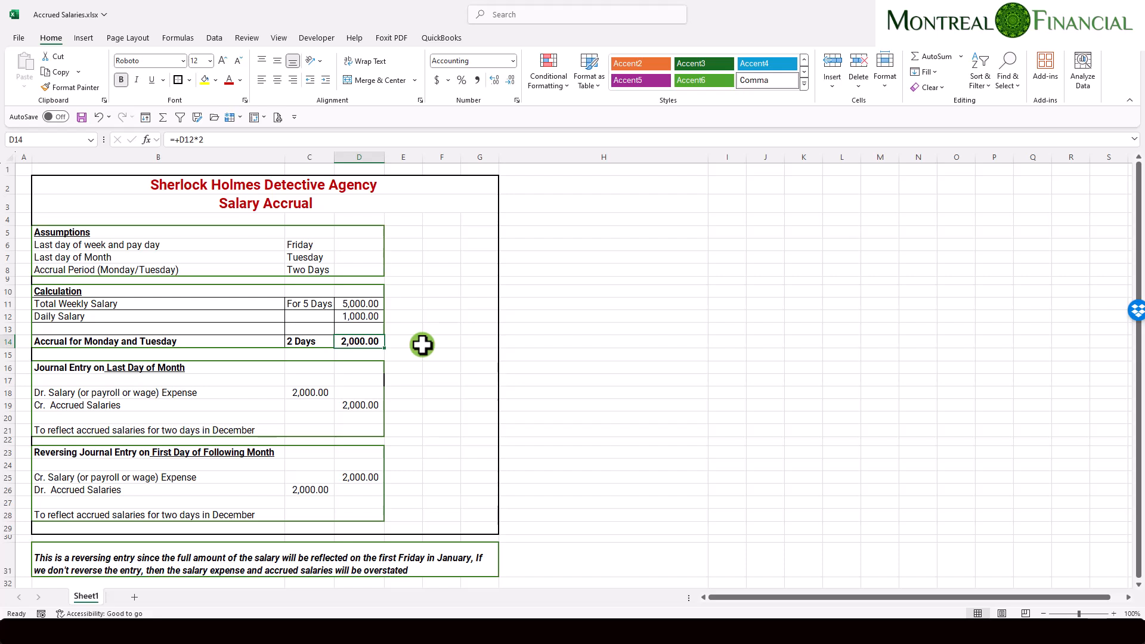
pyautogui.moveTo(396, 400)
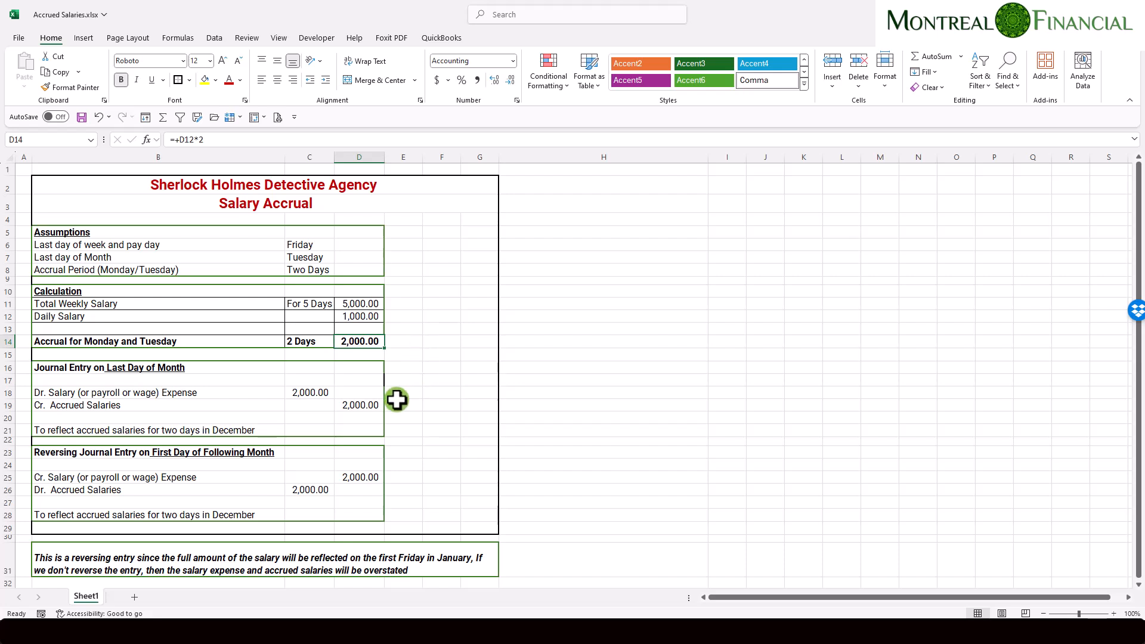
# Review the month-end entry: debit Salary Expense 2,000, credit Accrued Salaries 2,000.
pyautogui.click(158, 393)
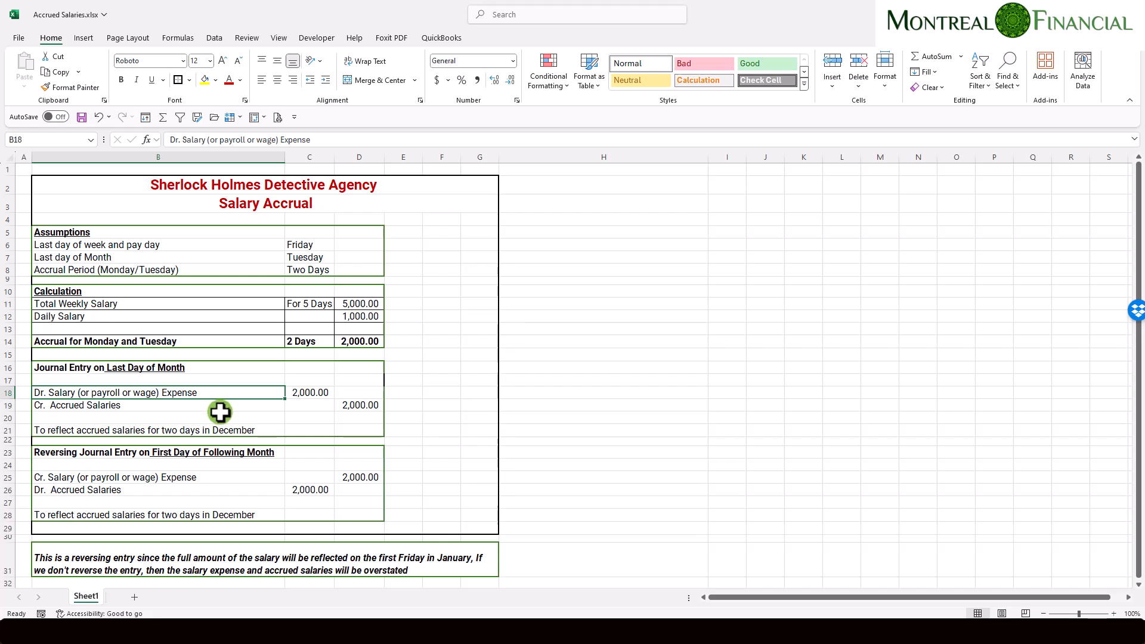
pyautogui.moveTo(300, 419)
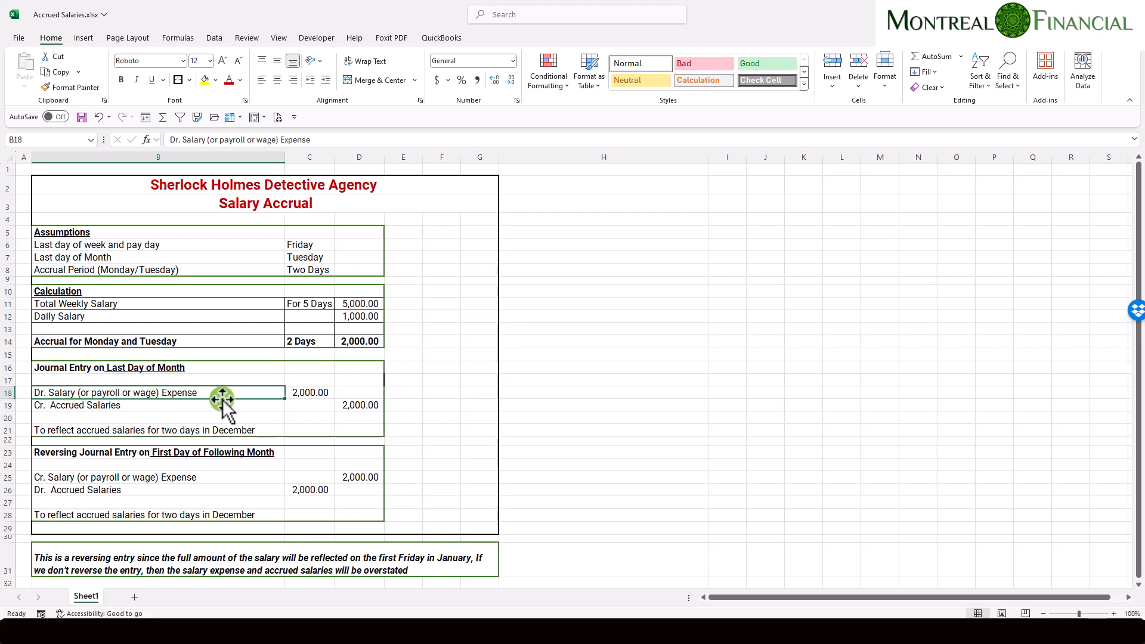
pyautogui.click(309, 392)
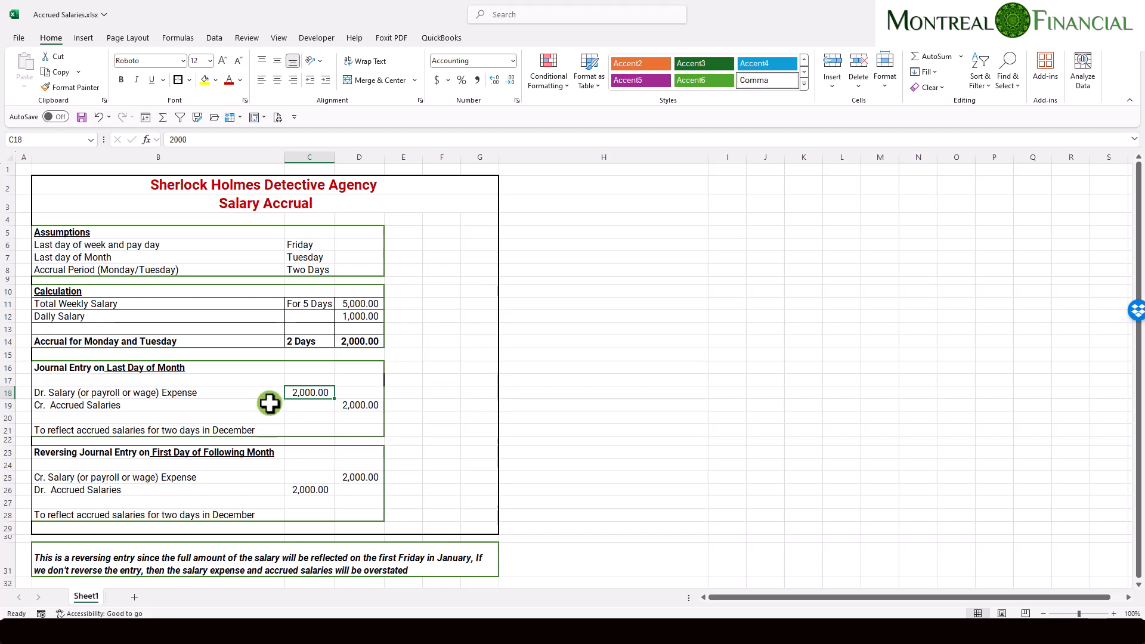
pyautogui.click(134, 406)
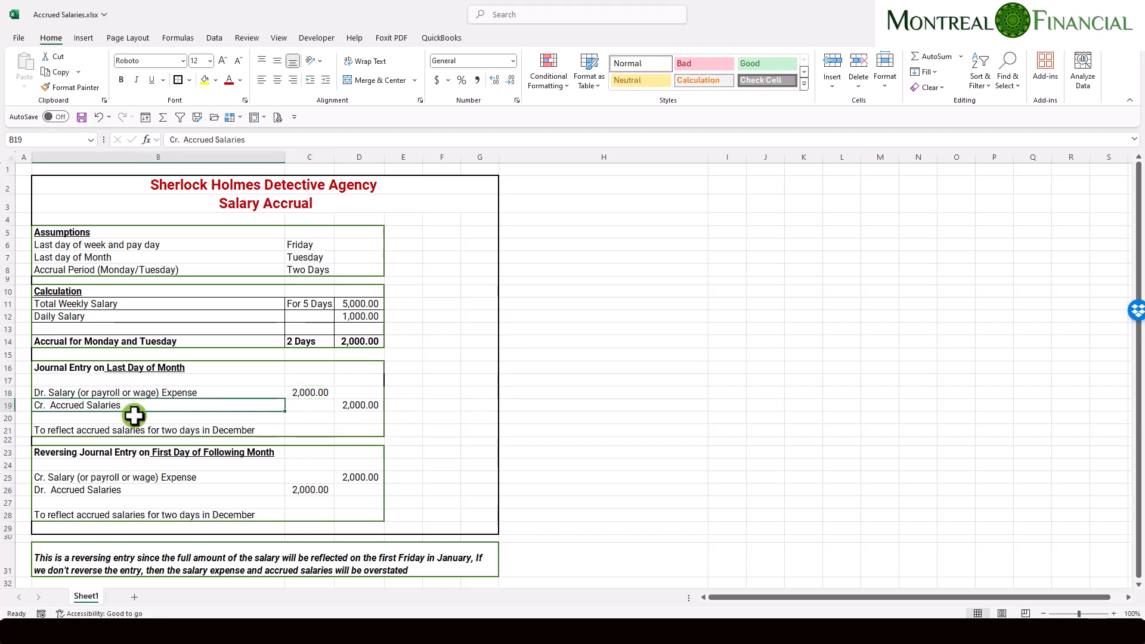
pyautogui.click(359, 404)
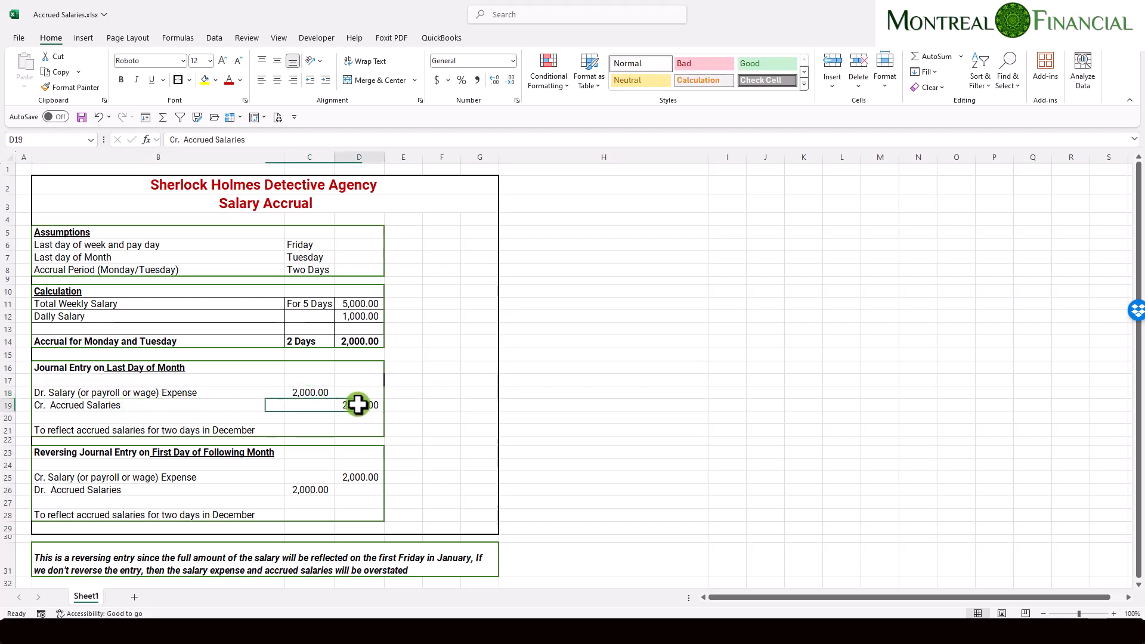
pyautogui.click(135, 405)
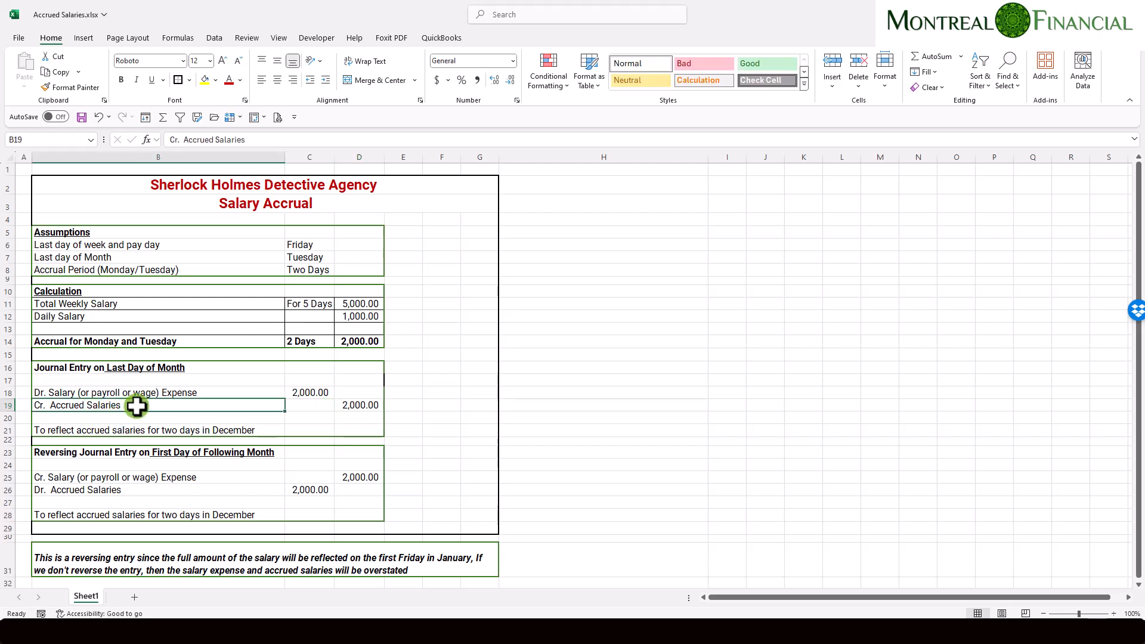
pyautogui.moveTo(157, 405)
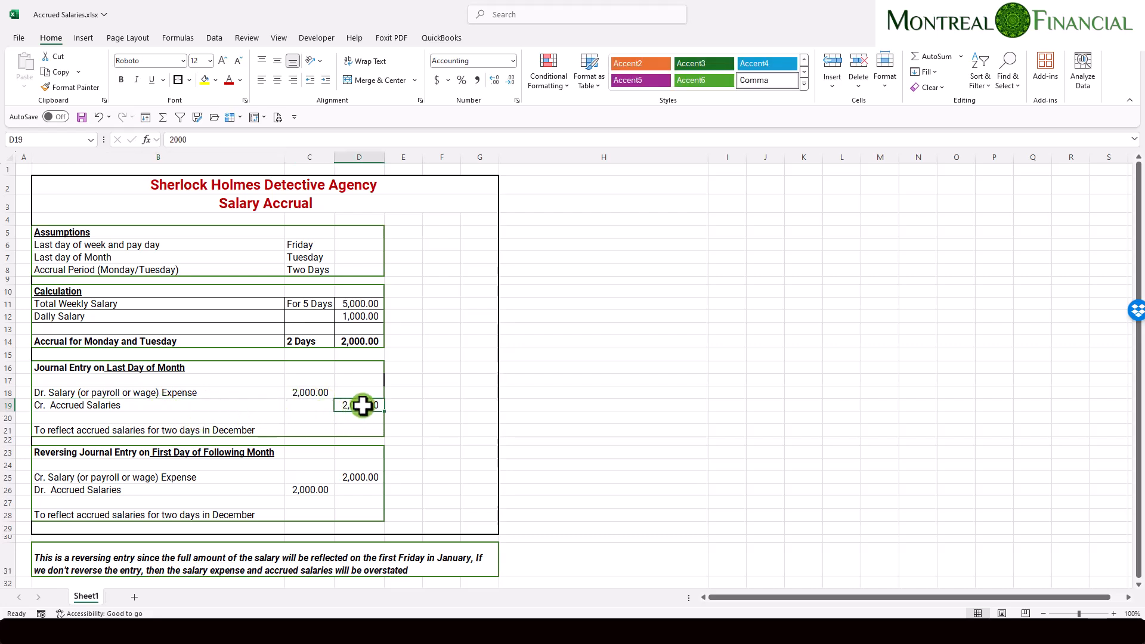
pyautogui.click(122, 430)
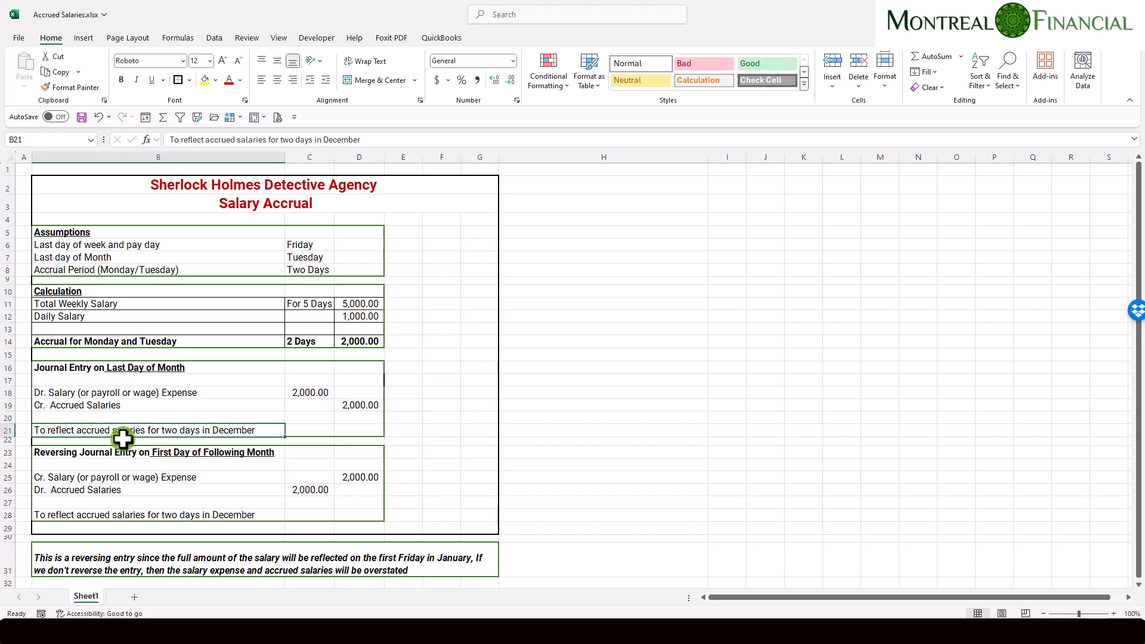
pyautogui.moveTo(167, 431)
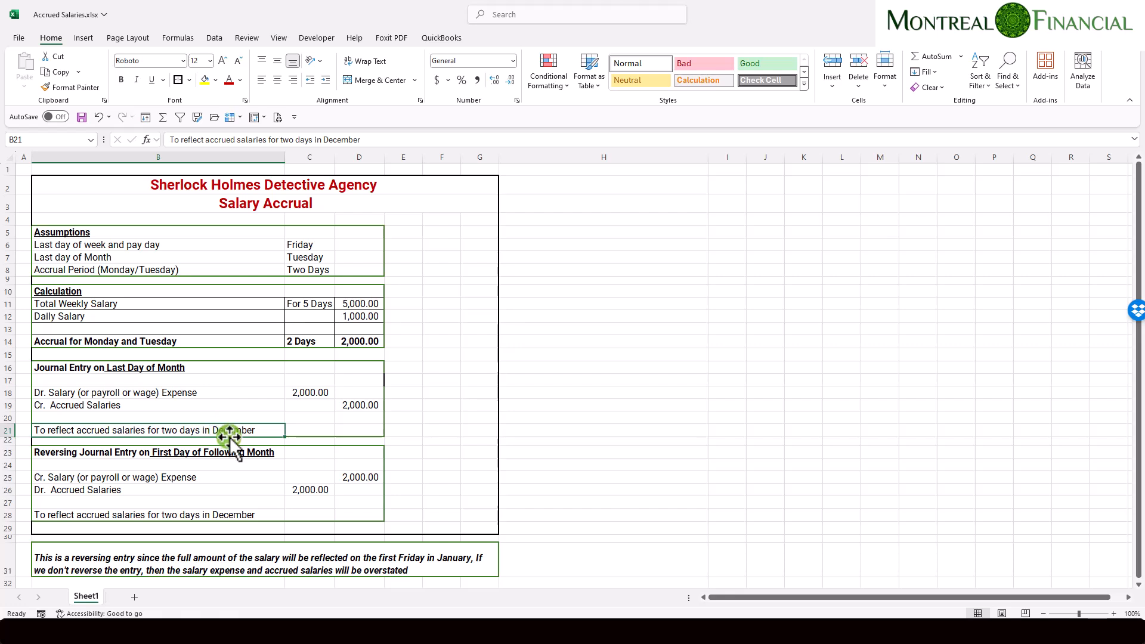
pyautogui.moveTo(242, 431)
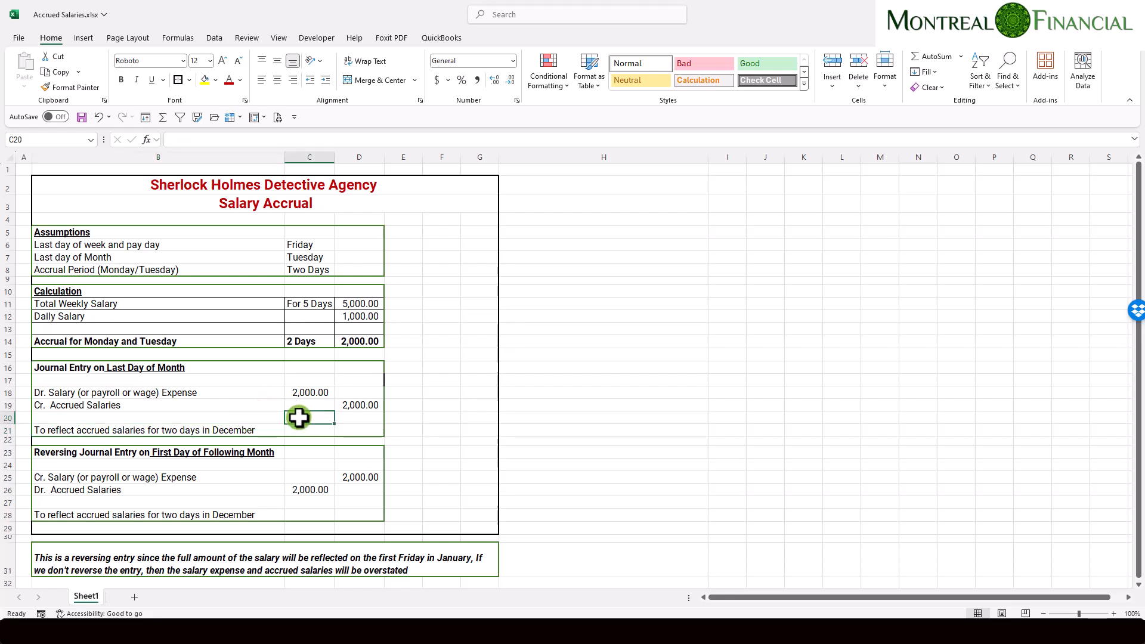
# Review the reversing entry: credit Salary Expense 2,000, debit Accrued Salaries 2,000.
pyautogui.click(158, 367)
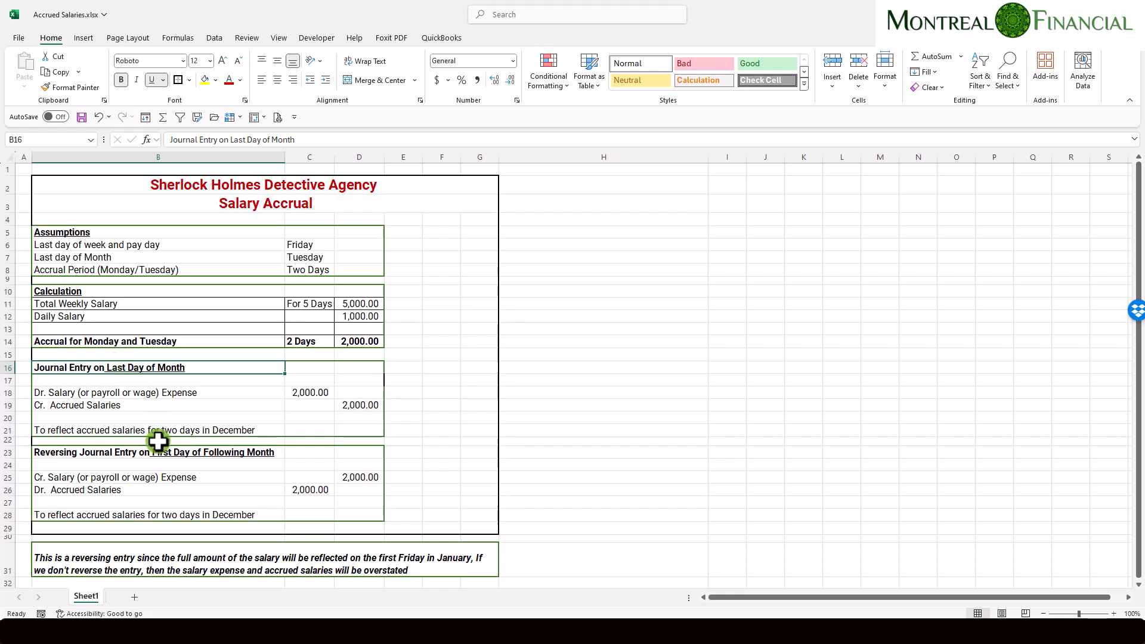
pyautogui.click(146, 452)
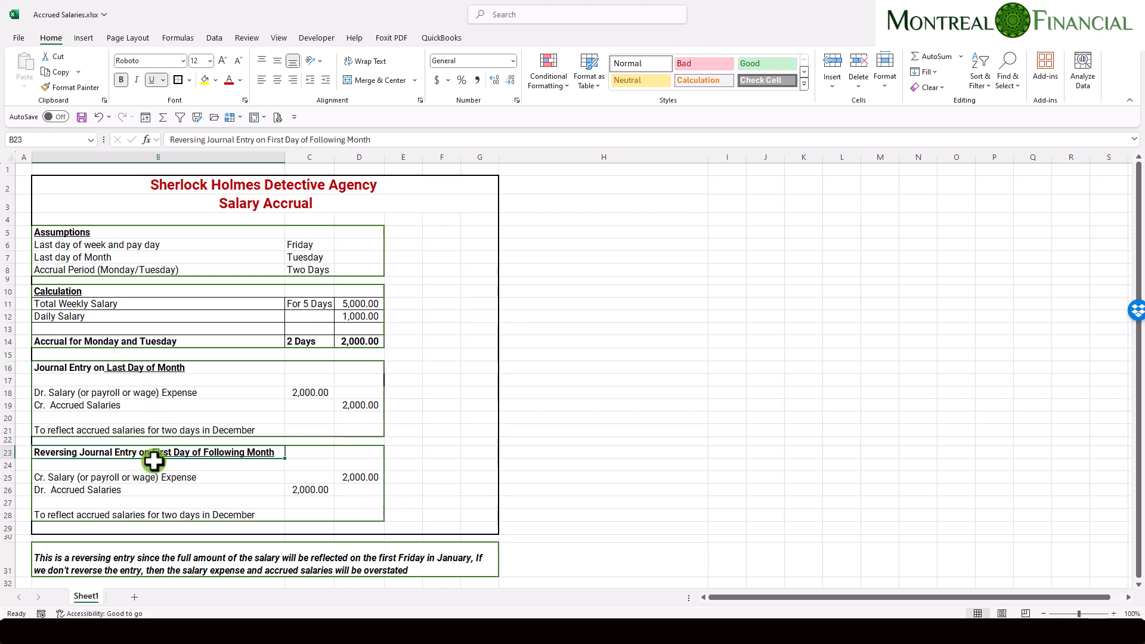
pyautogui.moveTo(109, 452)
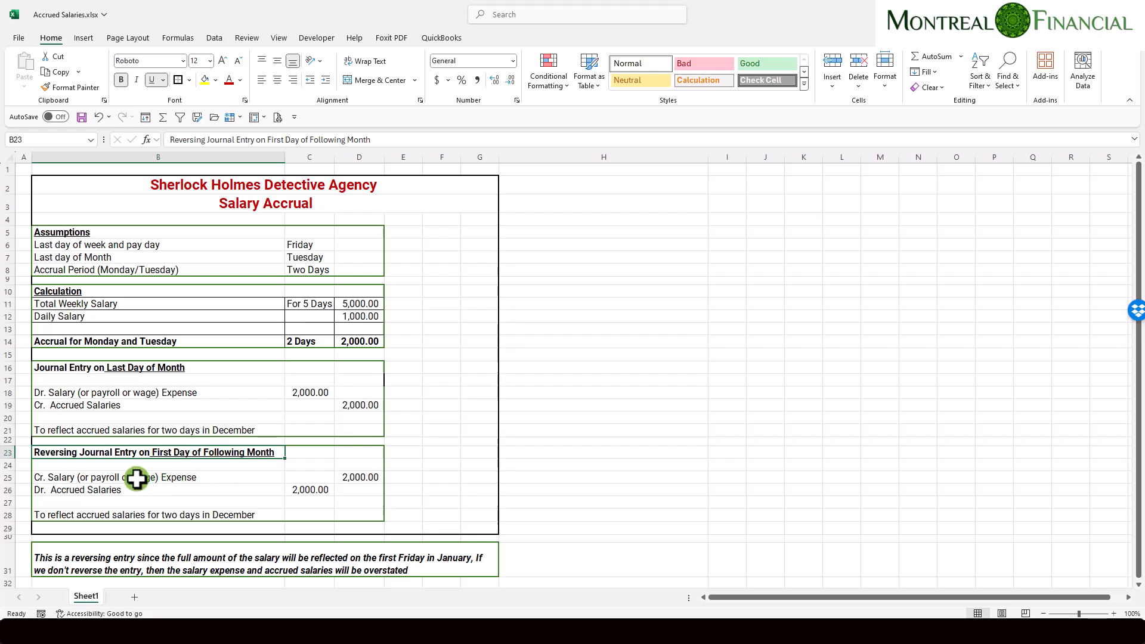
pyautogui.moveTo(155, 406)
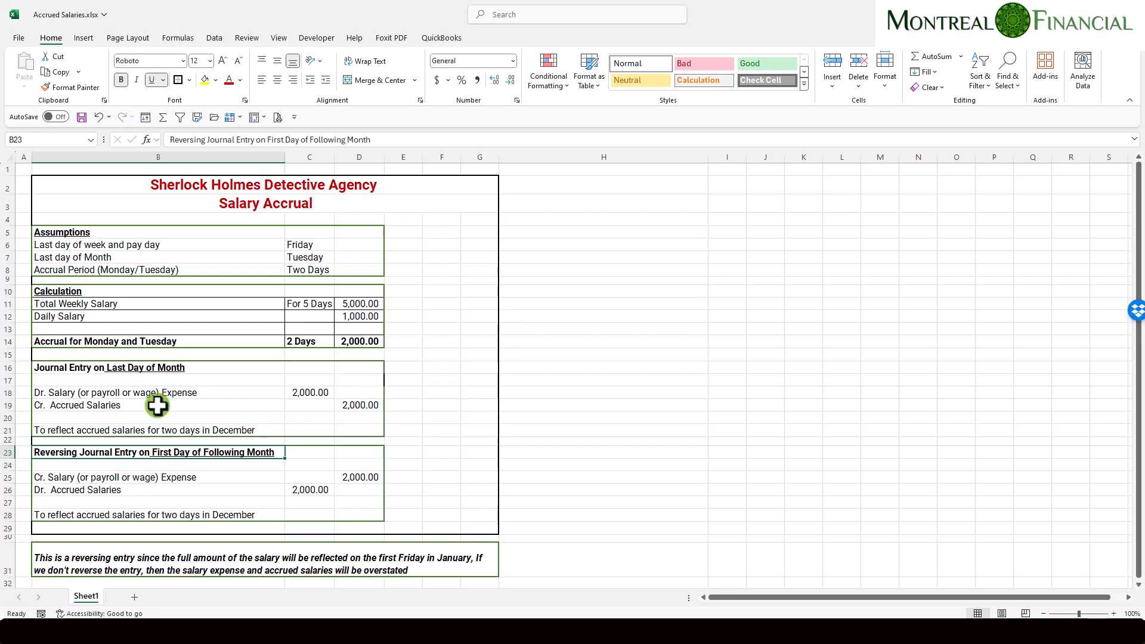
pyautogui.click(157, 477)
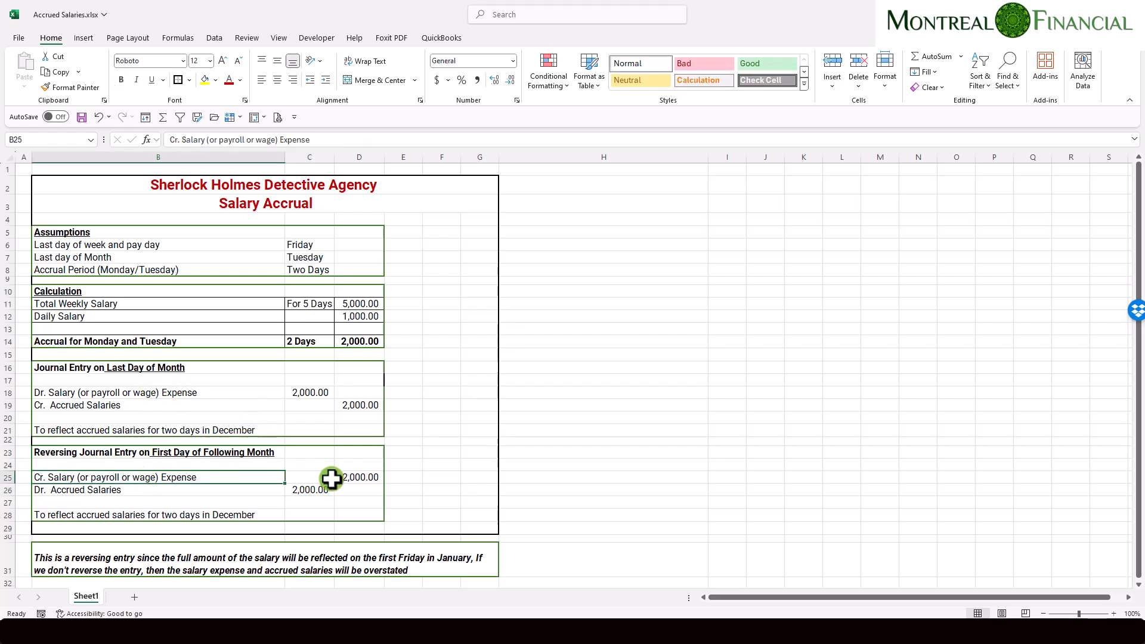
pyautogui.click(359, 478)
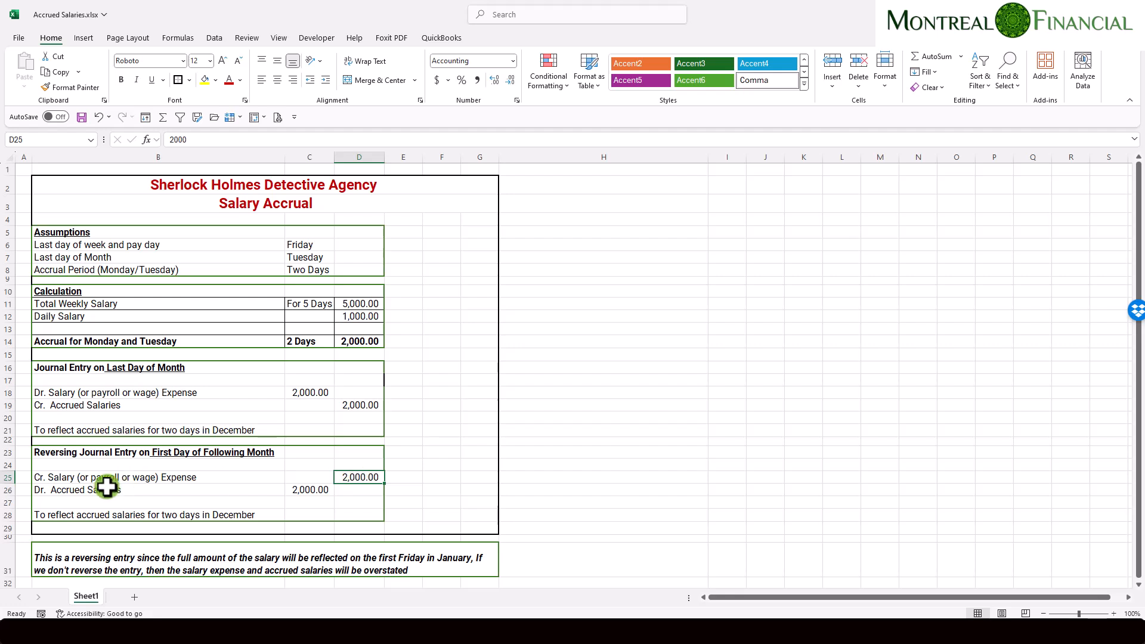
pyautogui.click(309, 489)
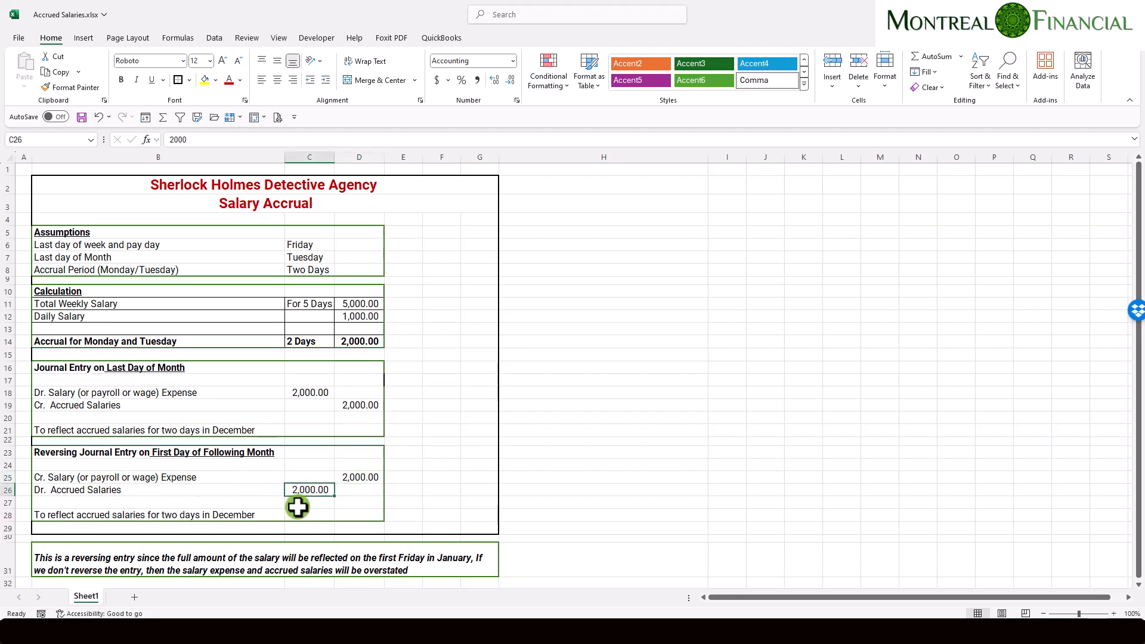
pyautogui.moveTo(331, 500)
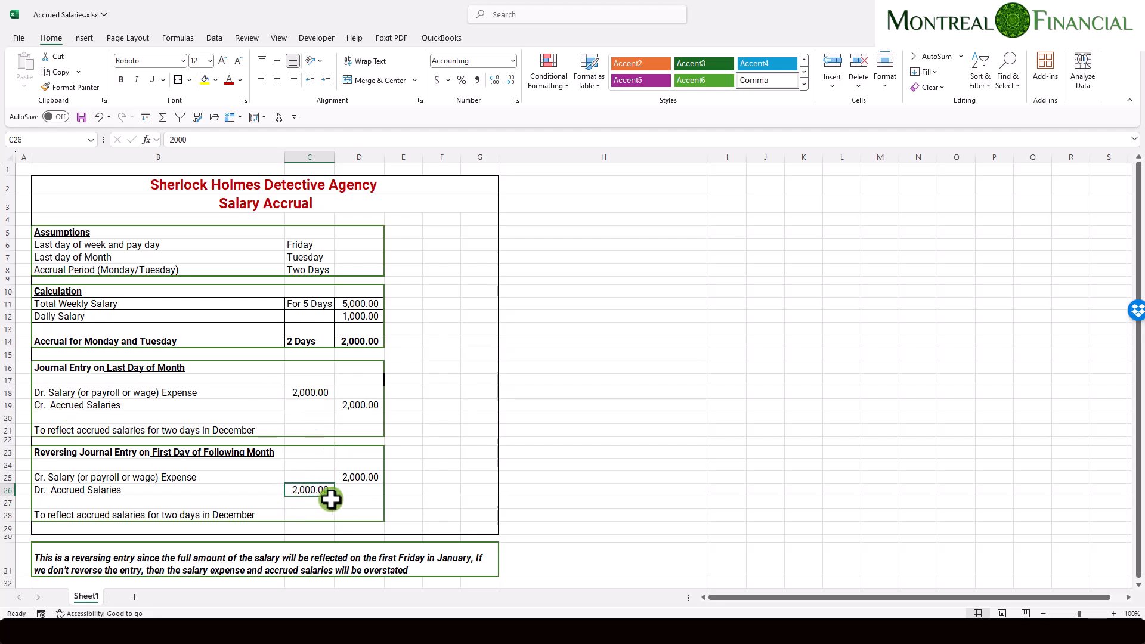
pyautogui.moveTo(188, 457)
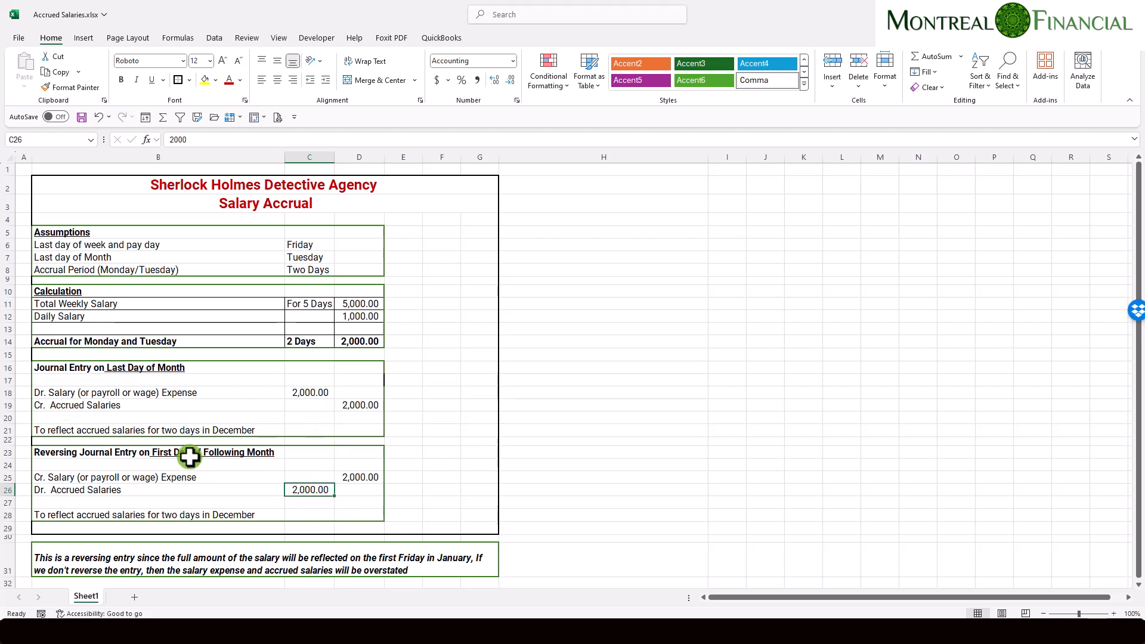
pyautogui.moveTo(224, 474)
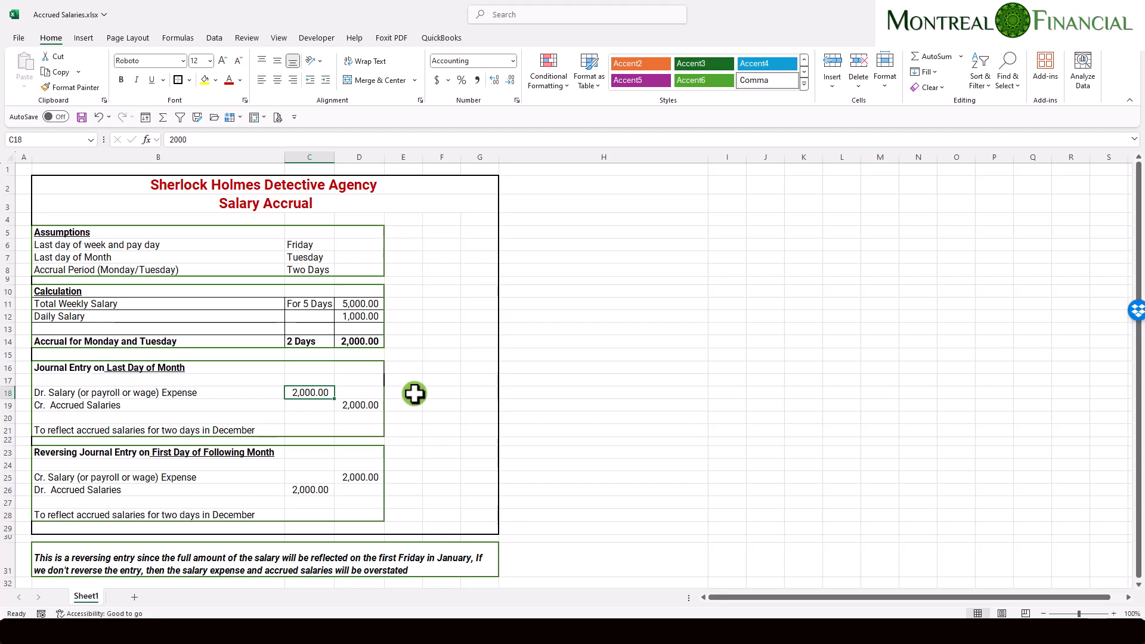
pyautogui.click(309, 491)
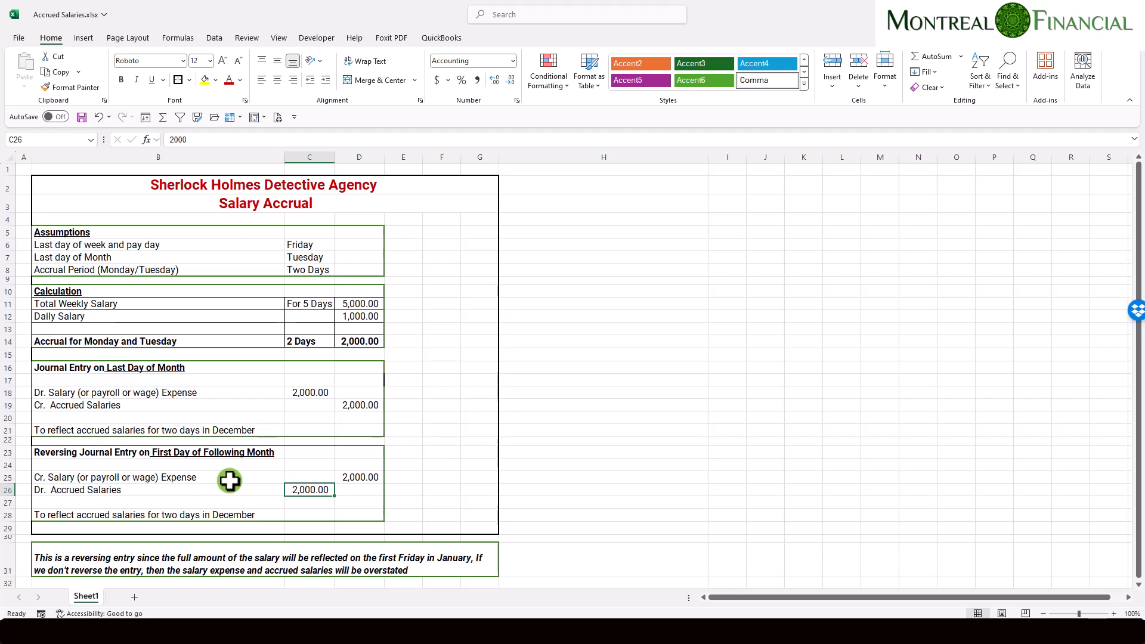
pyautogui.moveTo(308, 485)
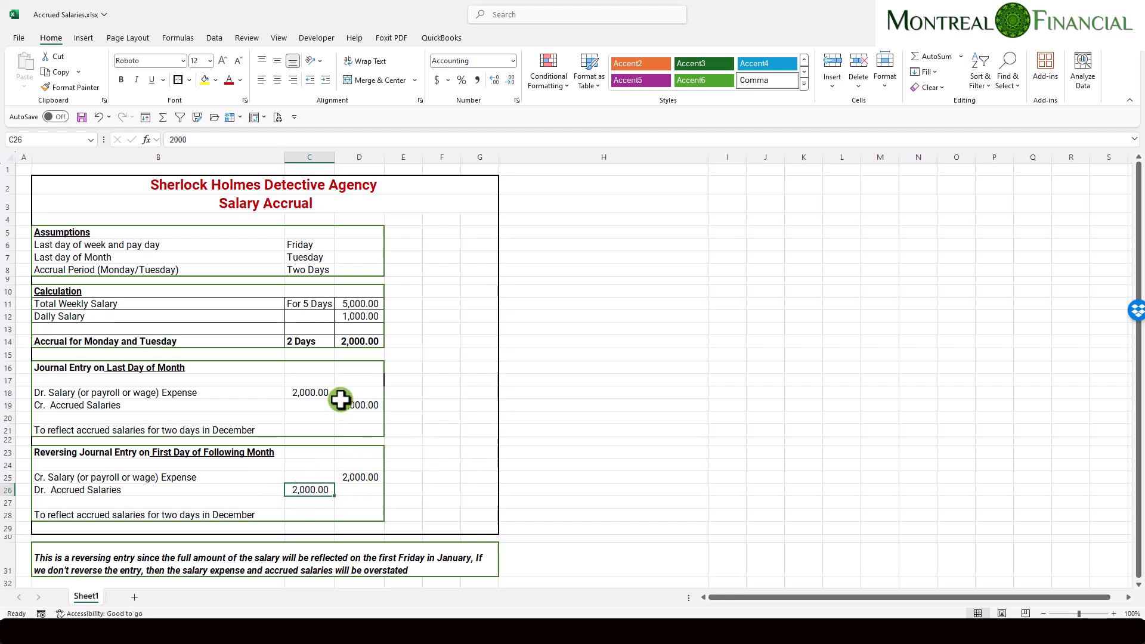
# Cross-check the 2,000 entries against the 5,000 total weekly salary in the worksheet.
pyautogui.click(309, 393)
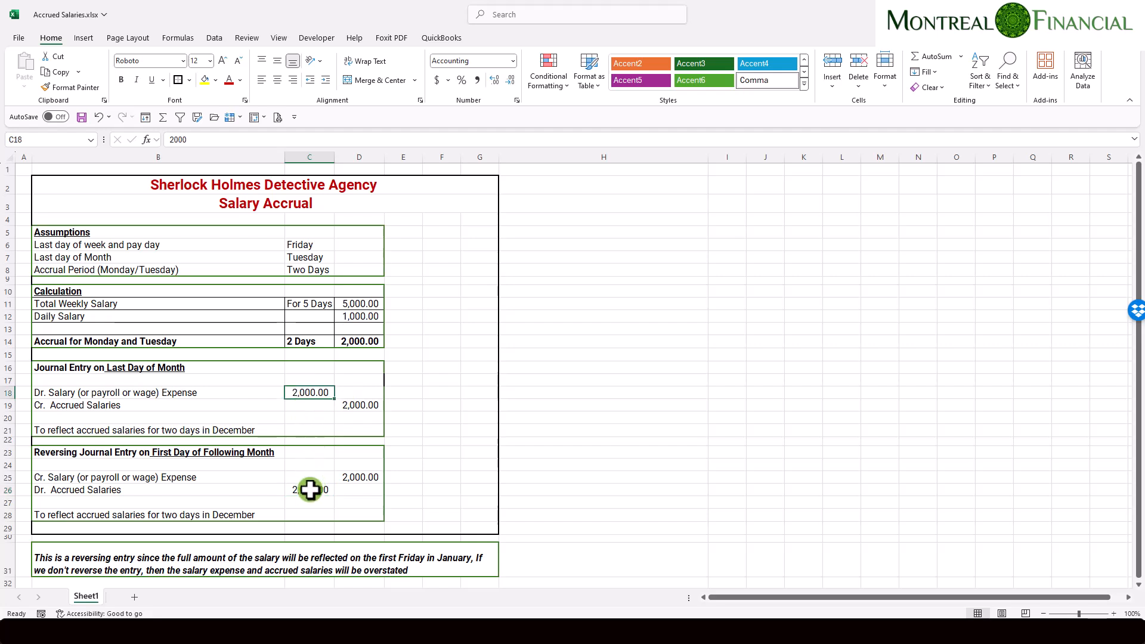
pyautogui.click(358, 477)
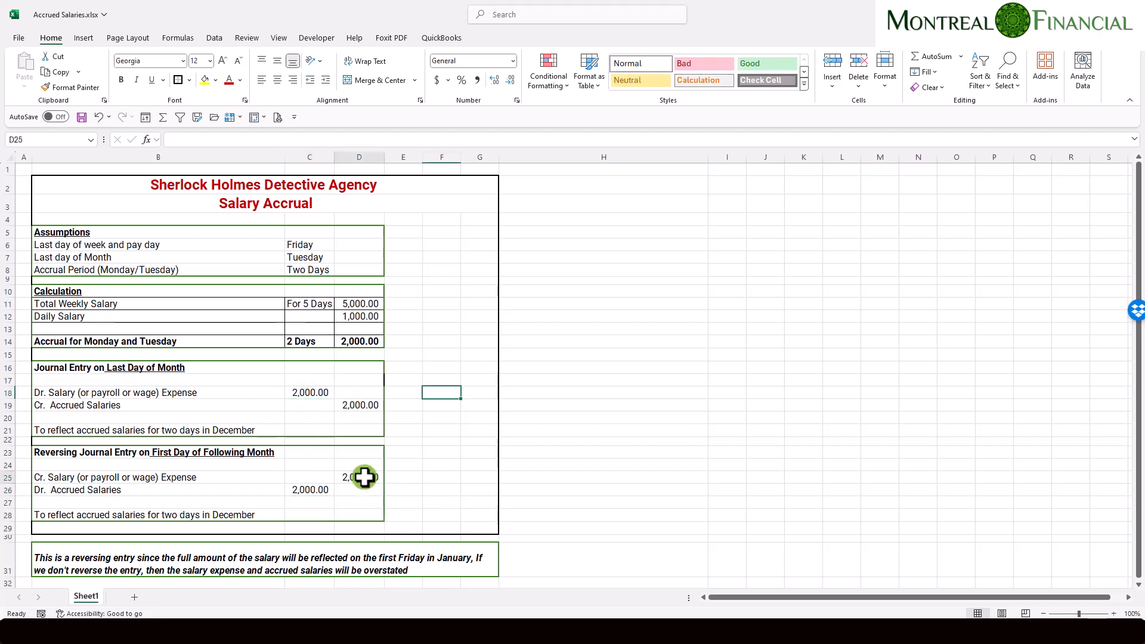
pyautogui.click(359, 477)
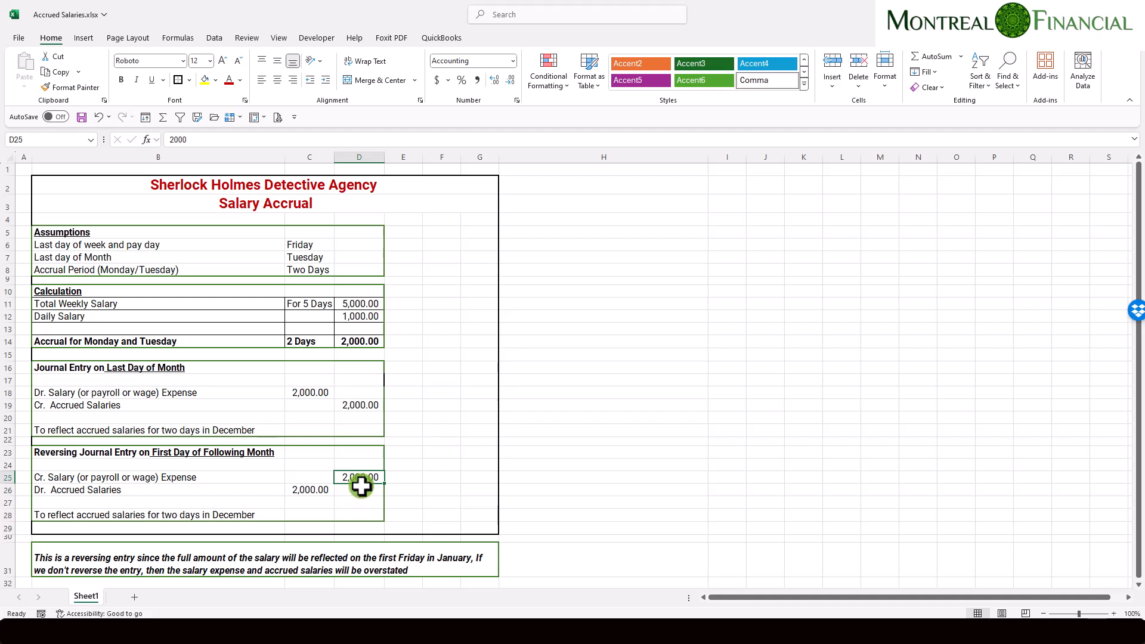
pyautogui.click(359, 303)
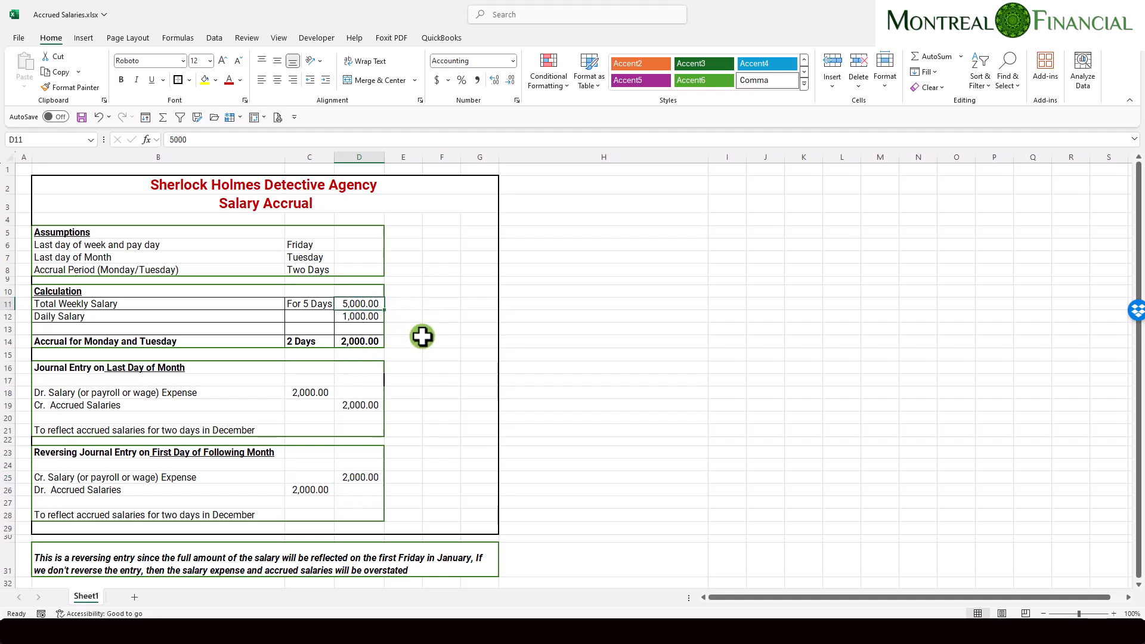
pyautogui.moveTo(446, 339)
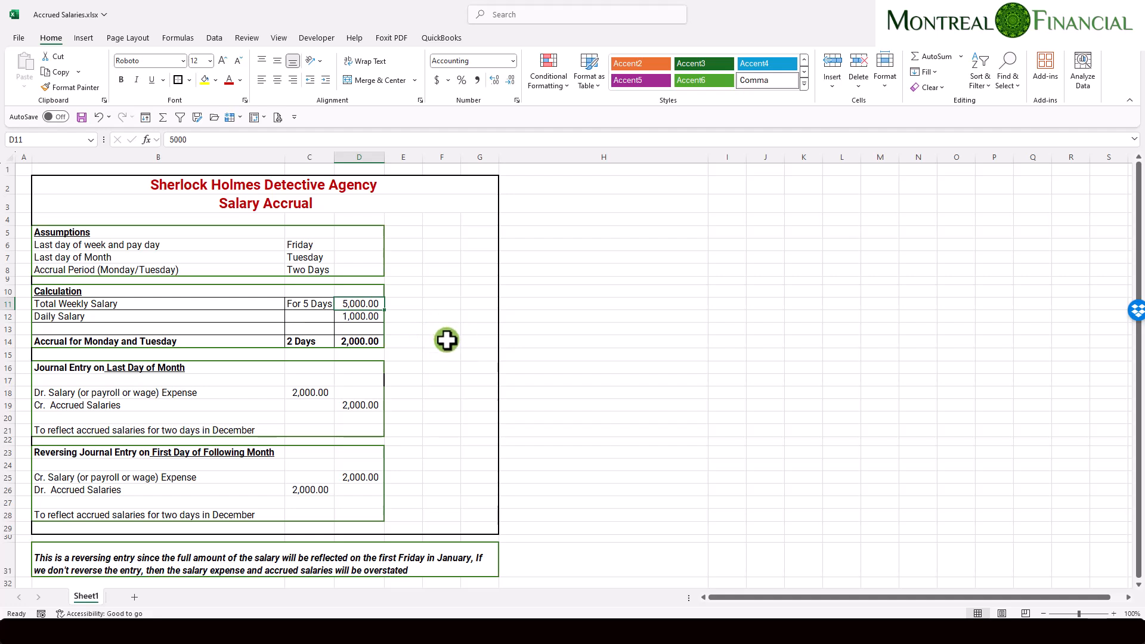
pyautogui.moveTo(402, 463)
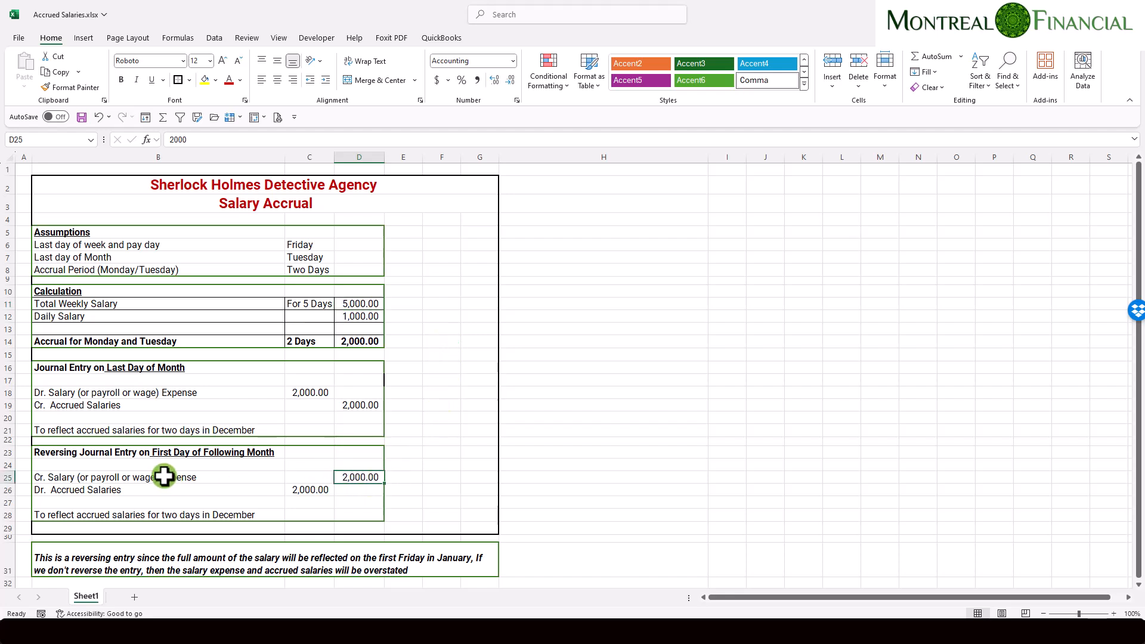
pyautogui.click(359, 305)
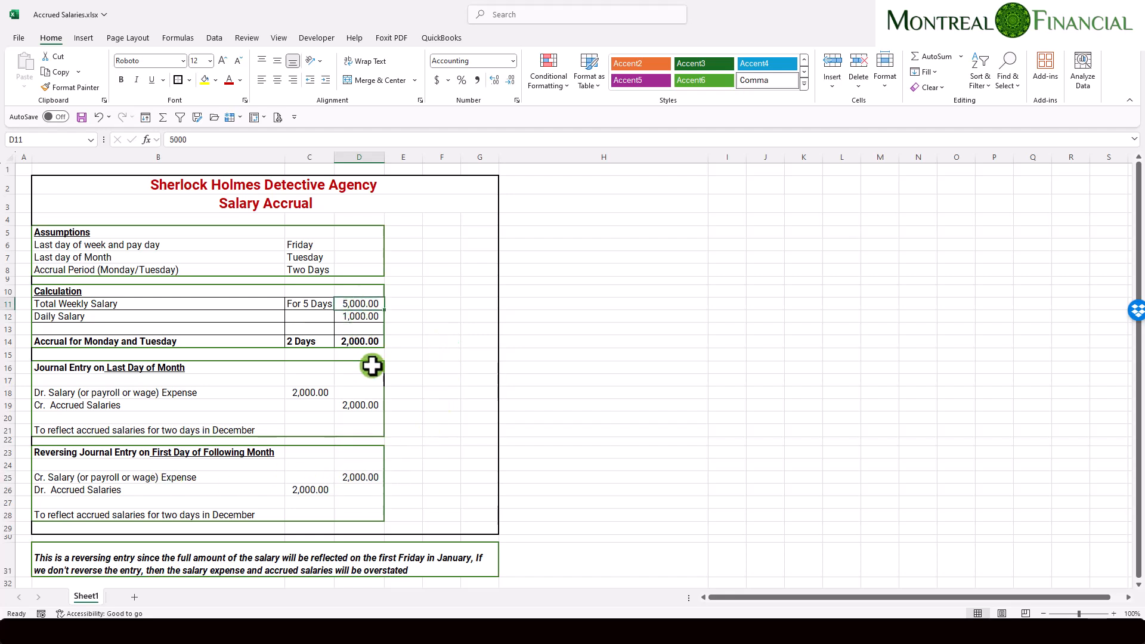
pyautogui.click(359, 477)
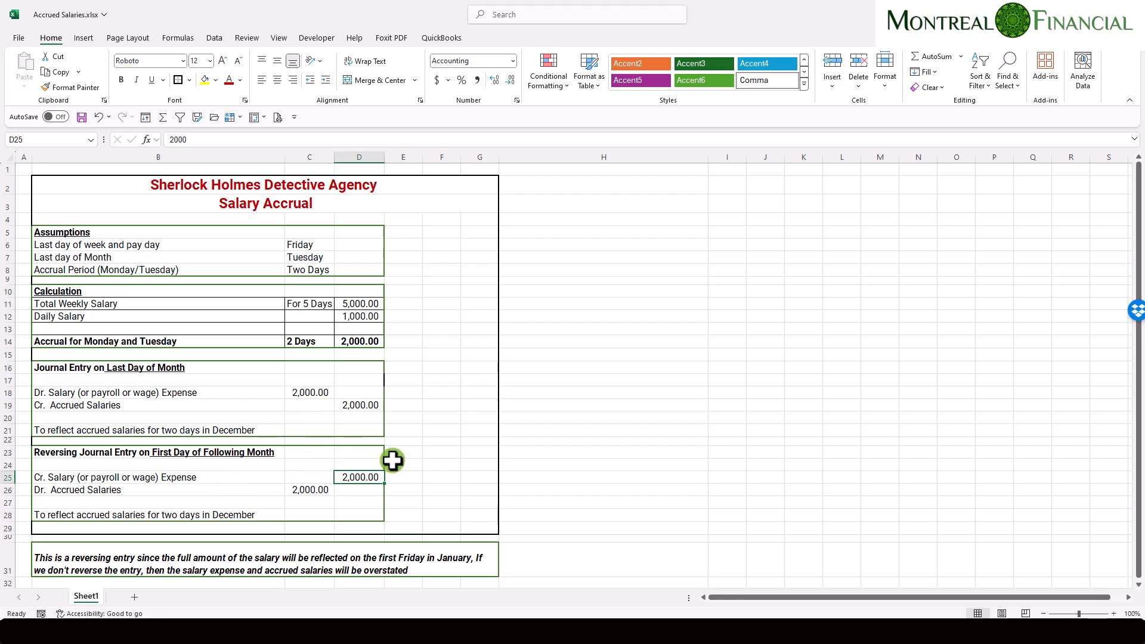
pyautogui.click(309, 392)
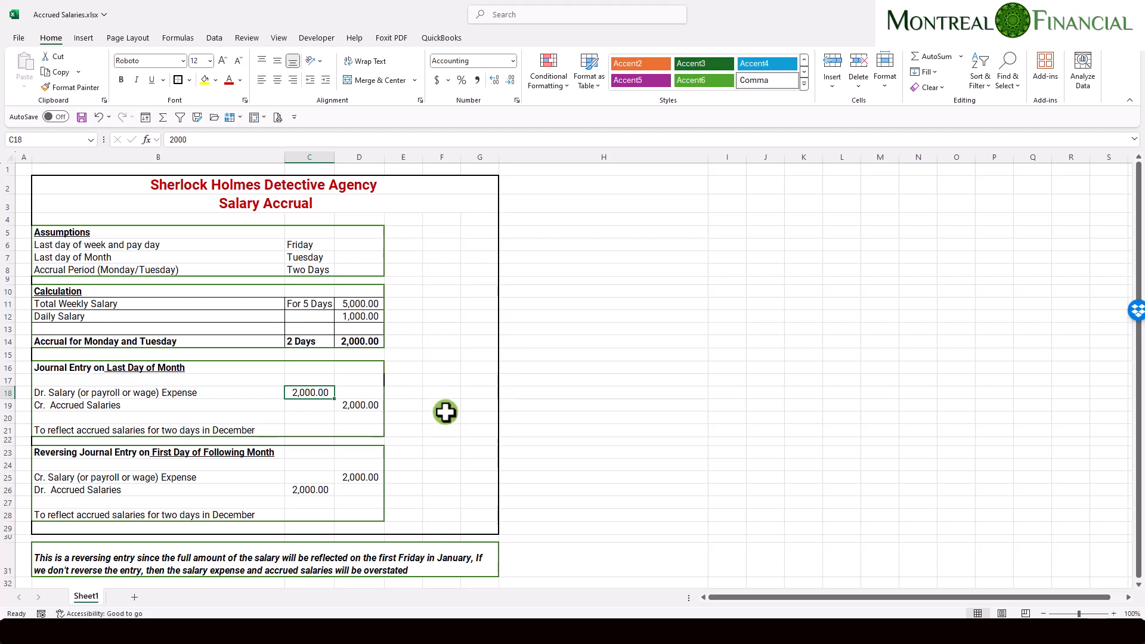
pyautogui.scroll(-3)
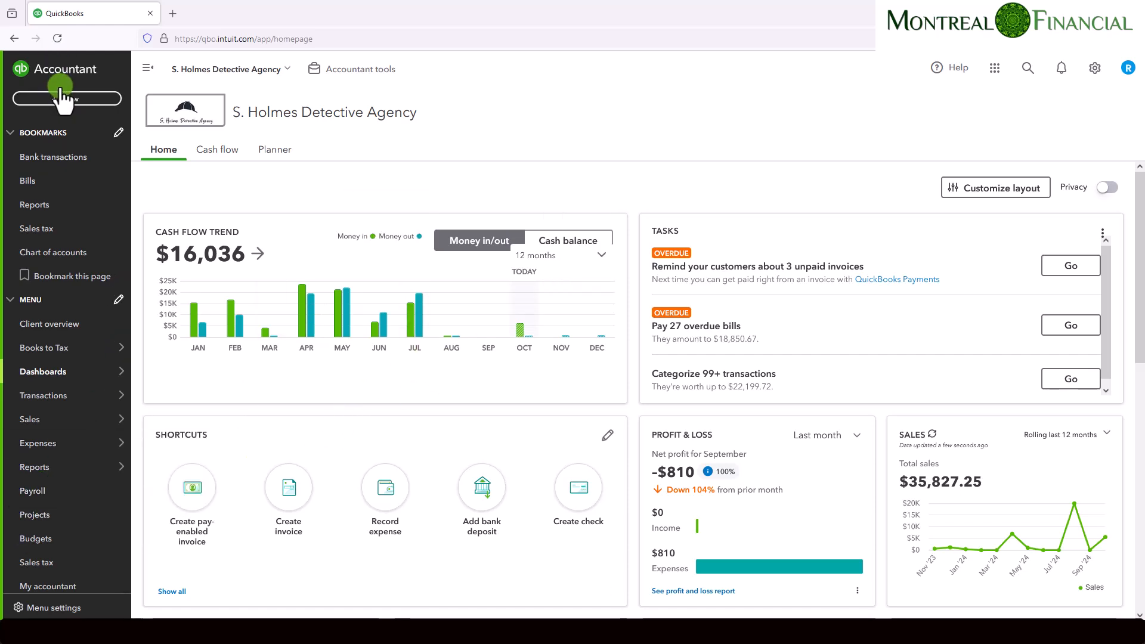
# Start a new journal entry (no. 24) and move its date calendar toward December 2024.
pyautogui.click(67, 99)
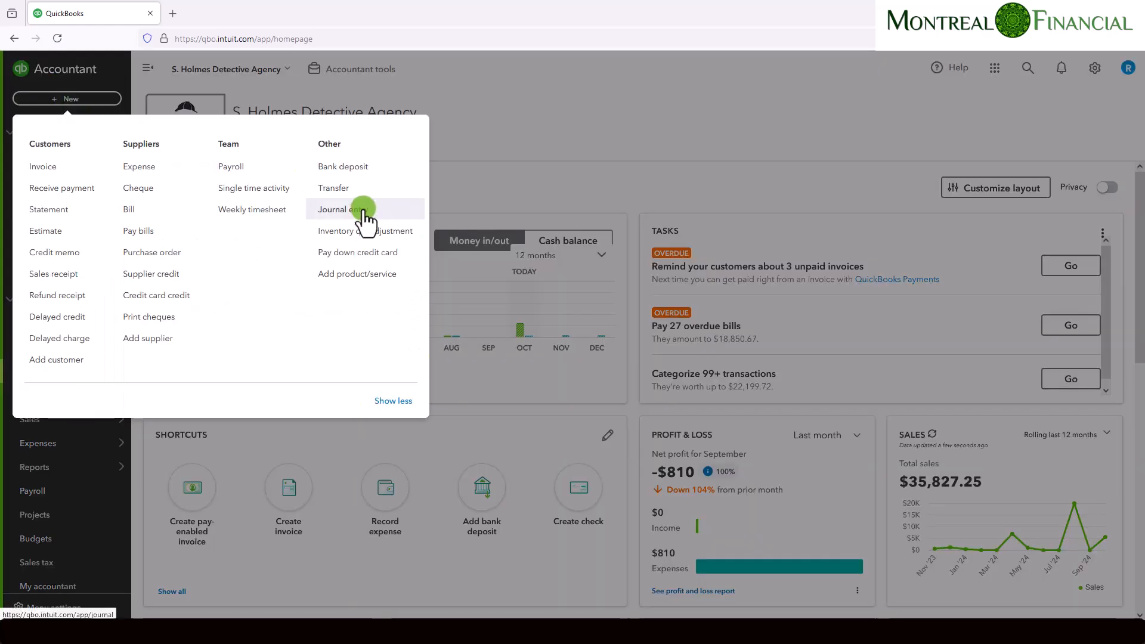
pyautogui.click(340, 209)
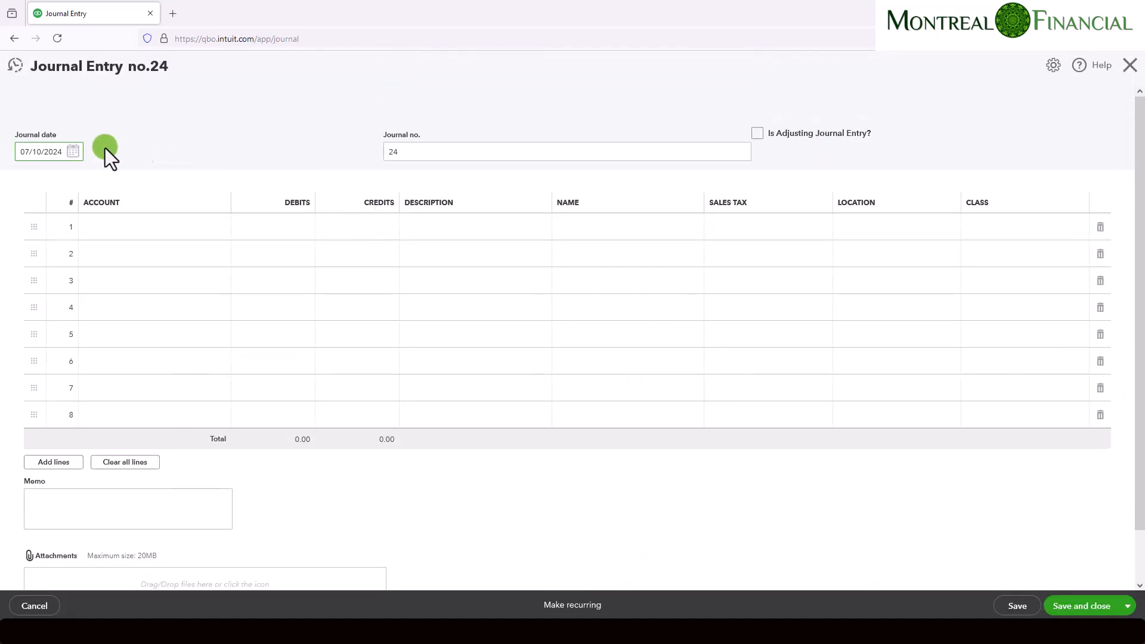
pyautogui.click(73, 151)
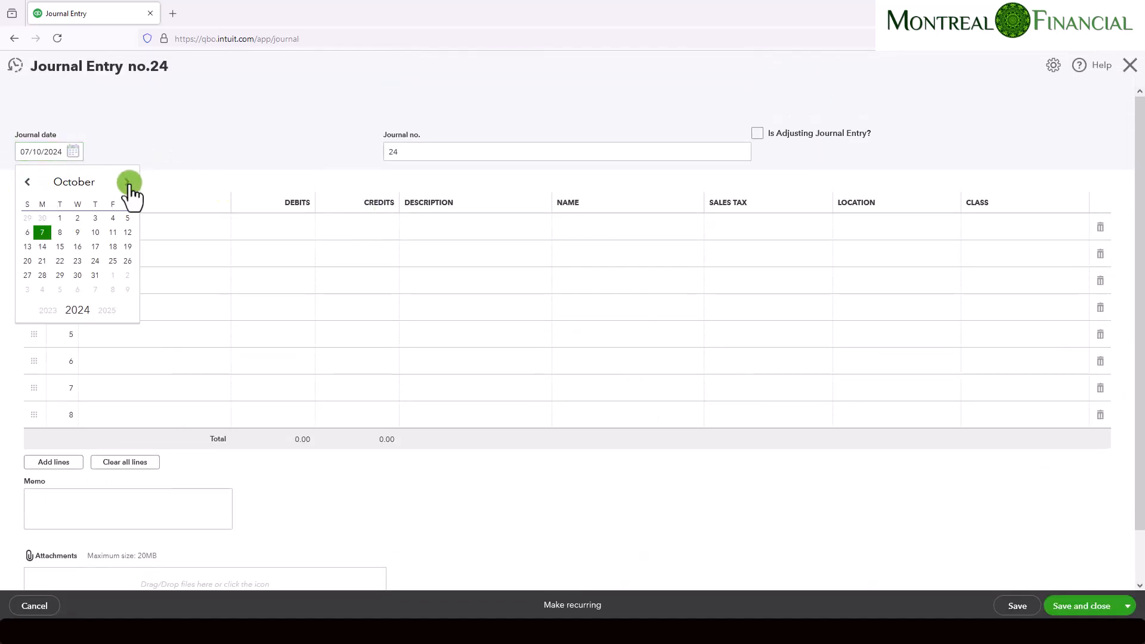
pyautogui.click(127, 182)
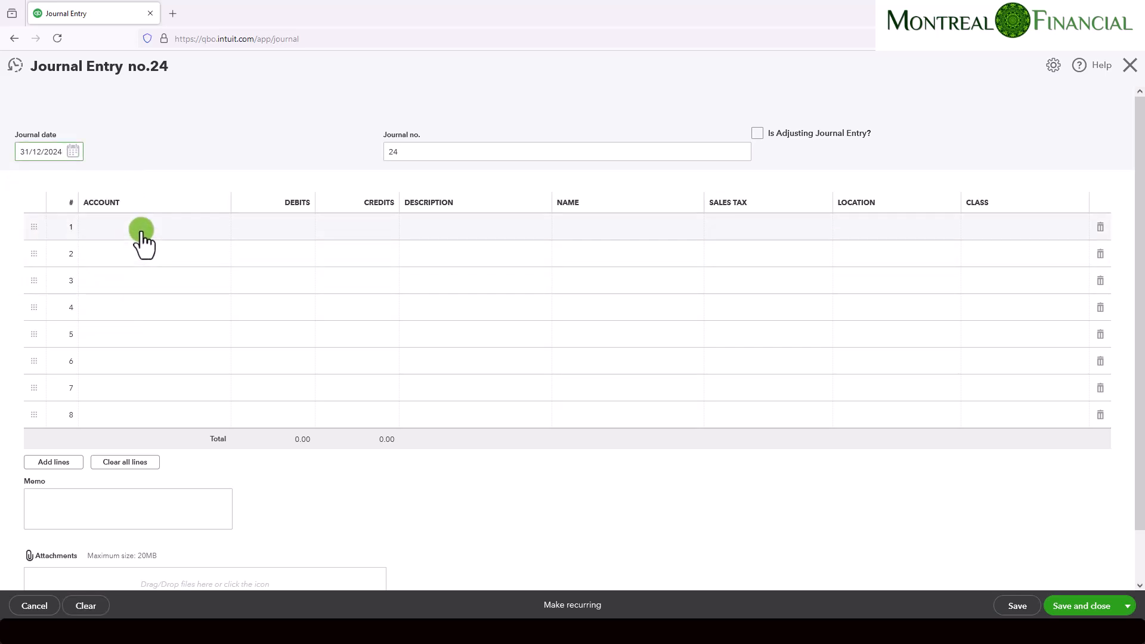
# Set line 1's account to Salaries and begin entering Accrued Salaries as line 2's account.
pyautogui.click(142, 227)
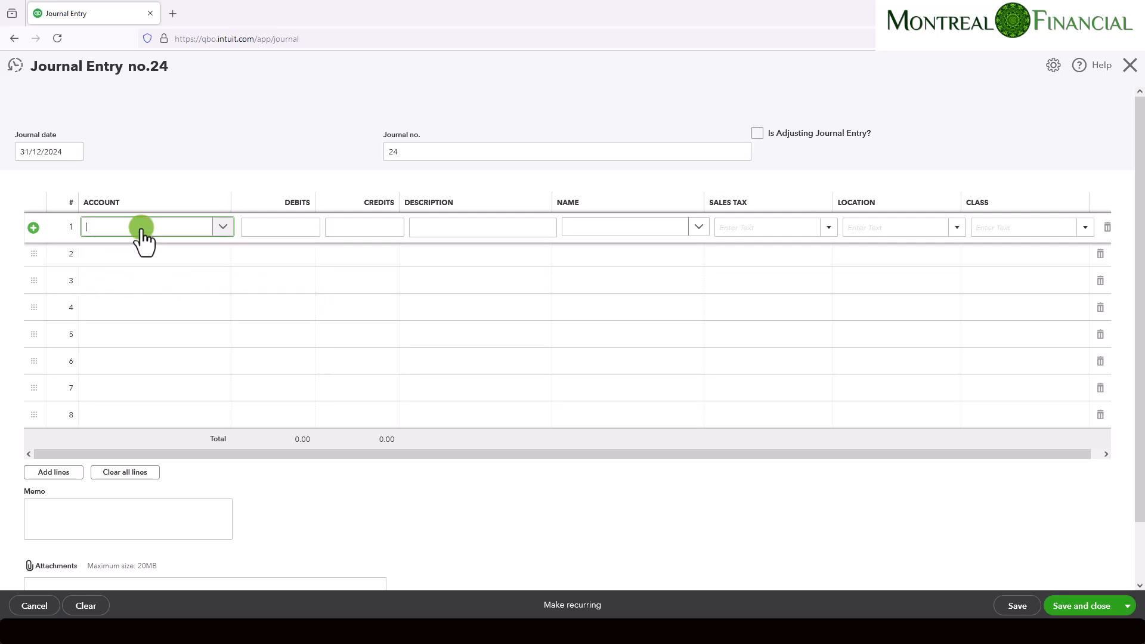
pyautogui.moveTo(171, 241)
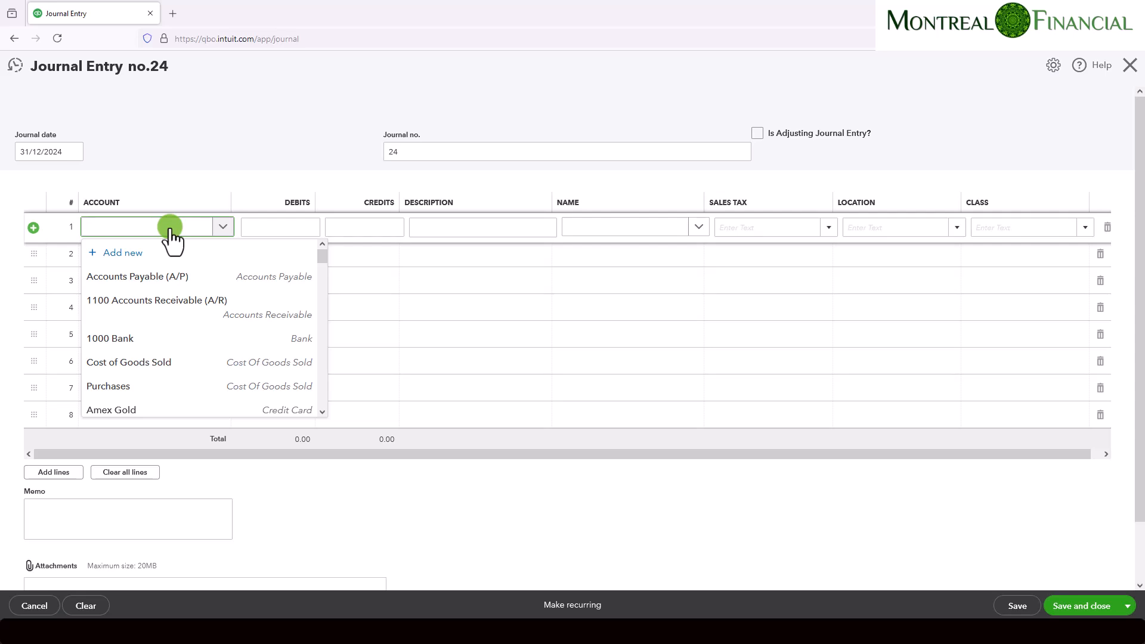
pyautogui.write('salar')
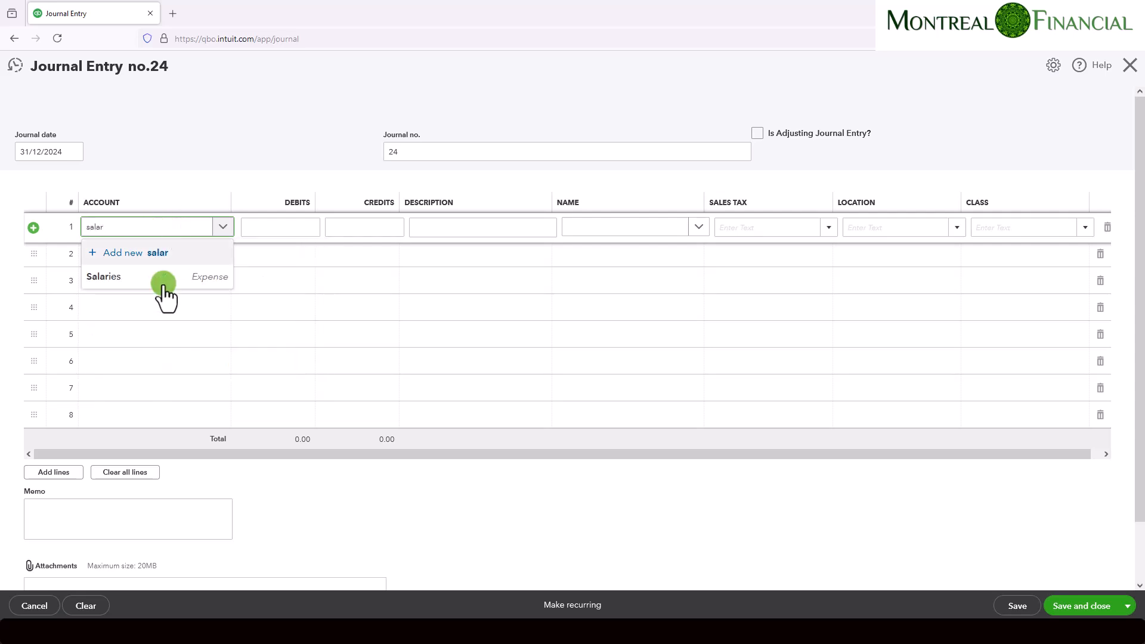
pyautogui.click(103, 275)
pyautogui.write('2,000')
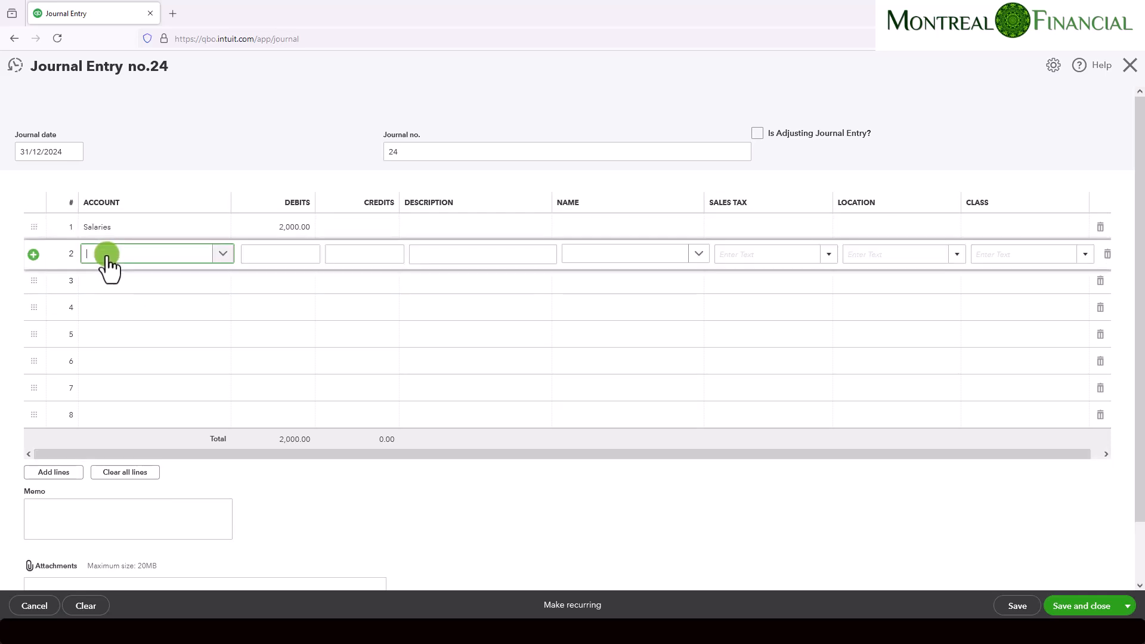
pyautogui.write('Accr')
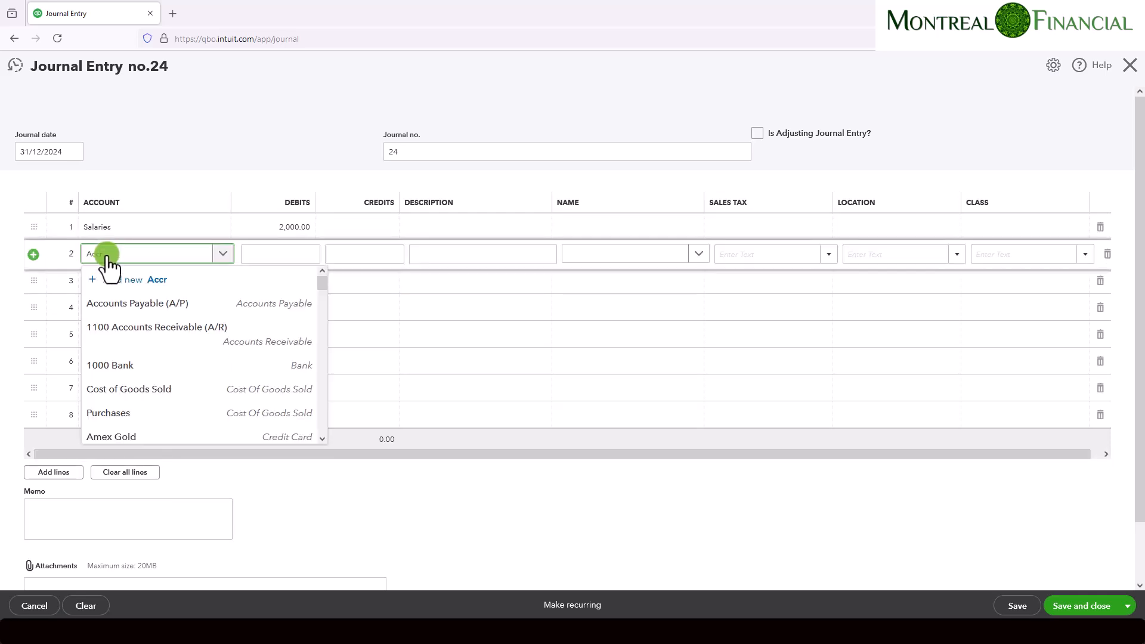
pyautogui.write('Accrued Sa')
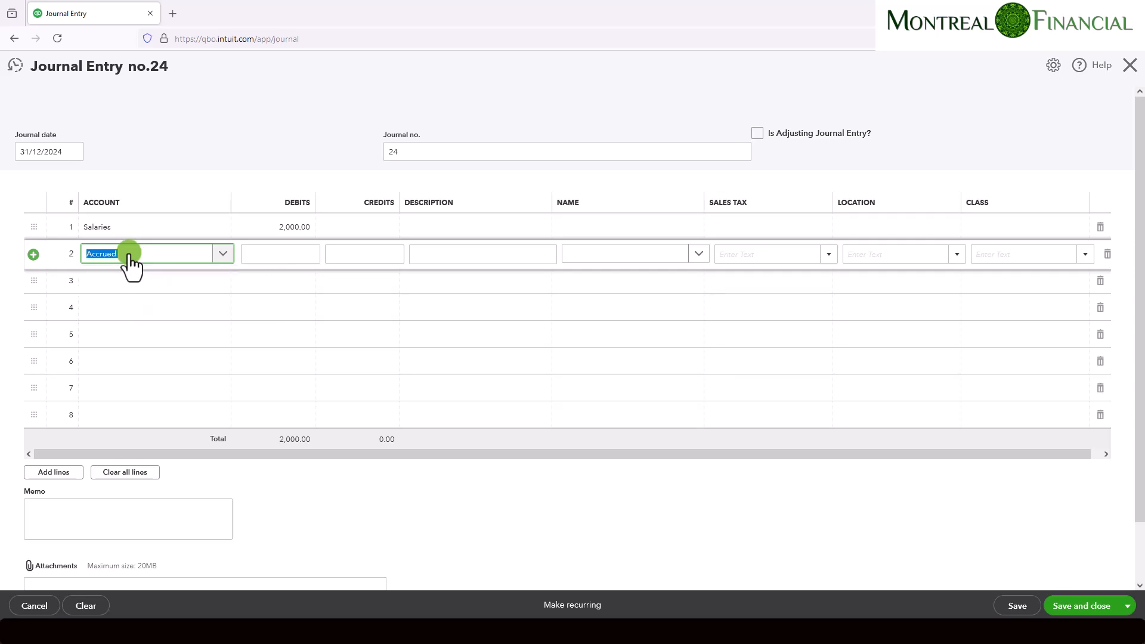
pyautogui.write('Acc')
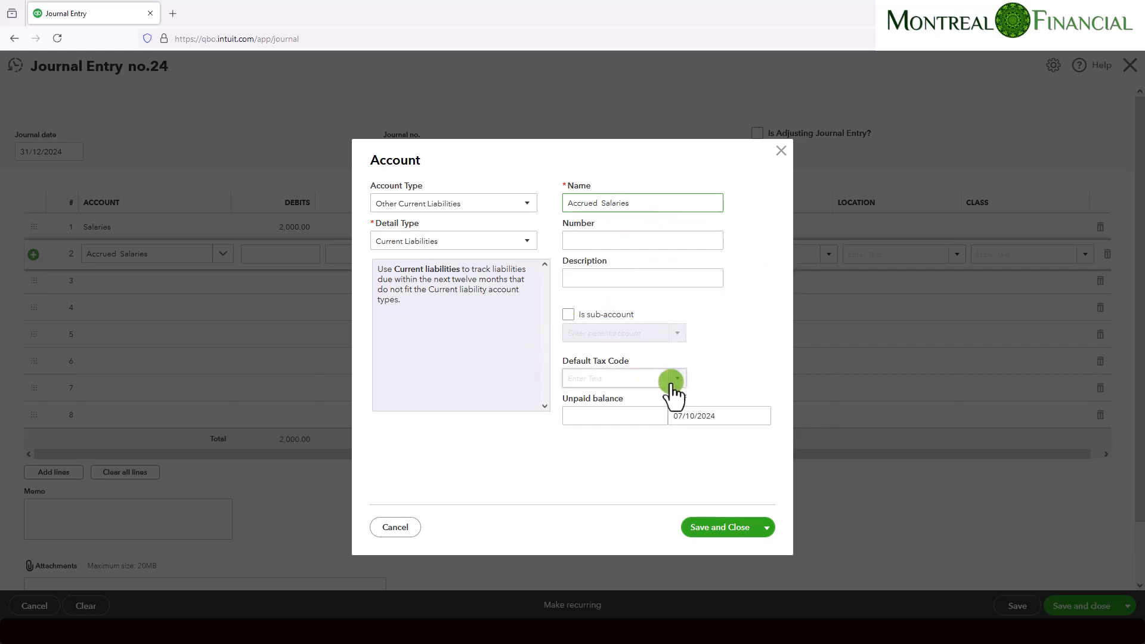
# Save the new Accrued Salaries current liability account with Exempt as default tax code.
pyautogui.click(675, 379)
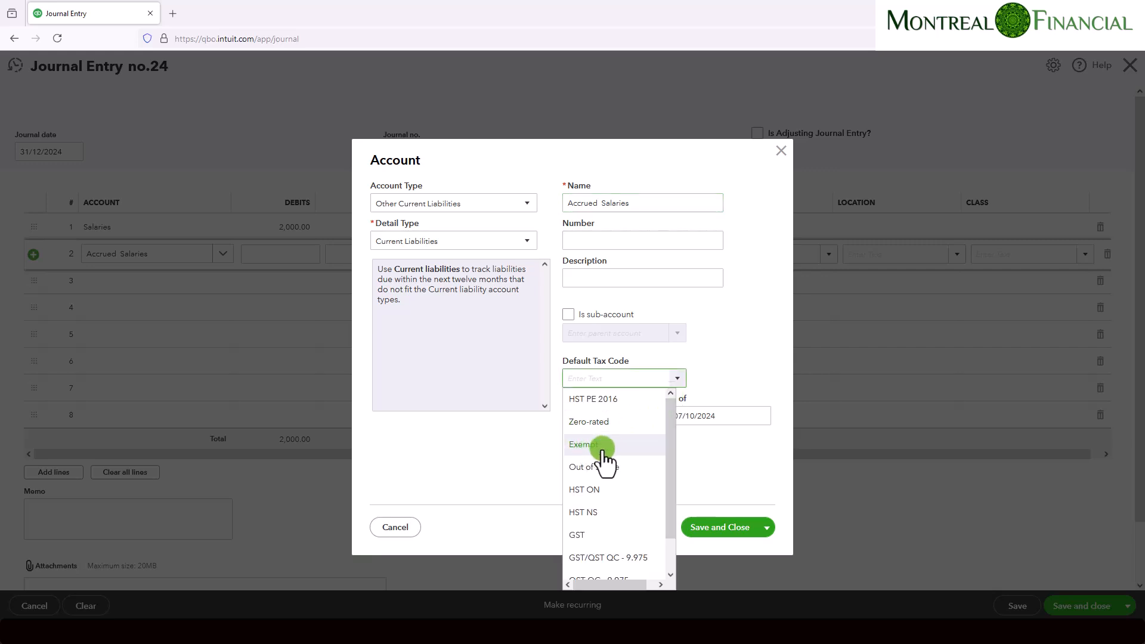
pyautogui.click(583, 443)
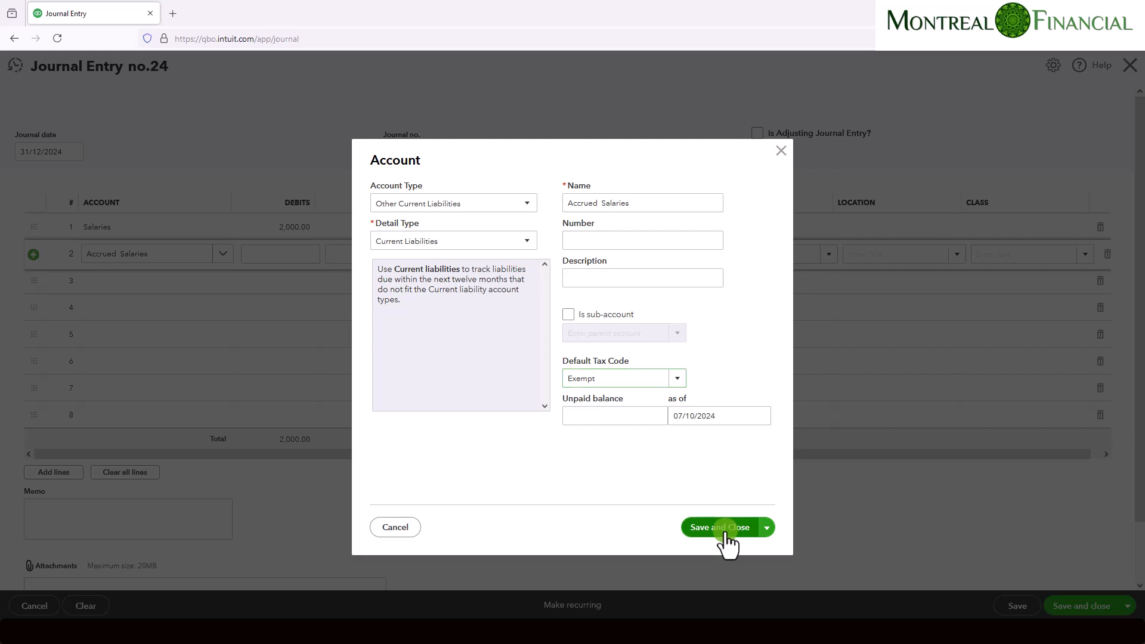
pyautogui.click(720, 527)
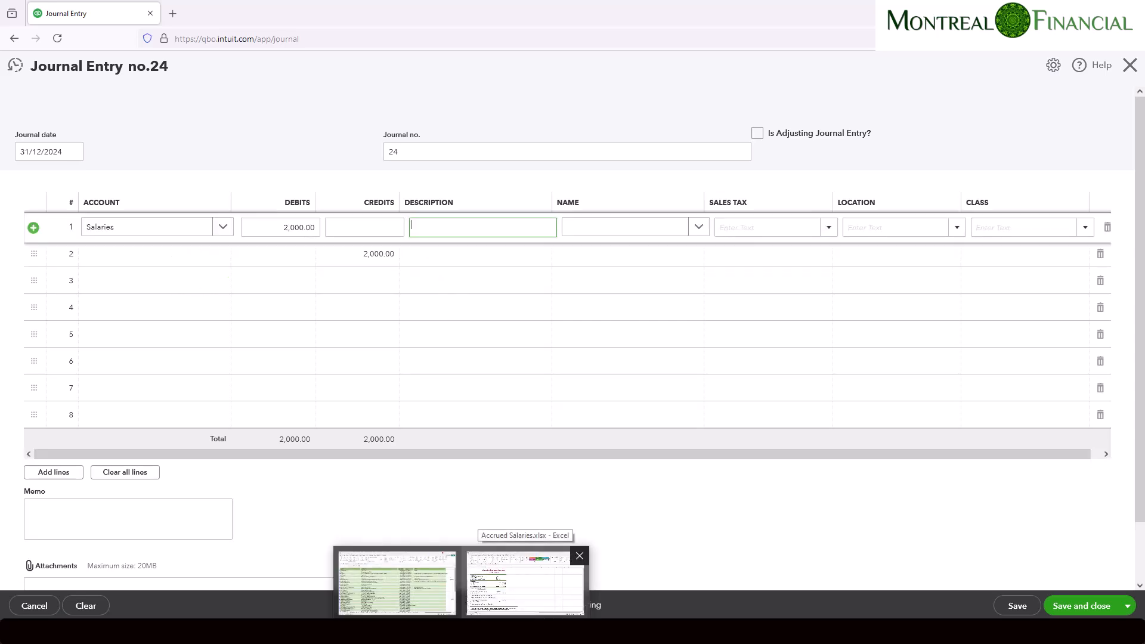
# Paste the two-days-in-December accrual description from Excel onto both lines and attempt to save.
pyautogui.click(396, 584)
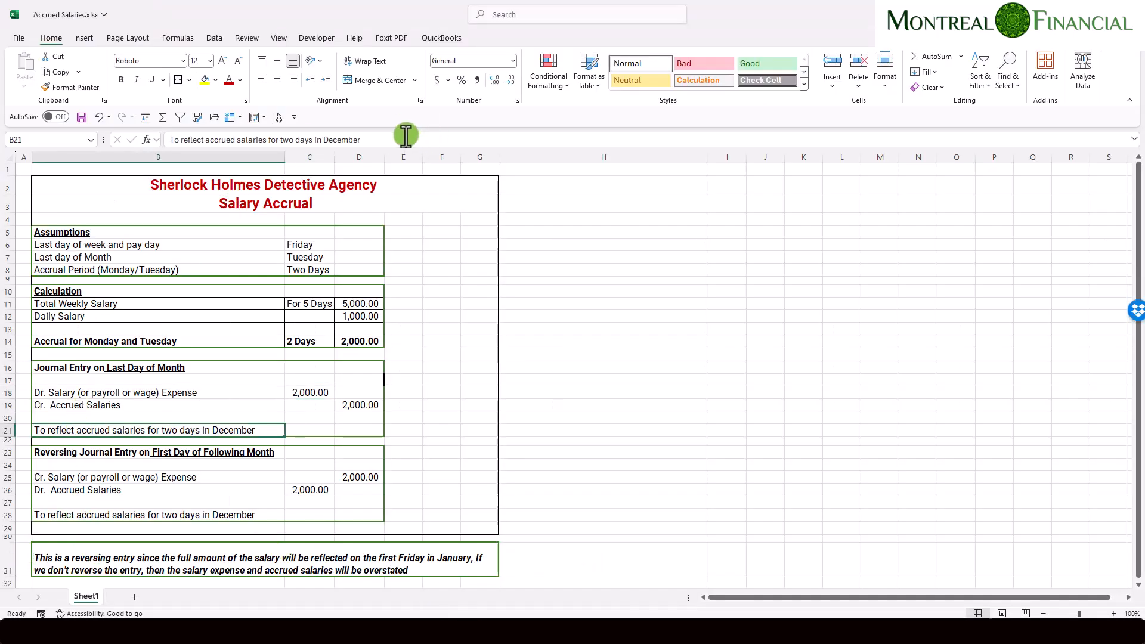
pyautogui.doubleClick(155, 429)
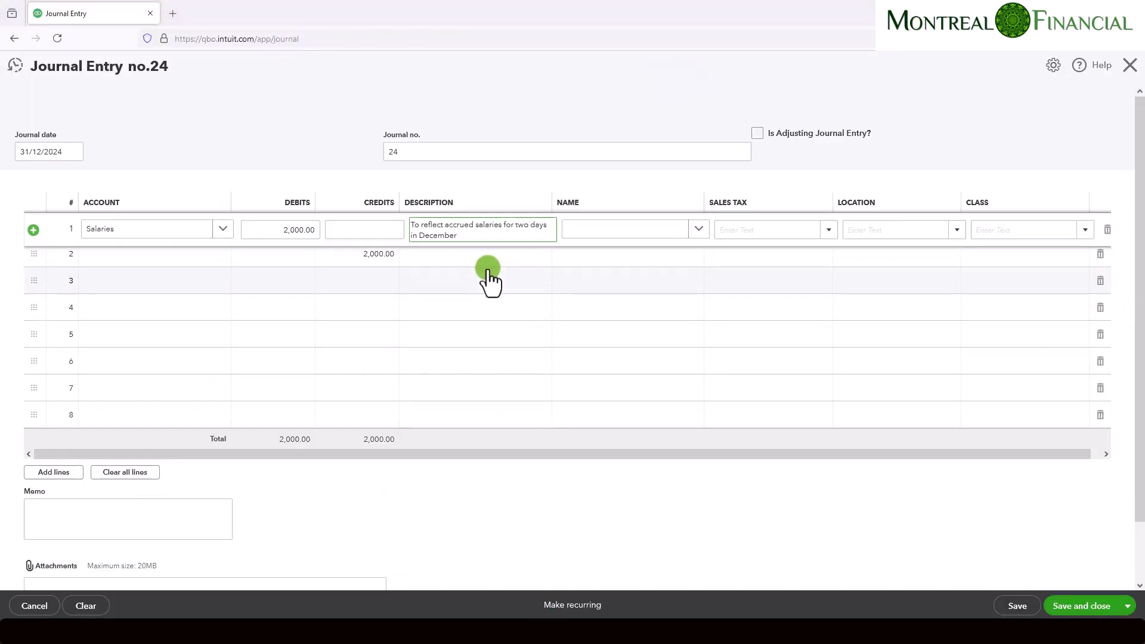
pyautogui.click(482, 258)
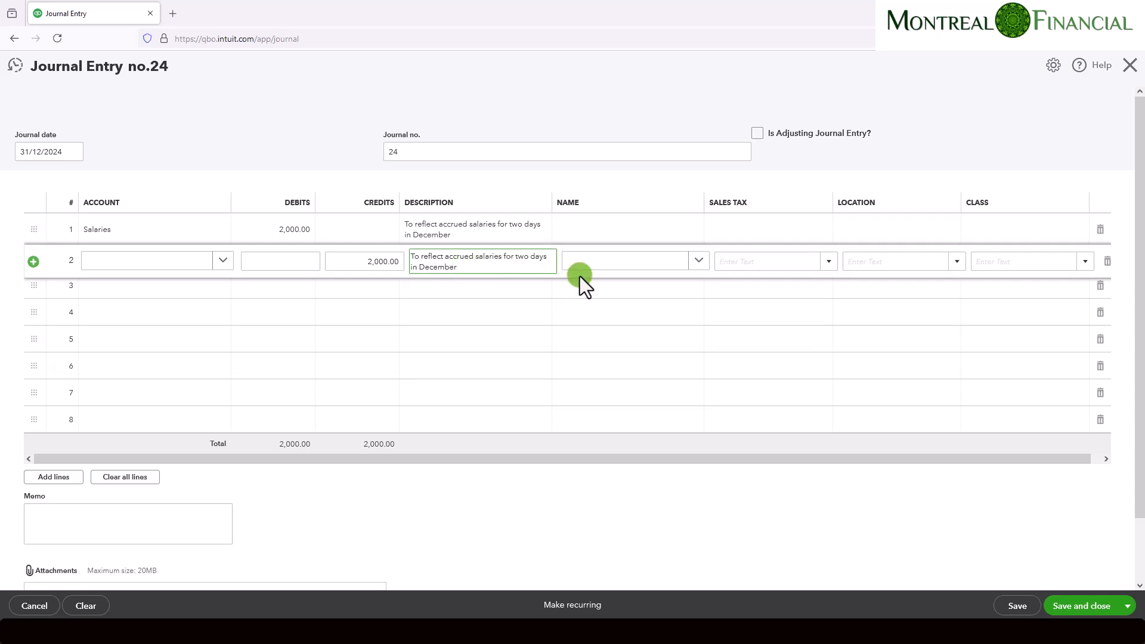
pyautogui.tripleClick(480, 262)
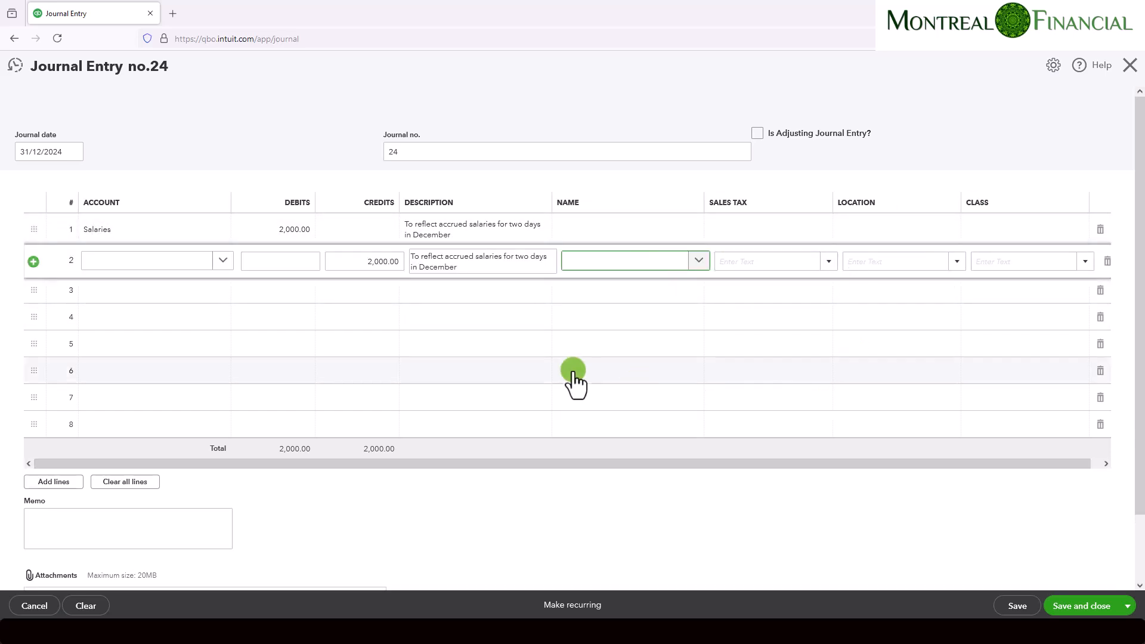
pyautogui.click(146, 290)
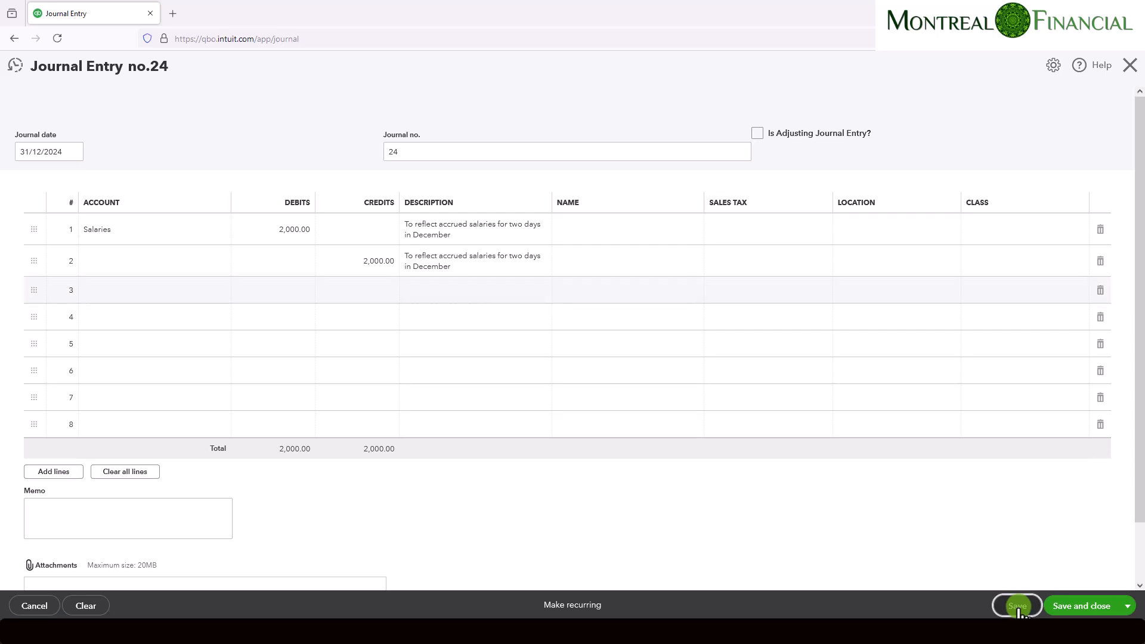
pyautogui.click(1017, 606)
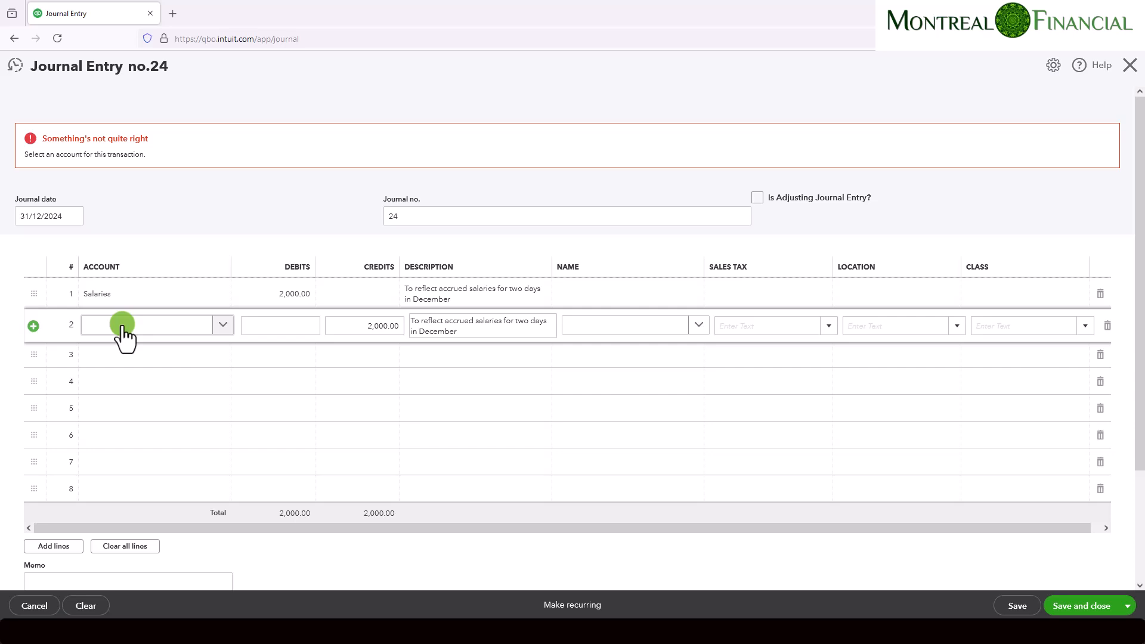
# Select Accrued Salaries as line 2's account after the error and save journal entry 24.
pyautogui.write('accrue')
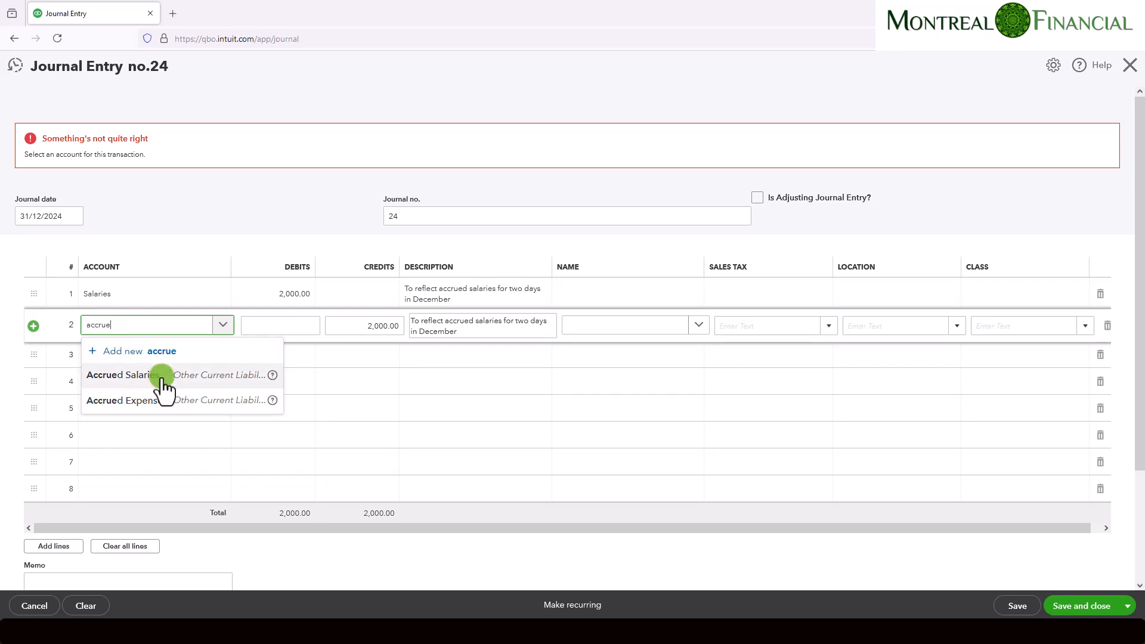
pyautogui.click(123, 374)
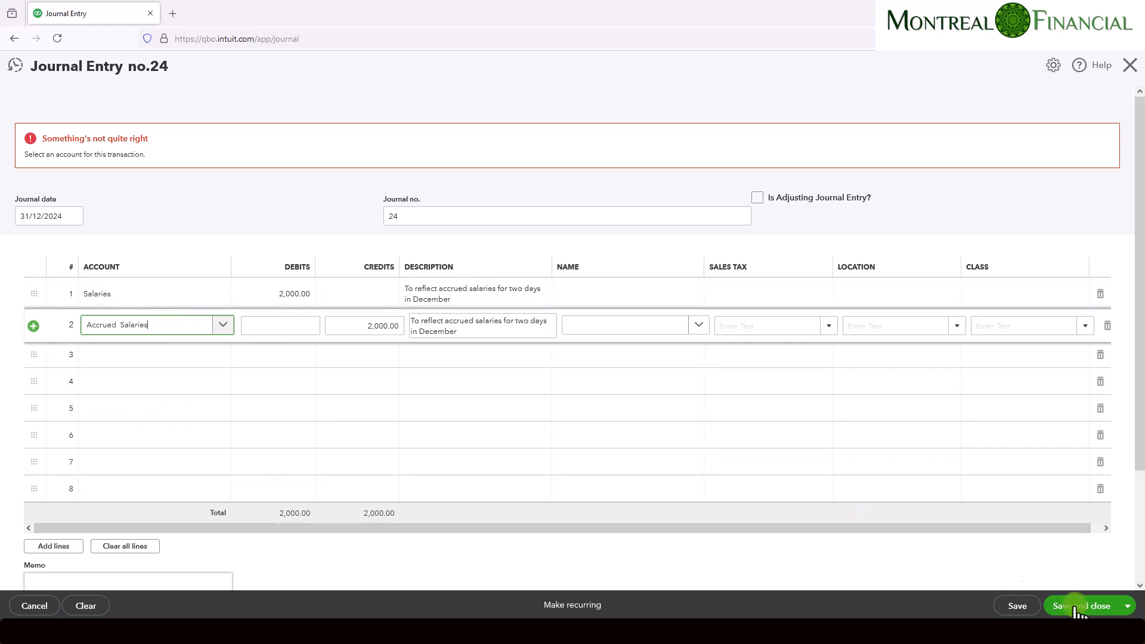
pyautogui.click(1016, 606)
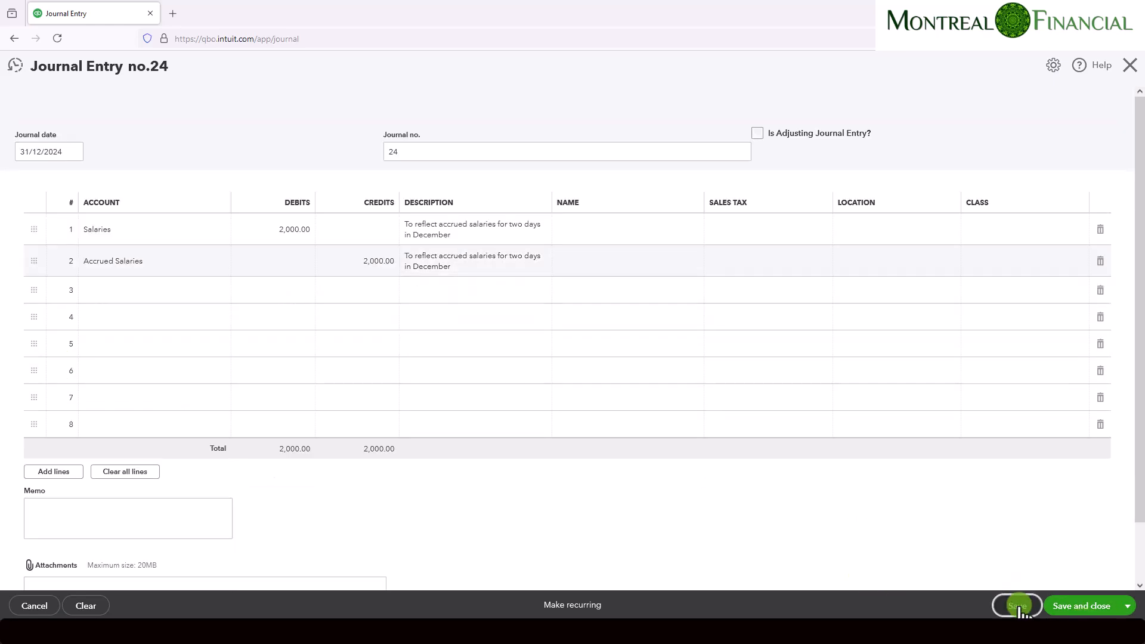
pyautogui.click(1016, 605)
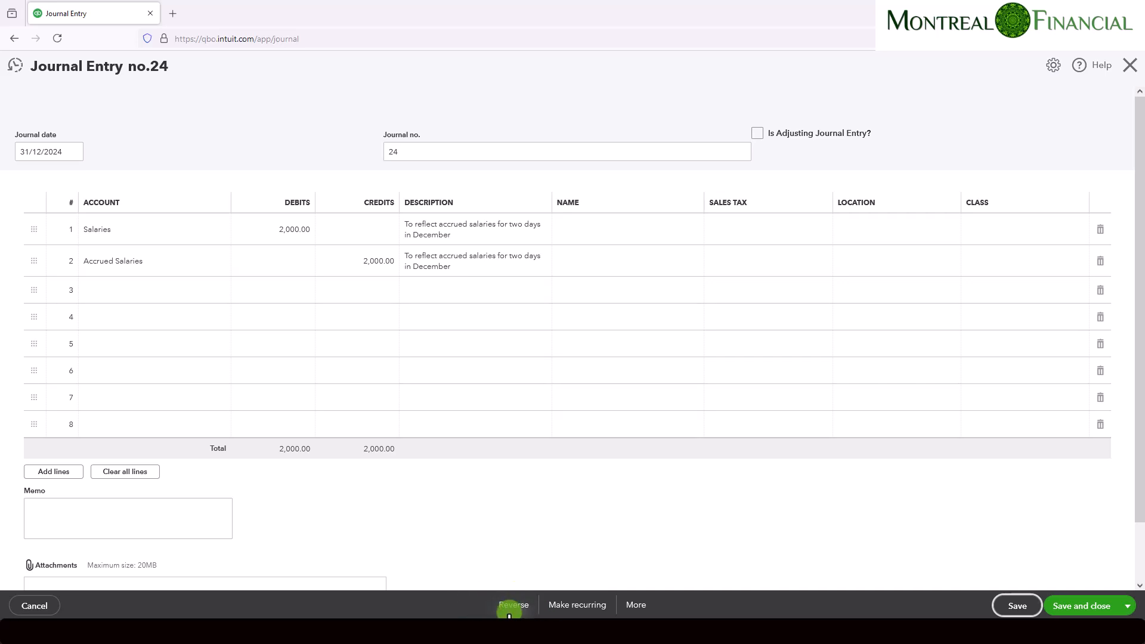
# Create reversing entry 24R dated 01/01/2025 for journal 24, then save and close it.
pyautogui.click(513, 604)
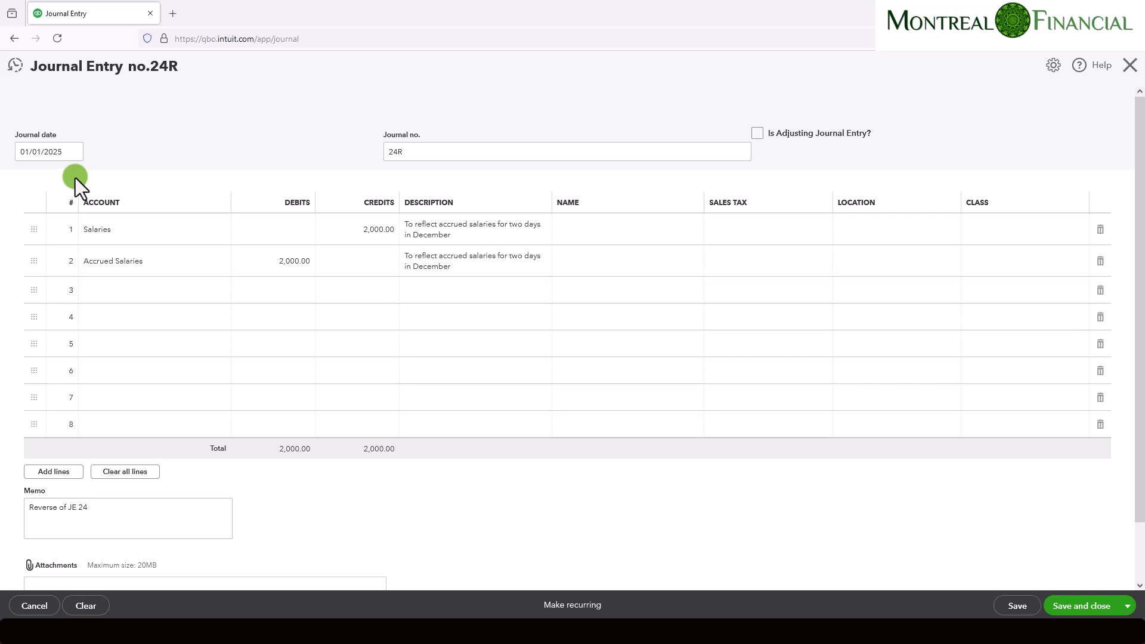
pyautogui.moveTo(130, 212)
pyautogui.write('verse')
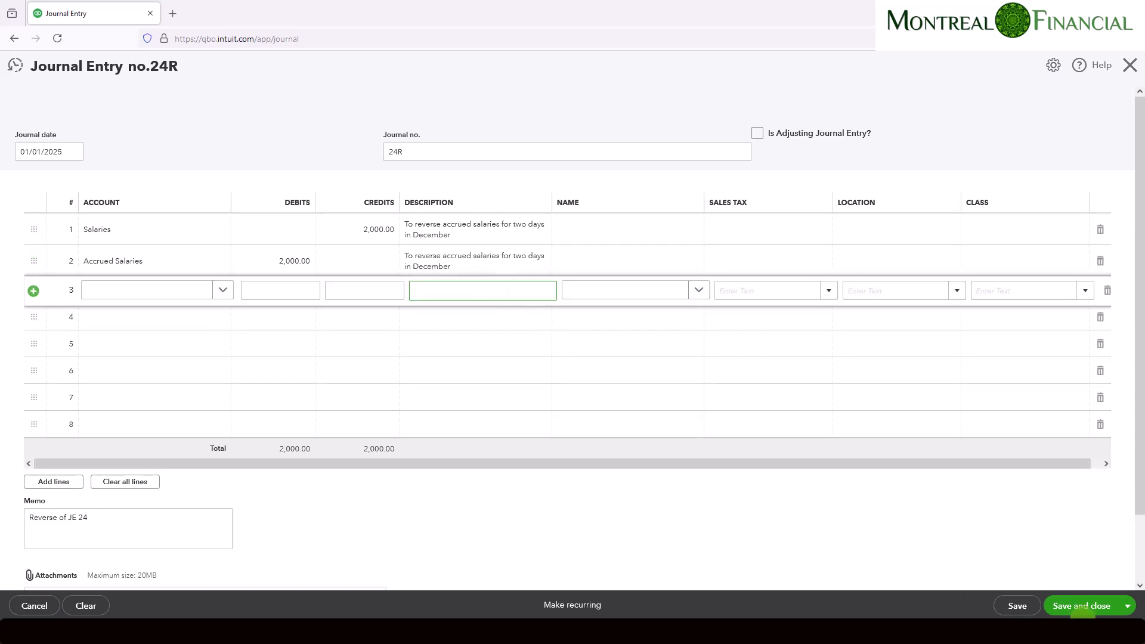
pyautogui.click(1084, 606)
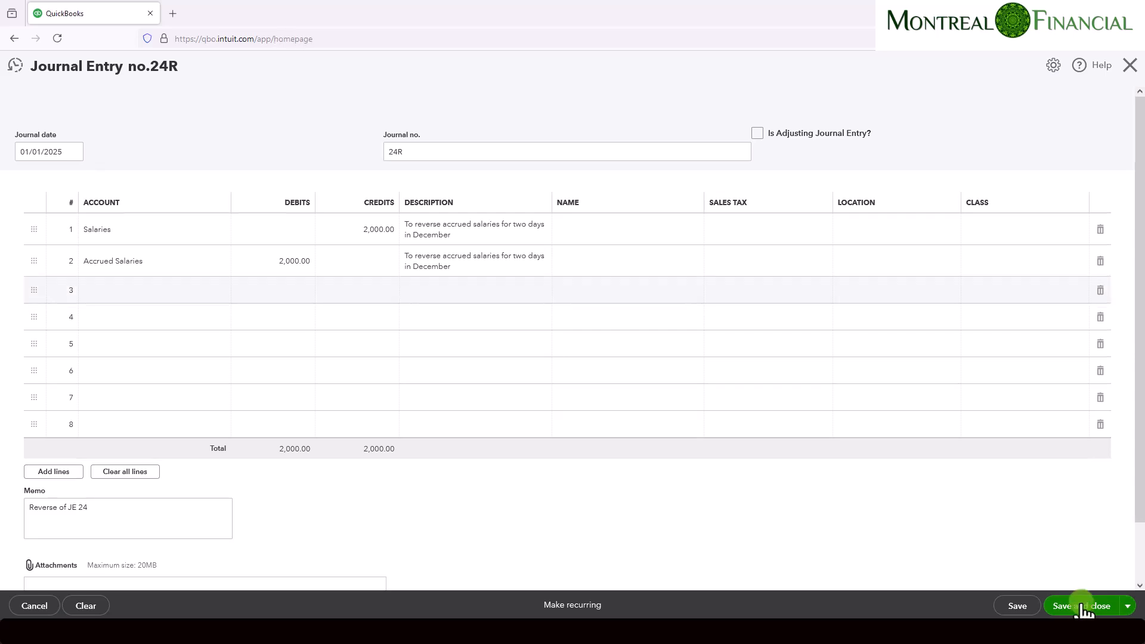
# Run the Balance Sheet report from Reports with the period set to All Dates.
pyautogui.click(1082, 606)
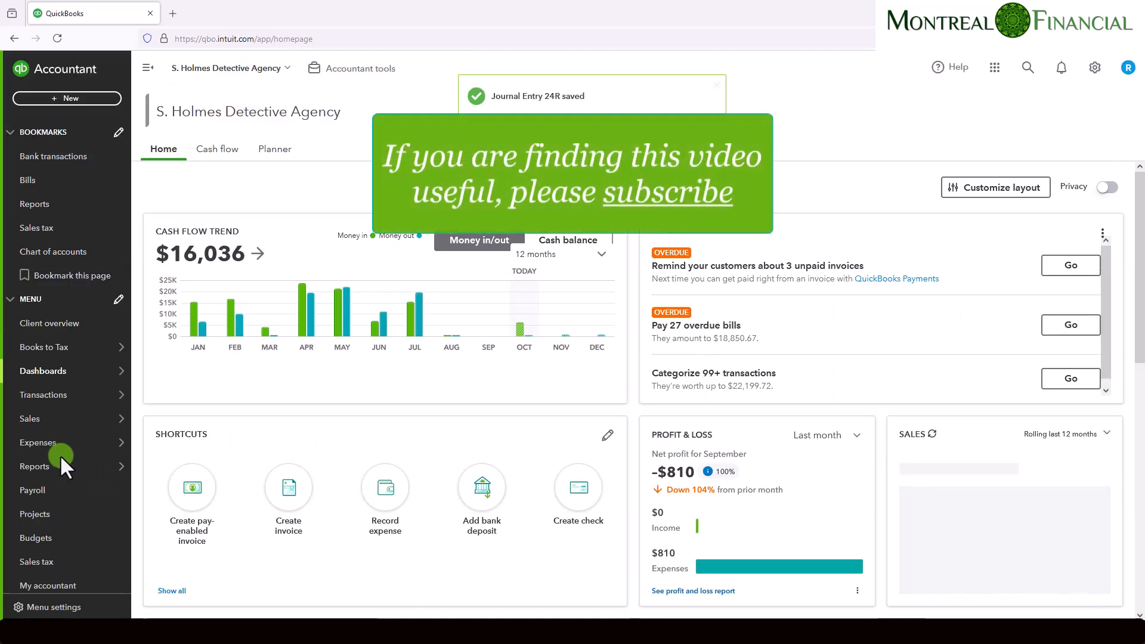
pyautogui.click(35, 466)
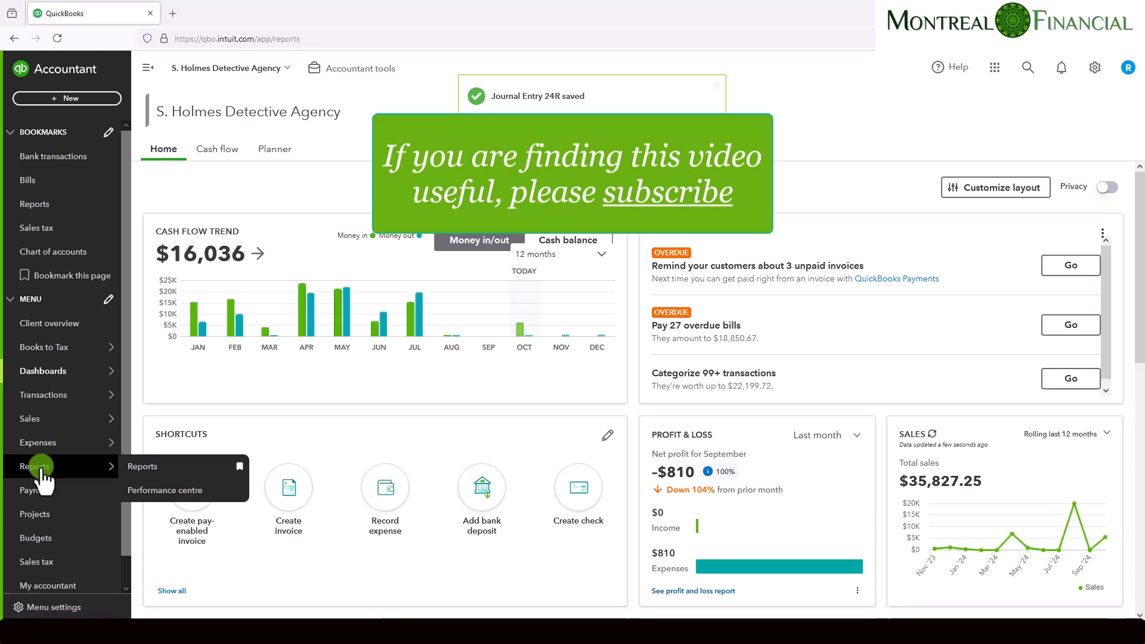
pyautogui.click(143, 466)
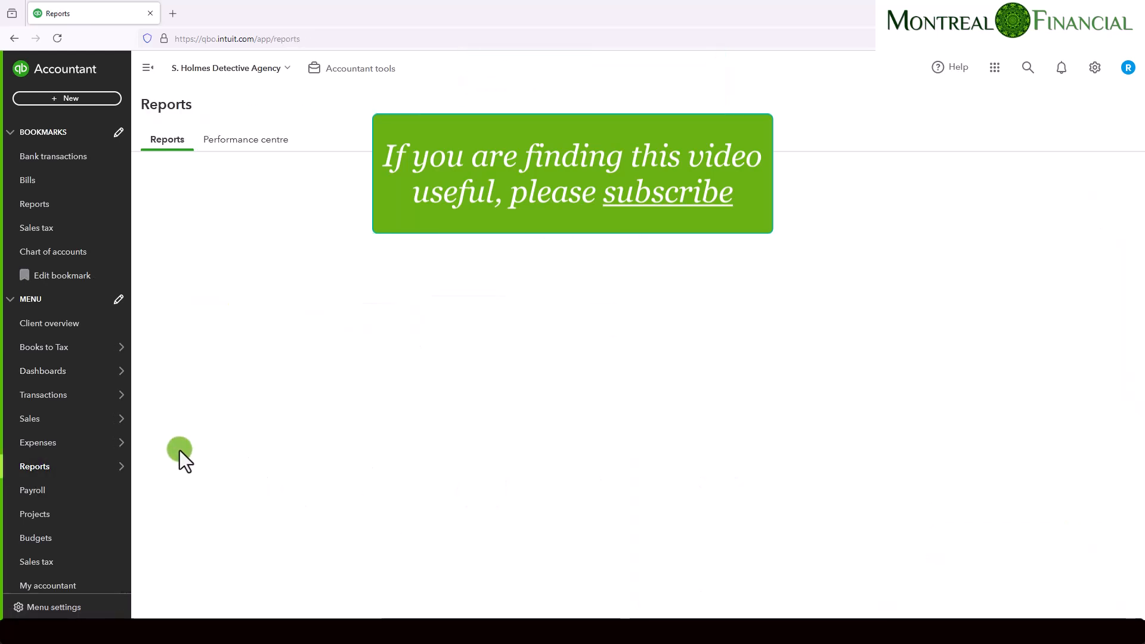
pyautogui.click(240, 251)
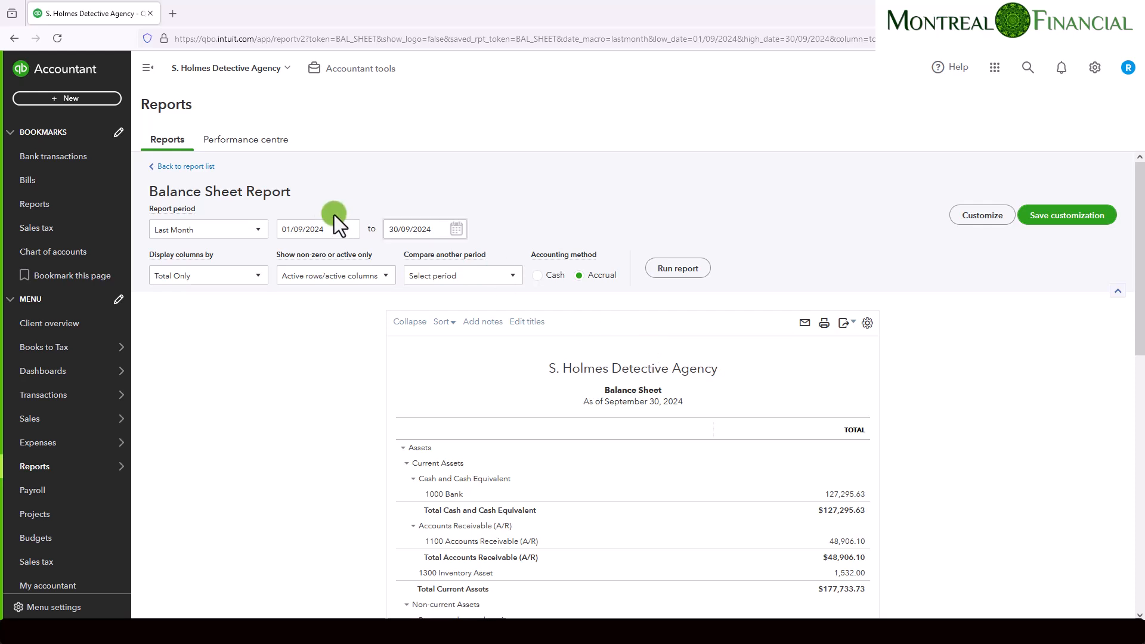
pyautogui.click(208, 229)
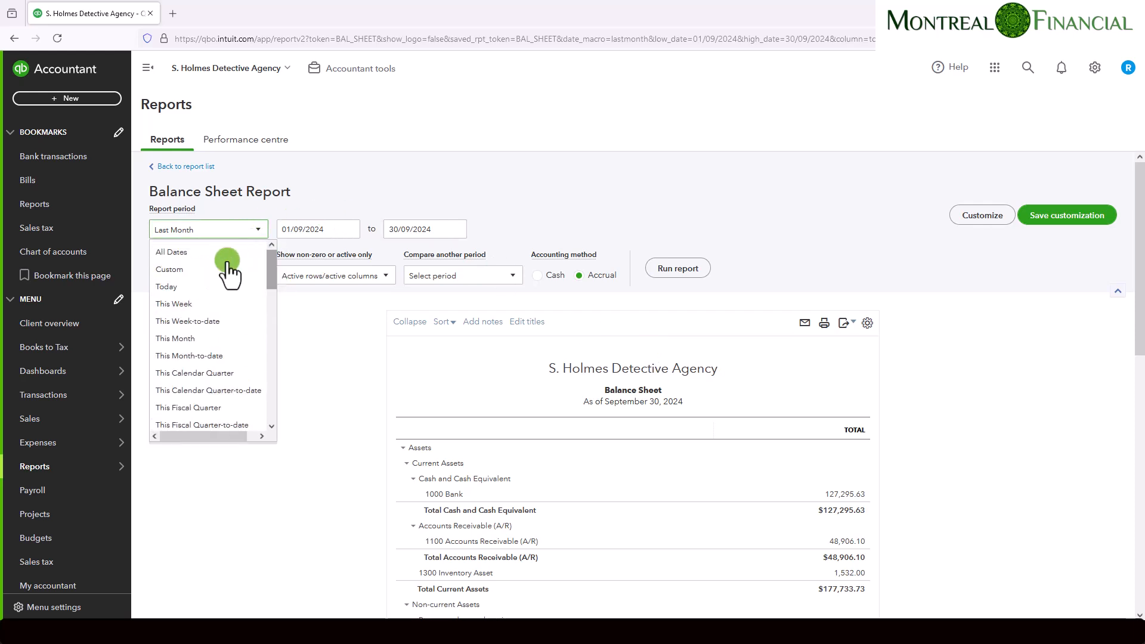
pyautogui.click(172, 252)
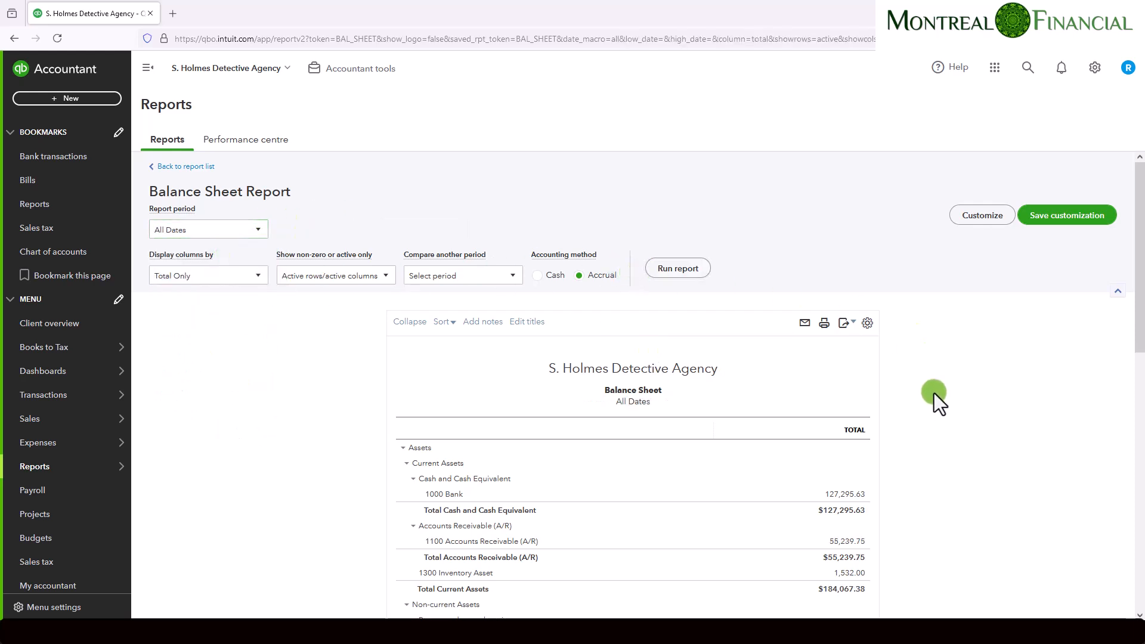
# Drill into the Accrued Salaries balance to list journal entries 24 and 24R.
pyautogui.scroll(-3)
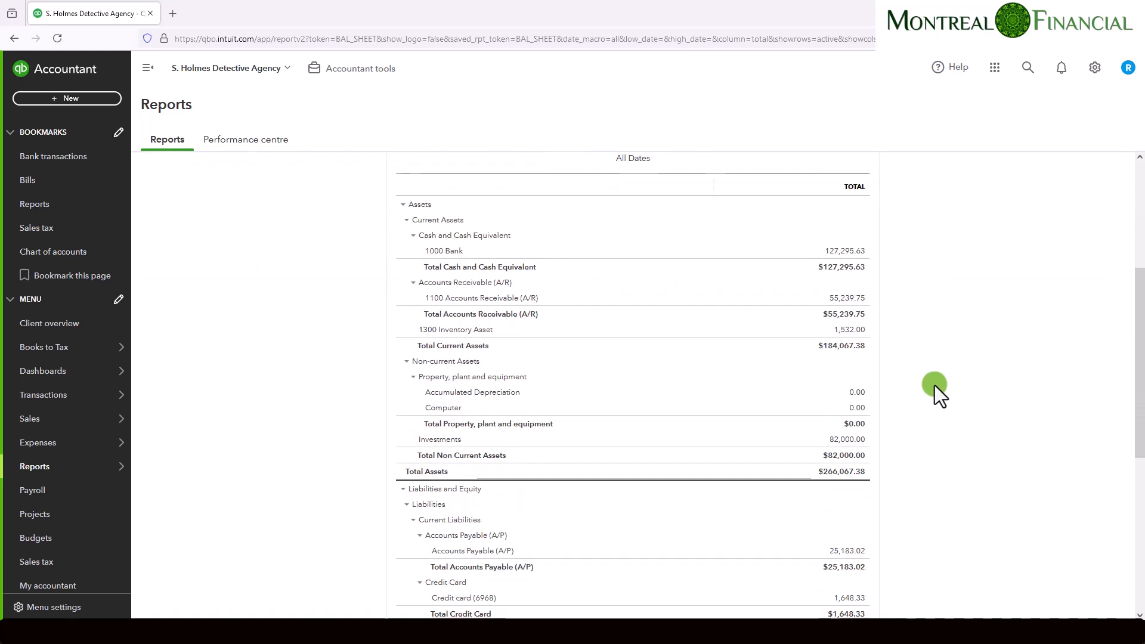
pyautogui.scroll(-3)
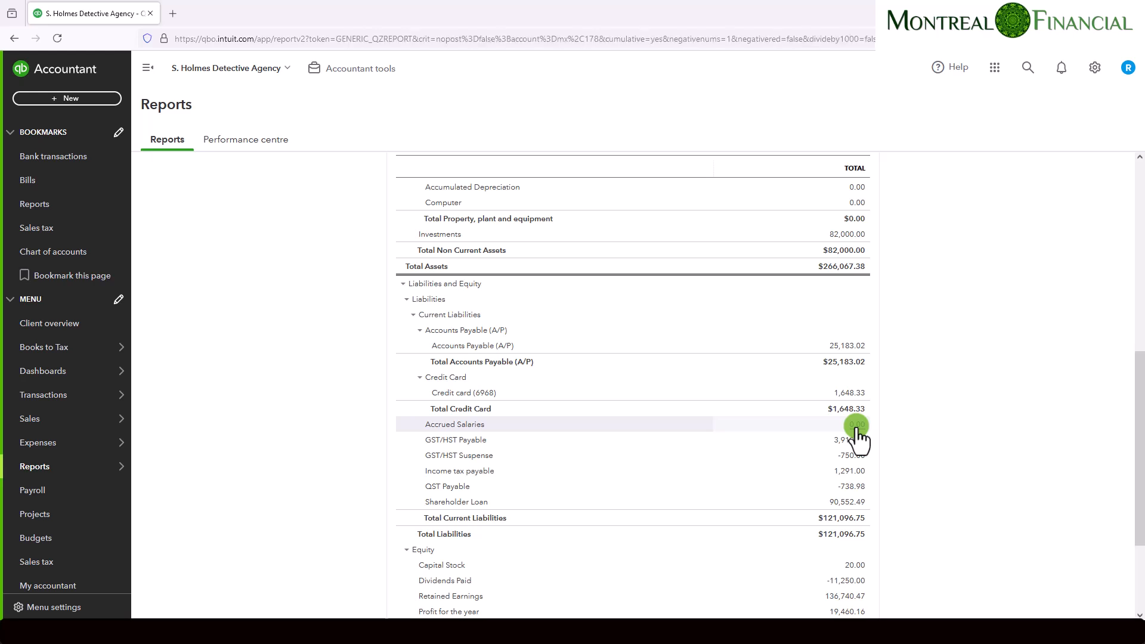
pyautogui.click(855, 425)
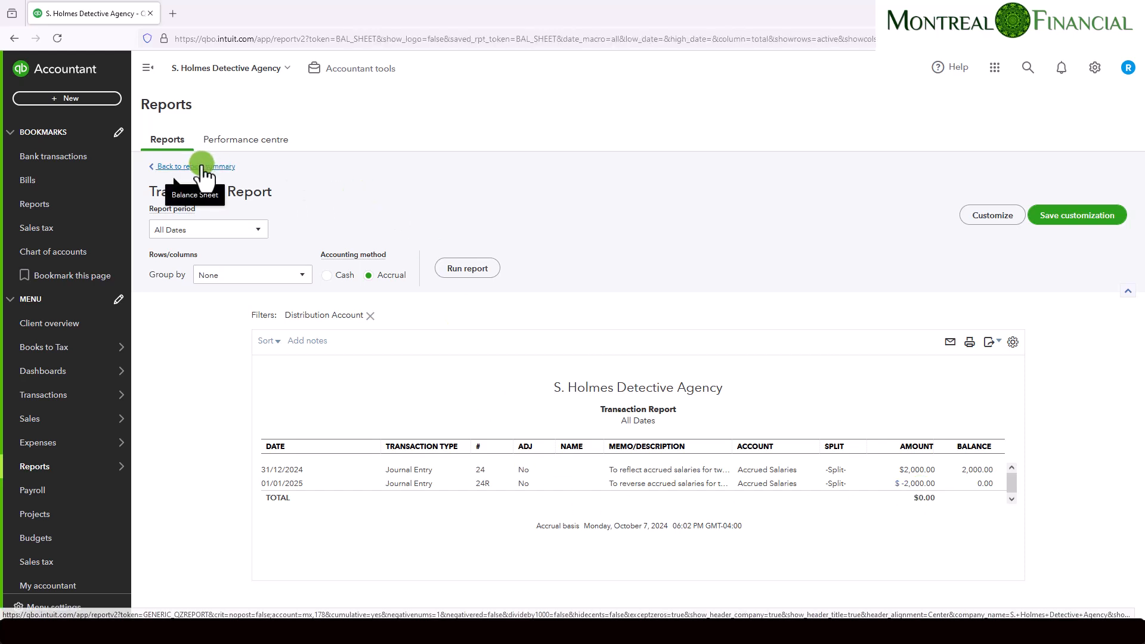
# Re-run the balance sheet for 07/10/2024 to 31/12/2024, showing Accrued Salaries at 2,000.
pyautogui.click(193, 167)
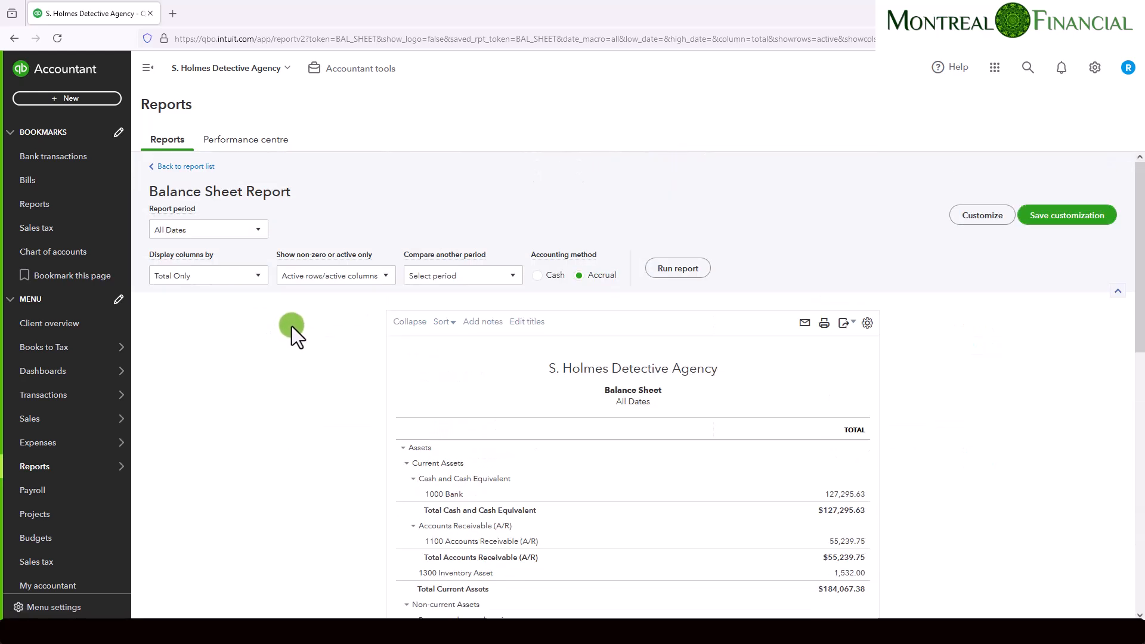
pyautogui.click(207, 229)
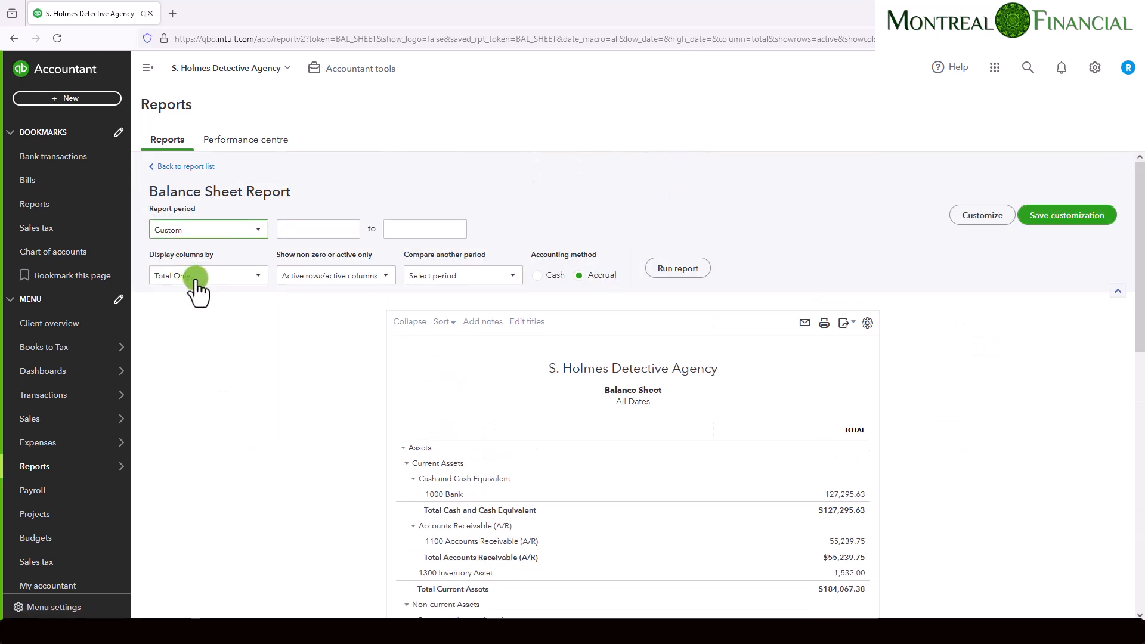
pyautogui.click(318, 229)
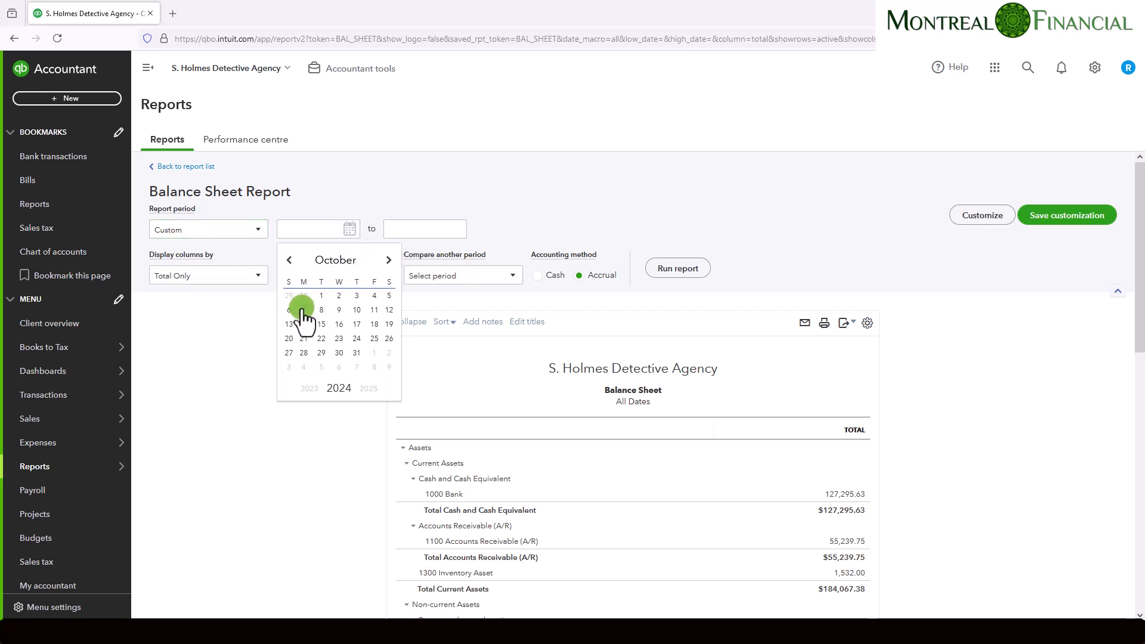
pyautogui.click(303, 310)
pyautogui.write('31/12/2024')
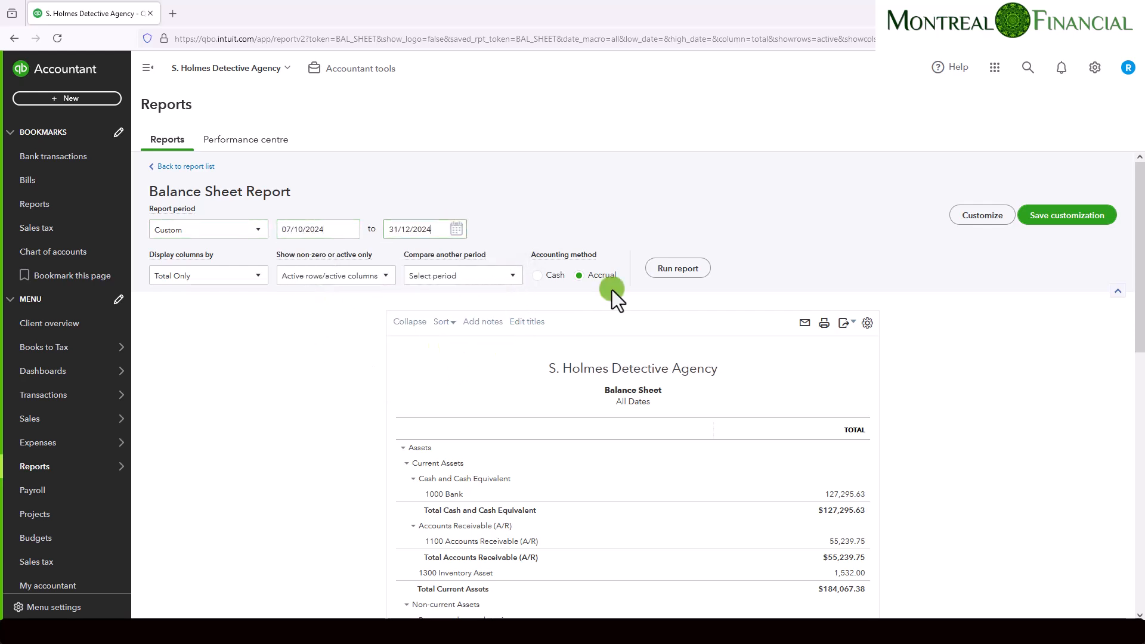
pyautogui.click(676, 267)
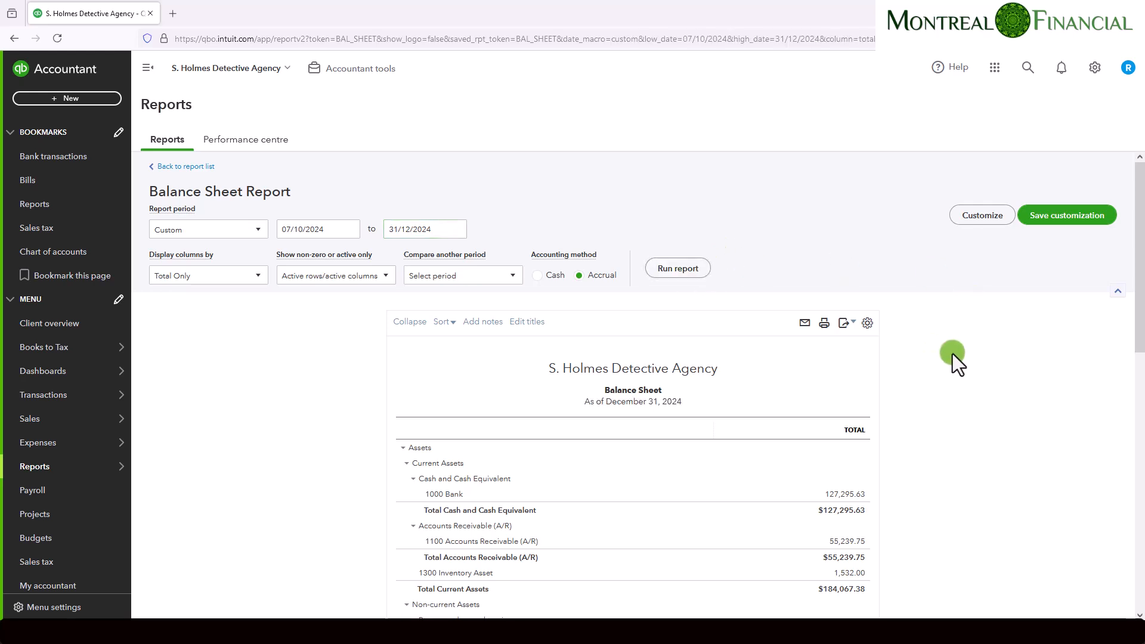
pyautogui.scroll(-3)
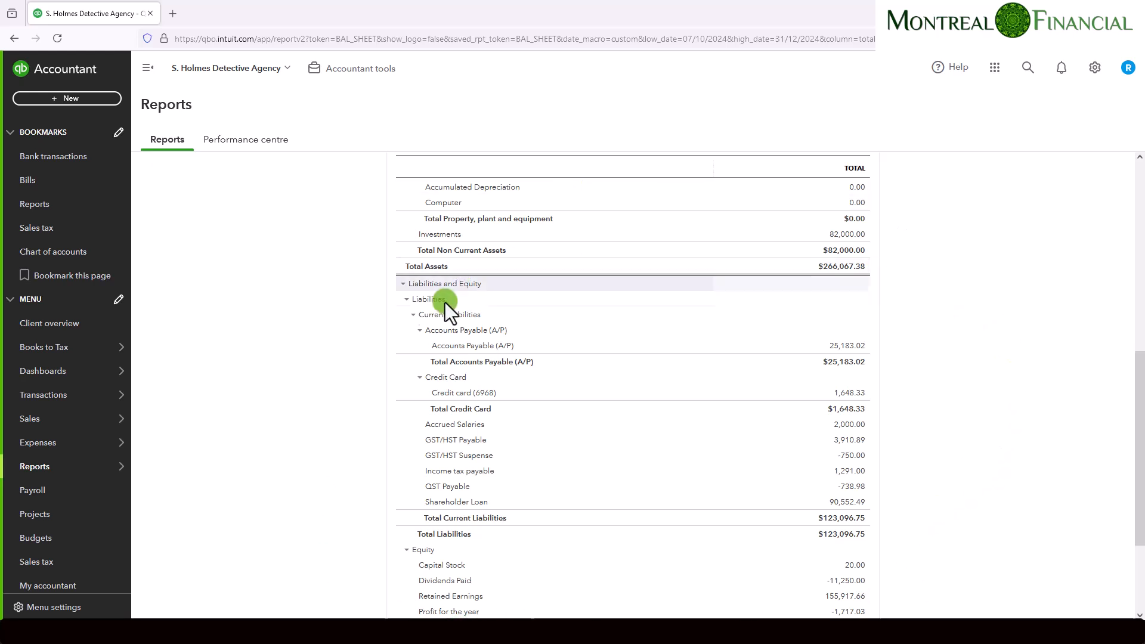
# Run the 2024 Profit and Loss report showing Salaries expense of 2,000.
pyautogui.click(34, 466)
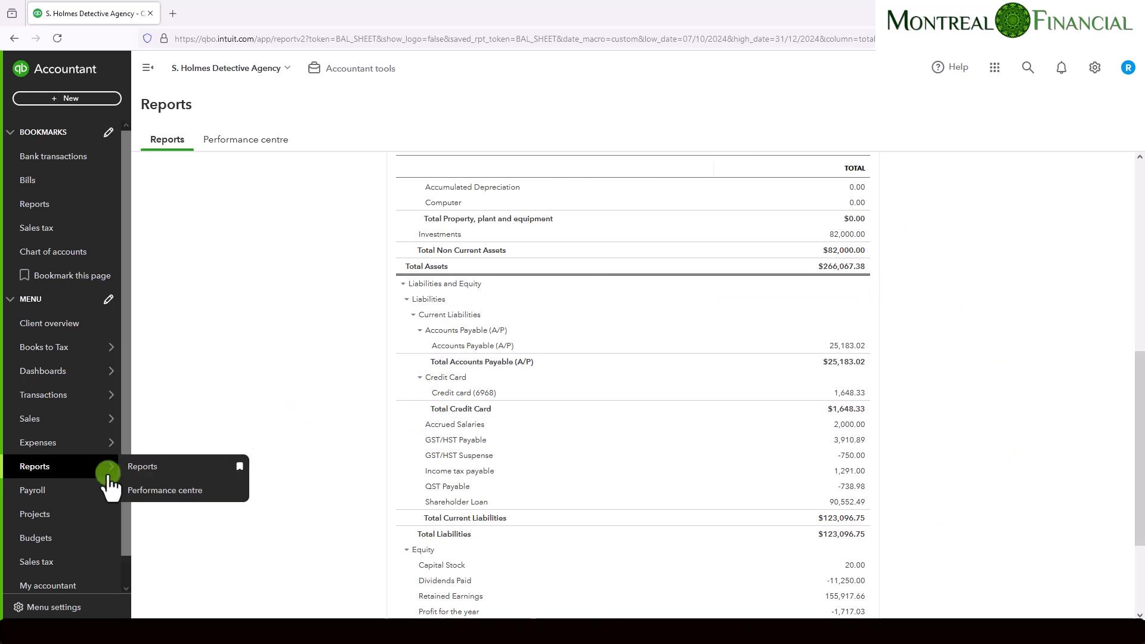
pyautogui.click(142, 466)
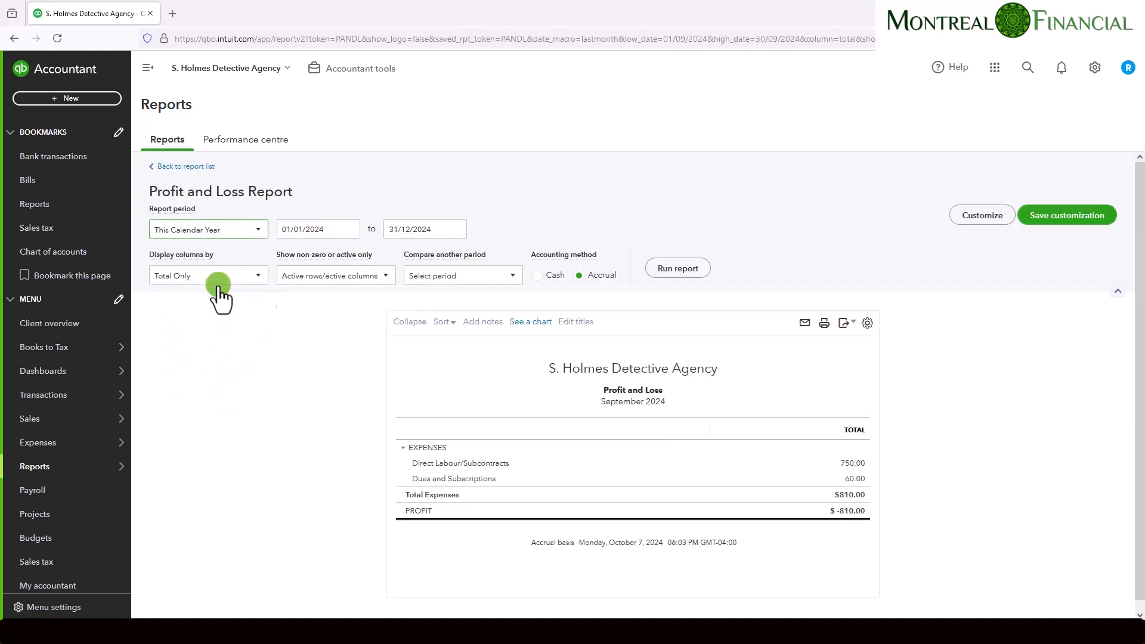
pyautogui.click(676, 267)
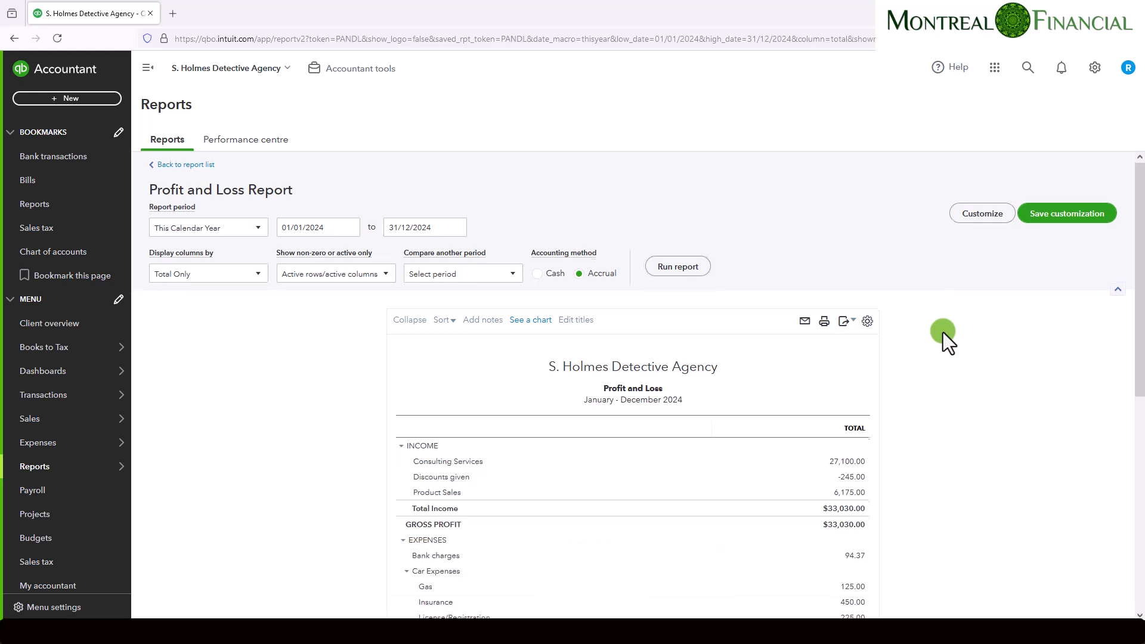
pyautogui.scroll(-3)
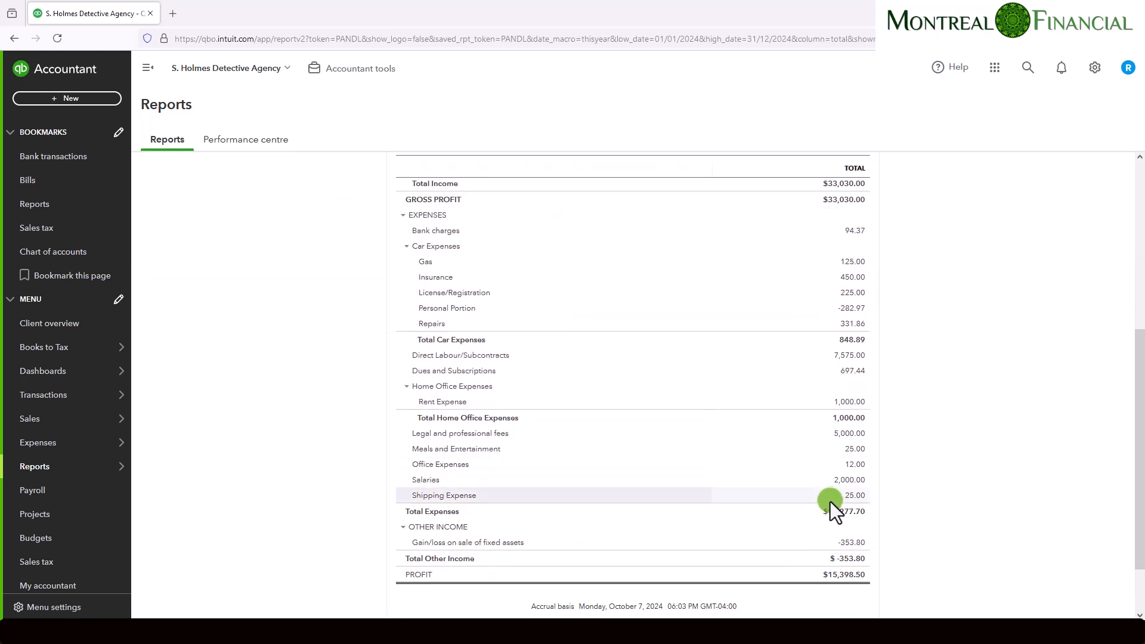
pyautogui.moveTo(850, 480)
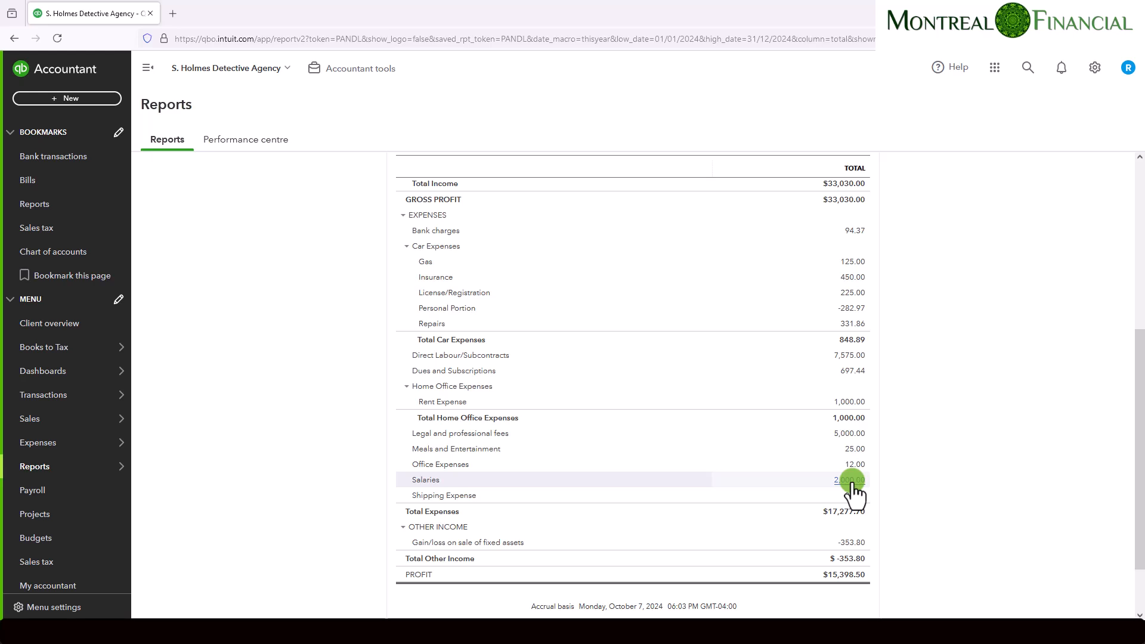
pyautogui.click(849, 480)
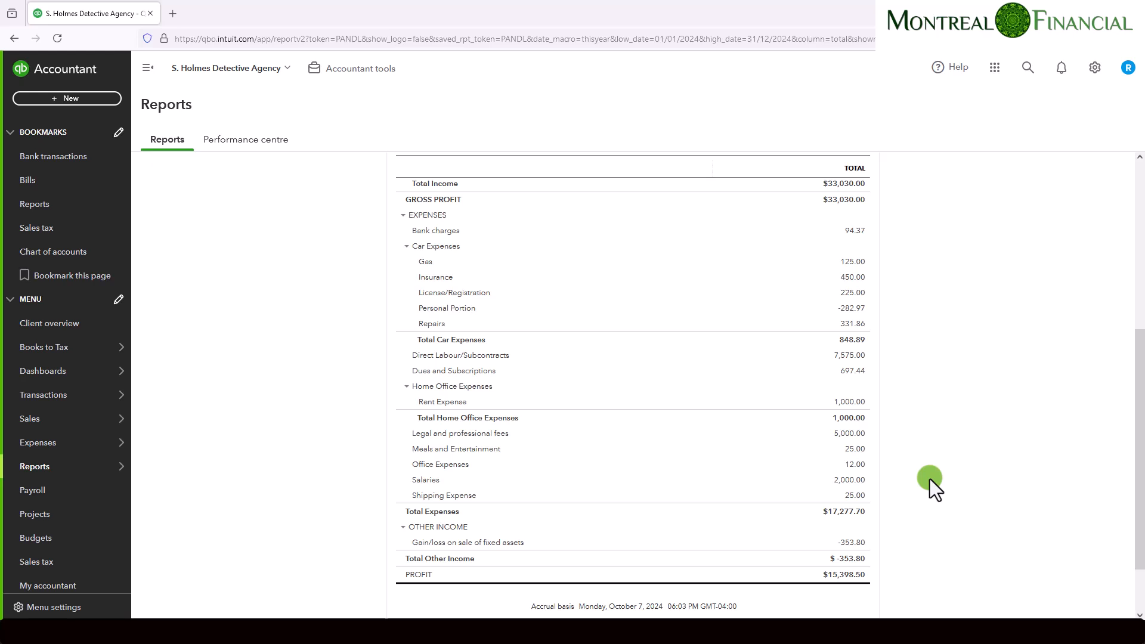
pyautogui.moveTo(941, 464)
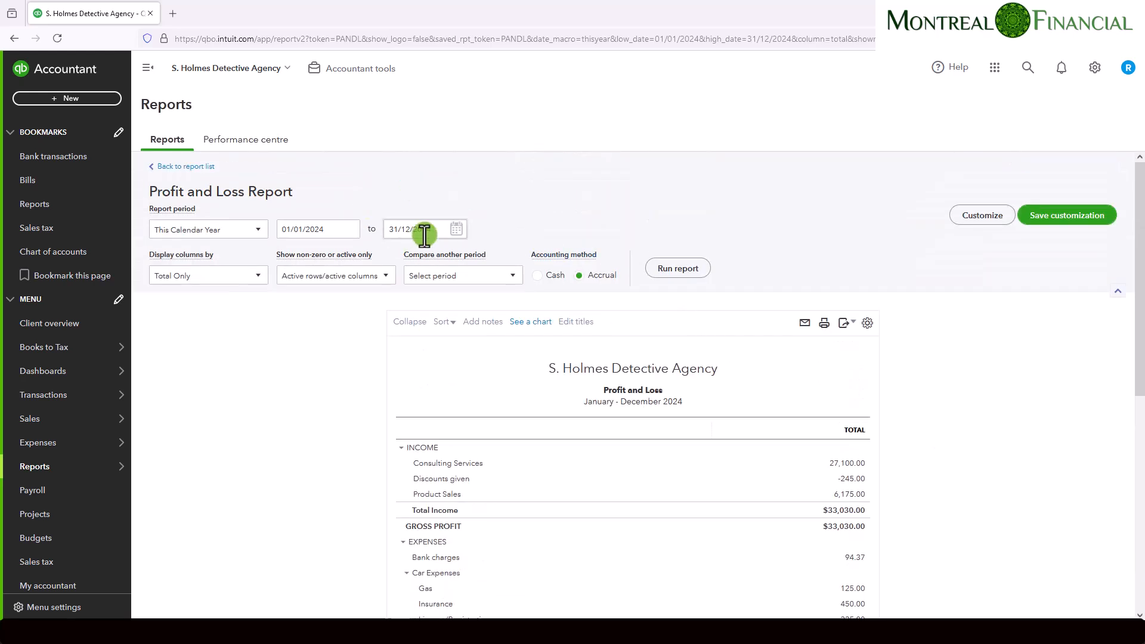
# Re-run the Profit and Loss for 01/01/2025–31/12/2025, showing Salaries at -2,000.
pyautogui.scroll(-3)
pyautogui.write('5')
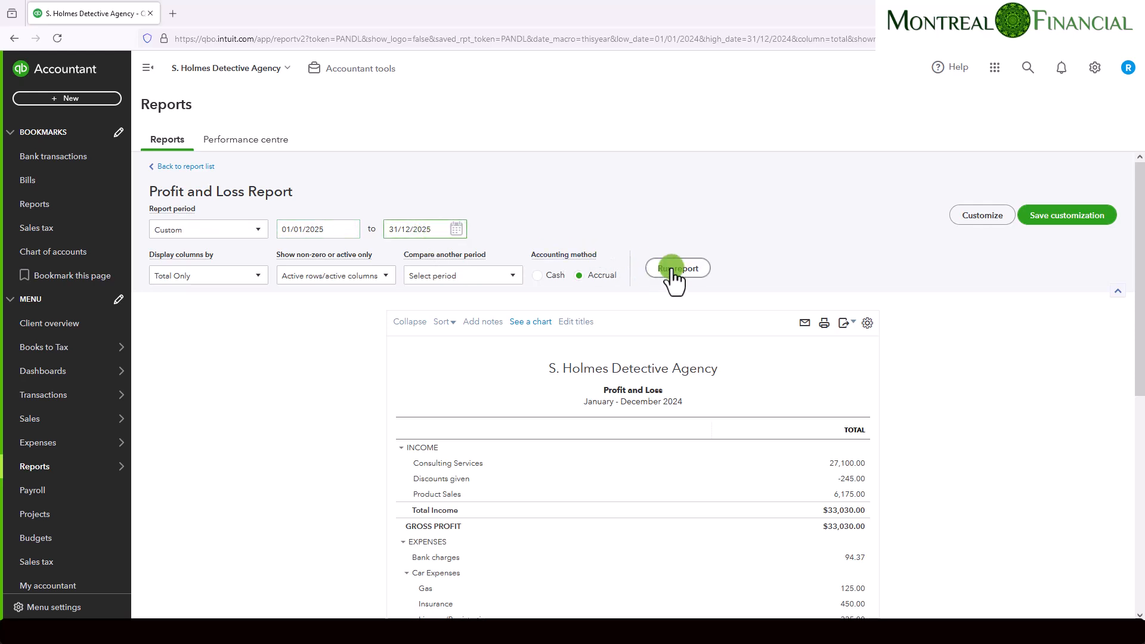
pyautogui.click(676, 267)
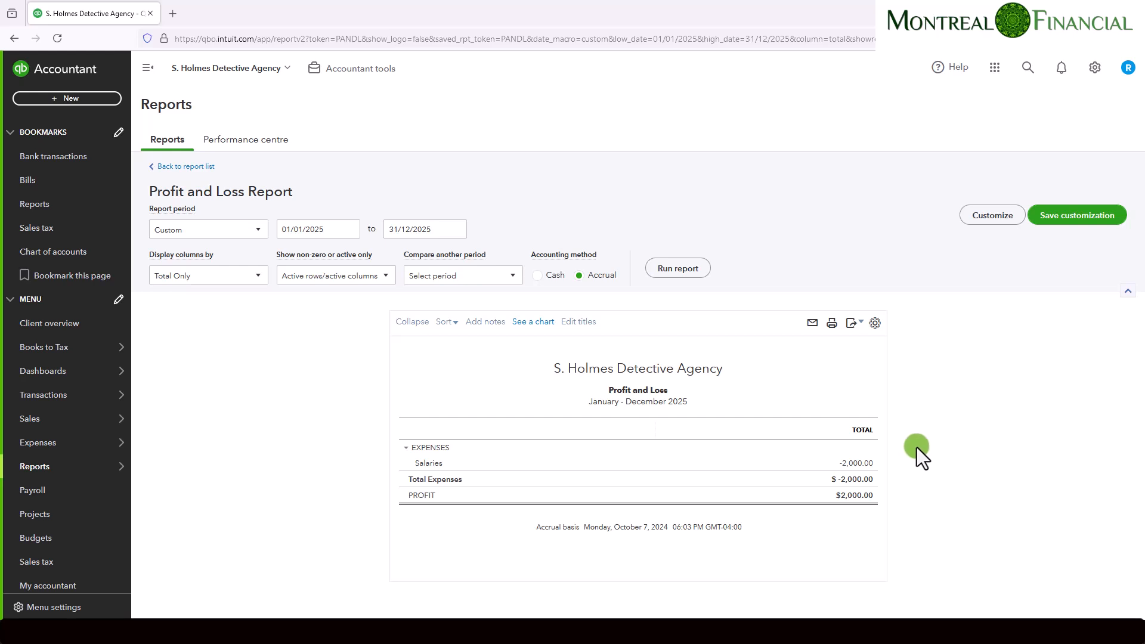
pyautogui.moveTo(944, 442)
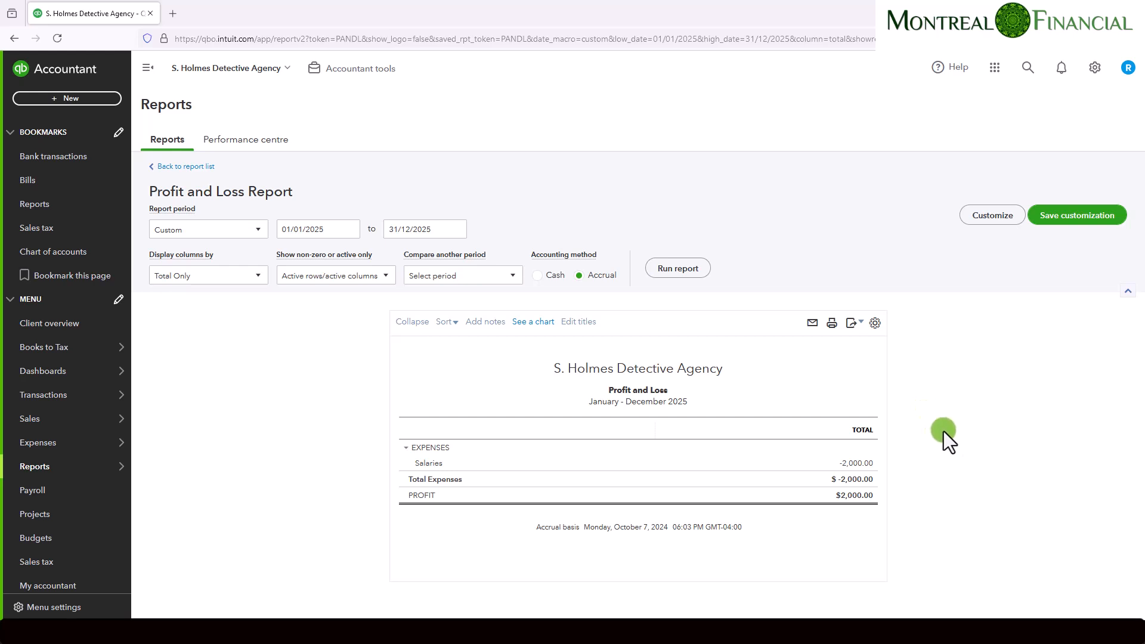
pyautogui.moveTo(953, 434)
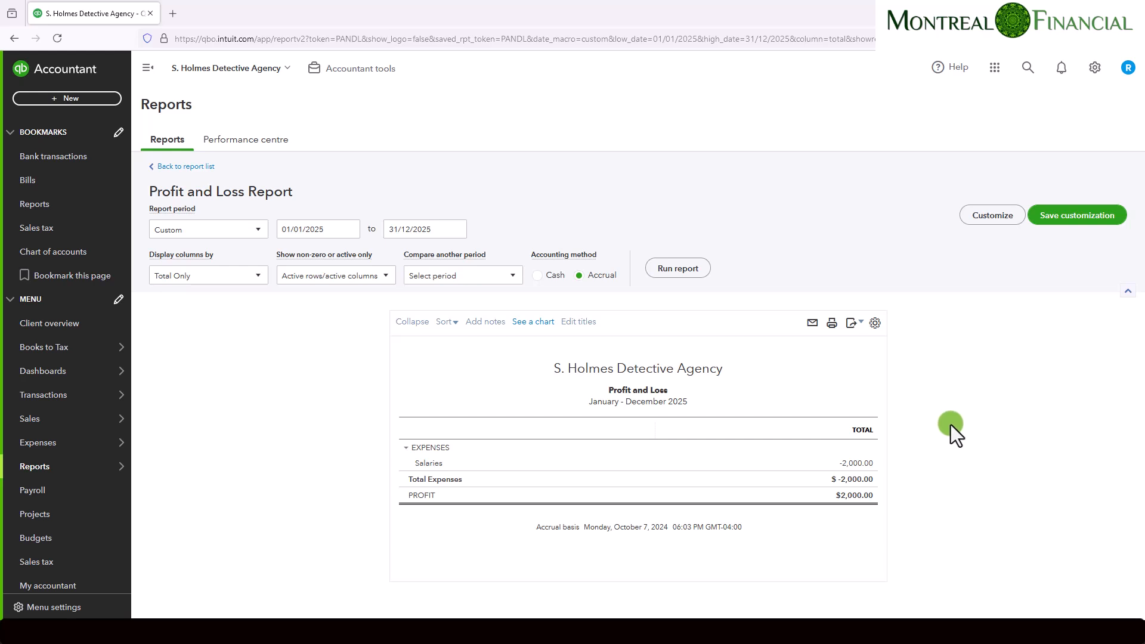